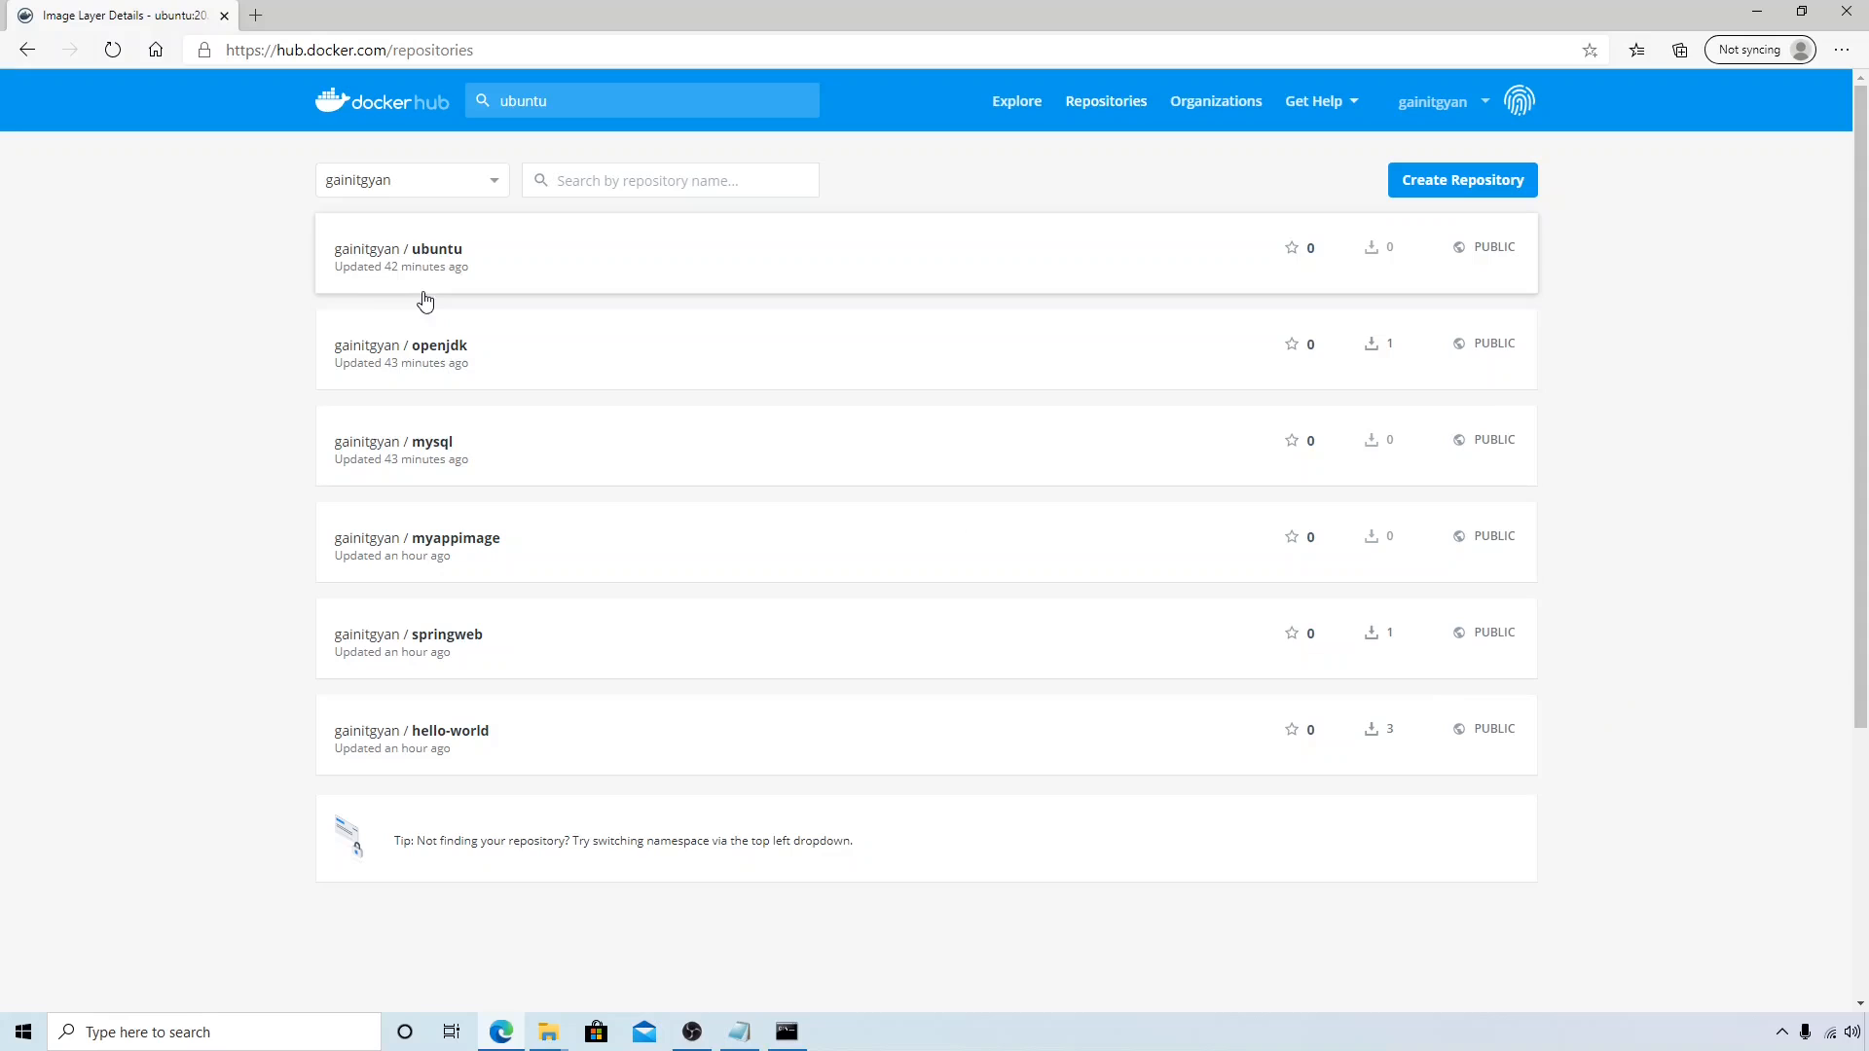
{"action": "mouse_move", "coordinate": [531, 800]}
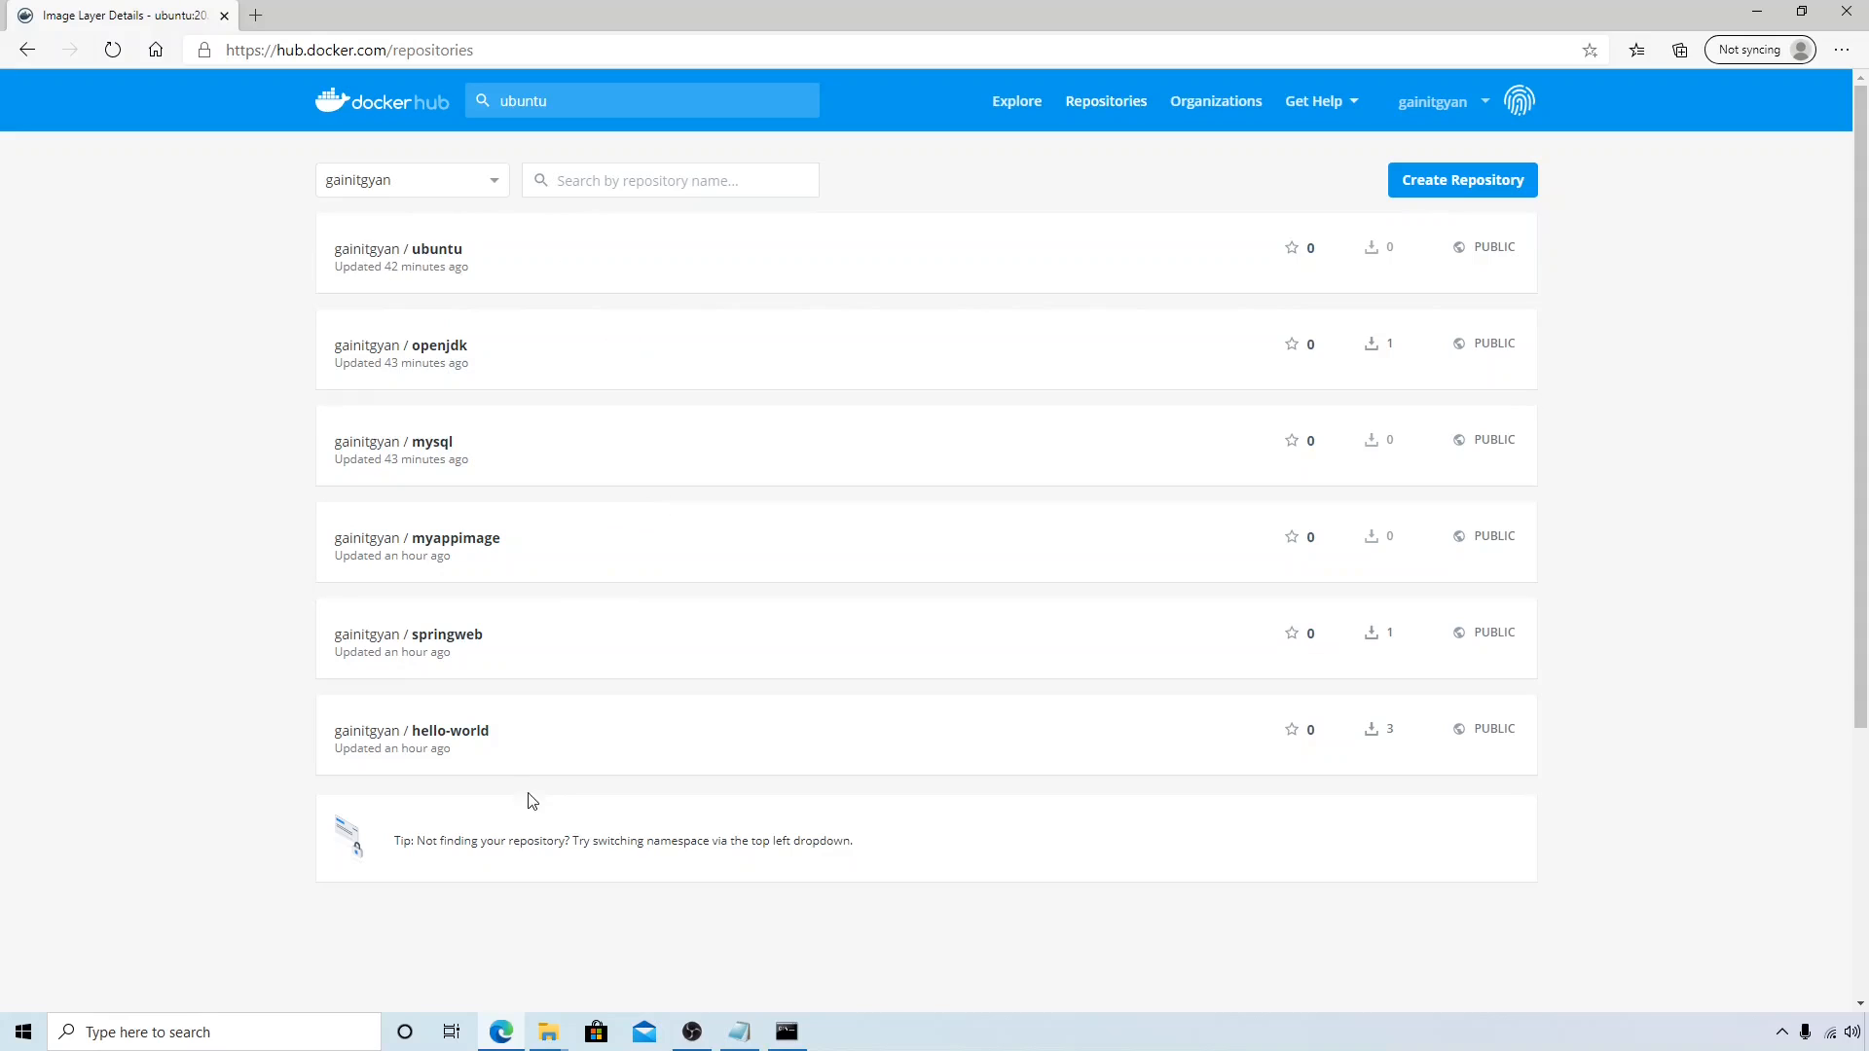
{"action": "mouse_move", "coordinate": [259, 630]}
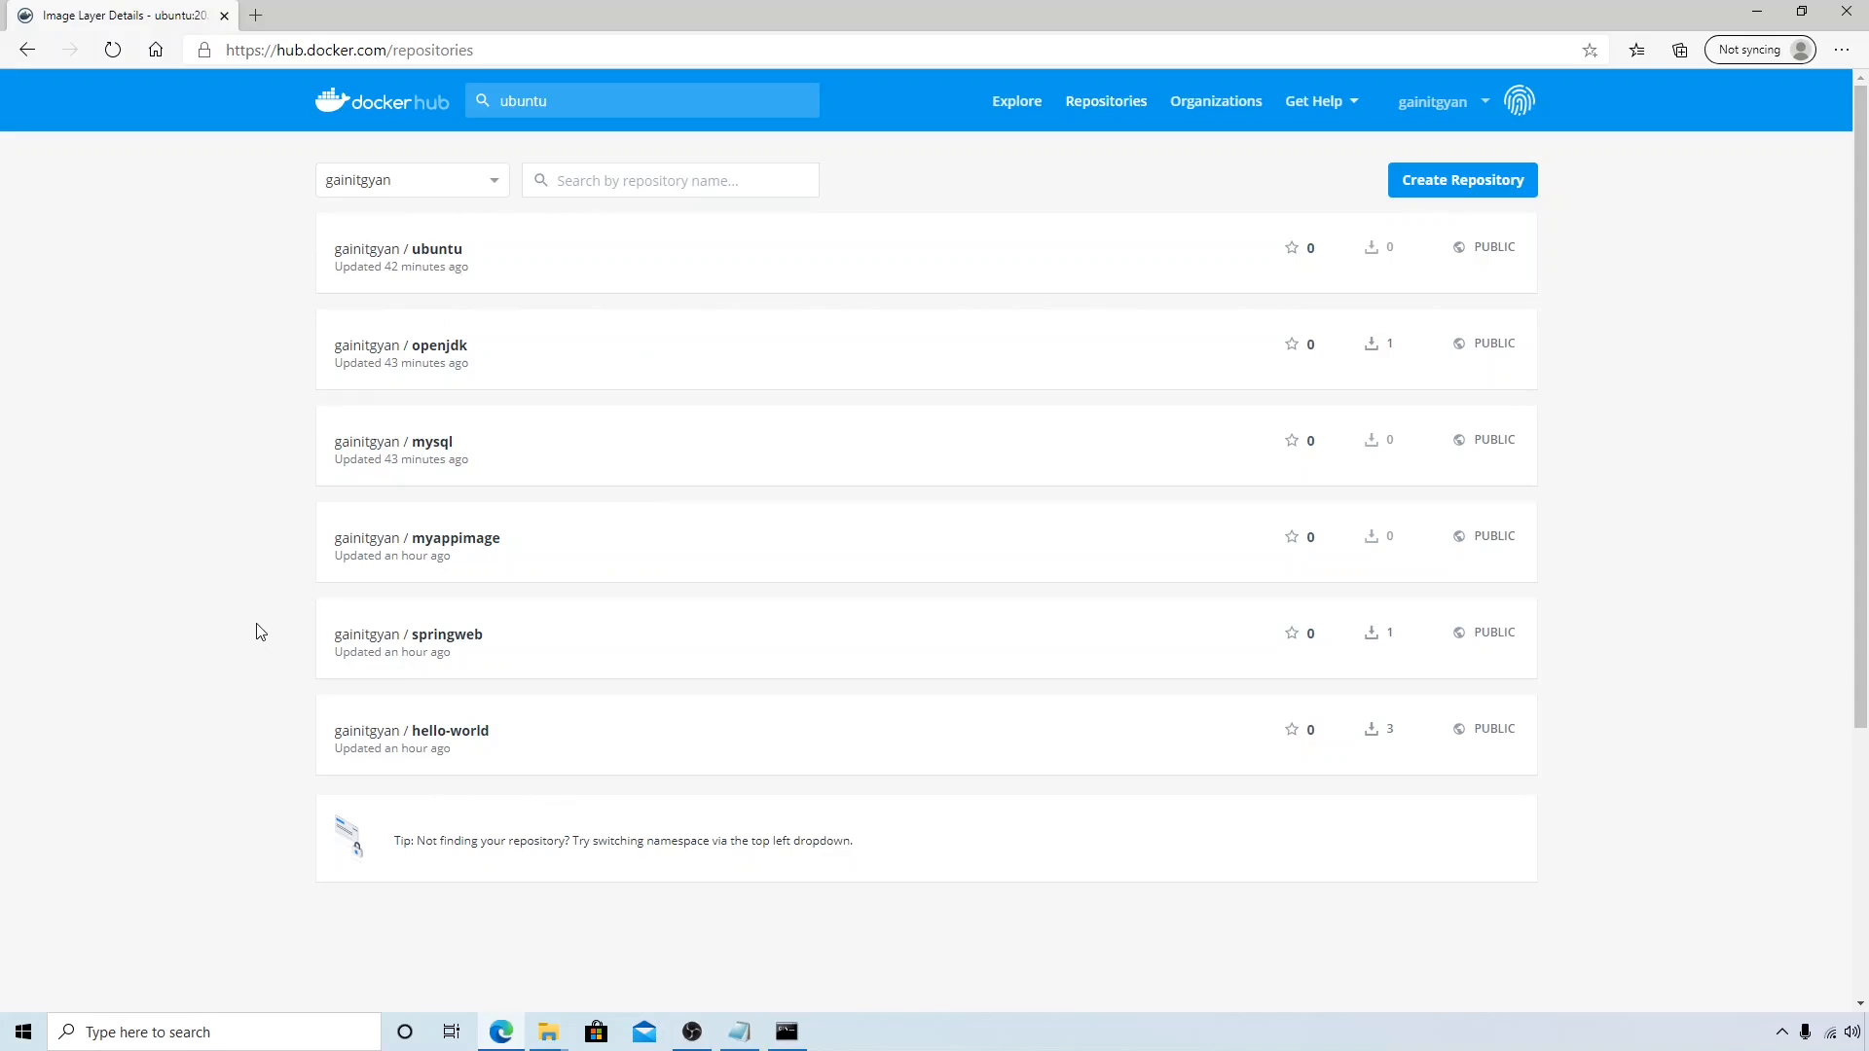
{"action": "mouse_move", "coordinate": [334, 239]}
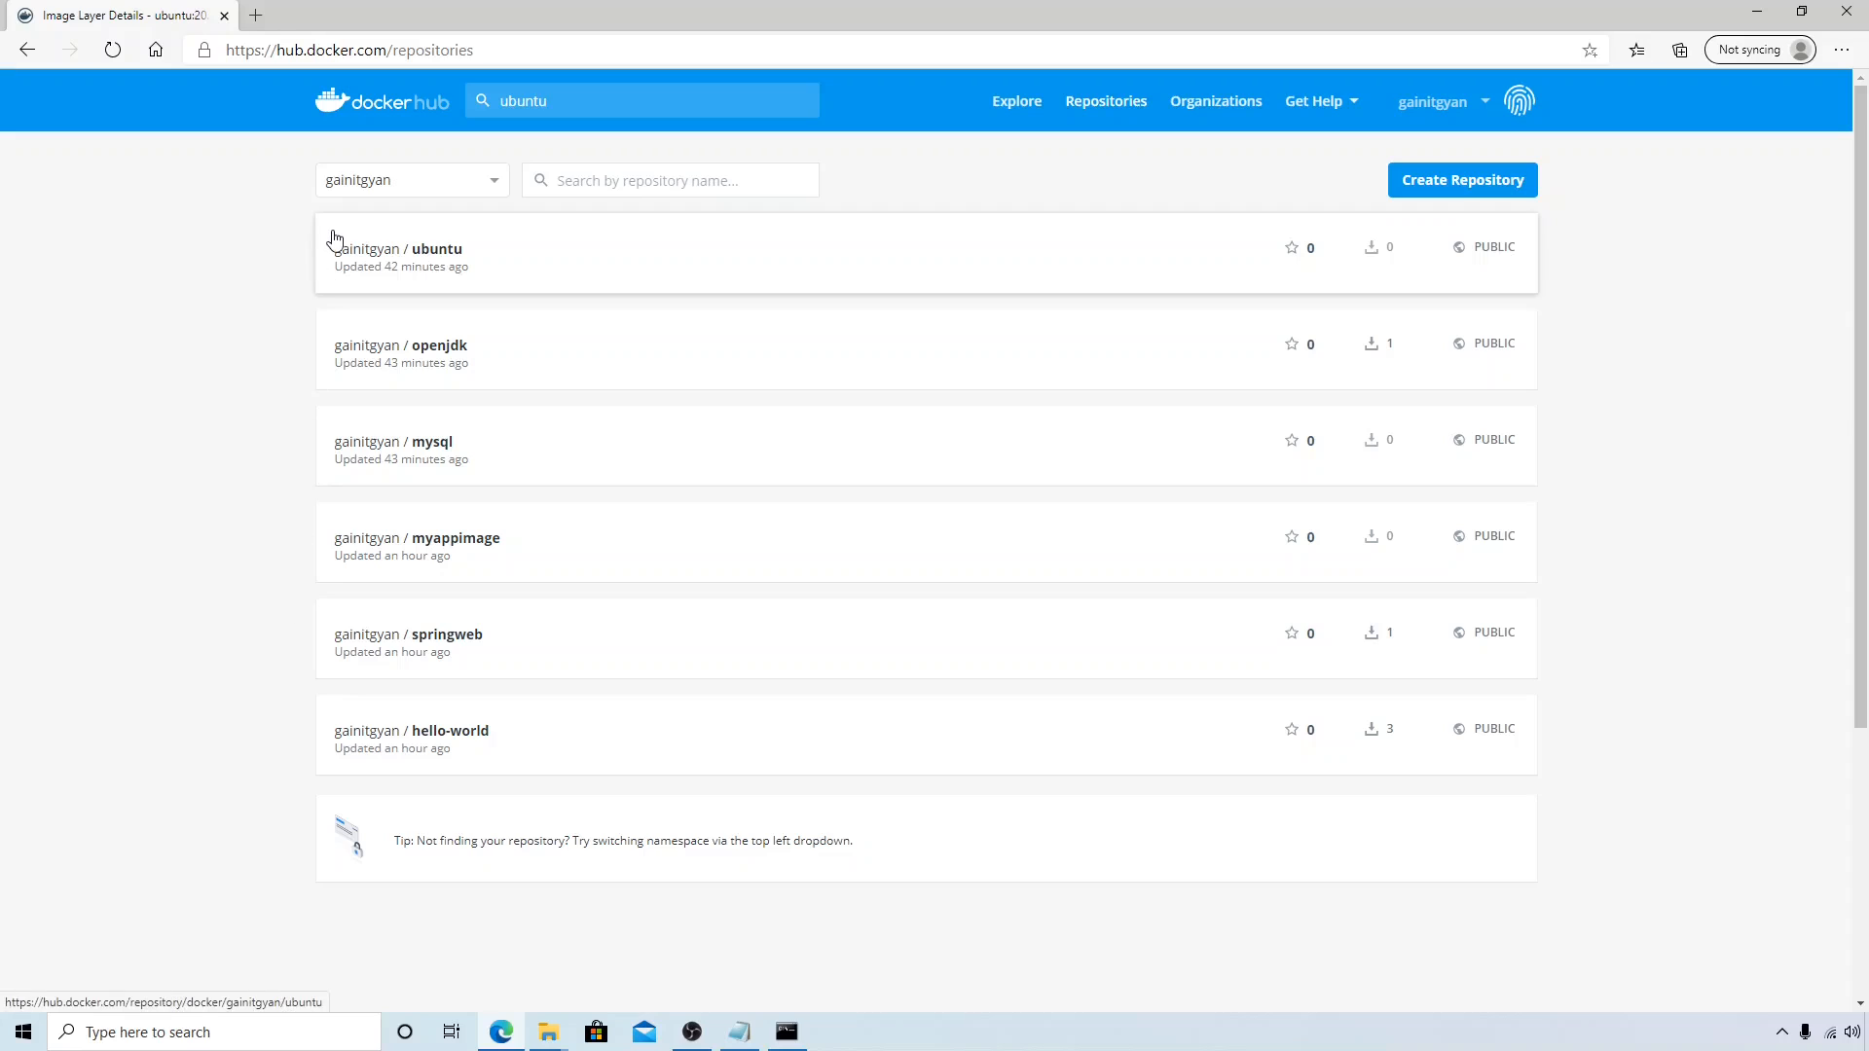
{"action": "mouse_move", "coordinate": [320, 735]}
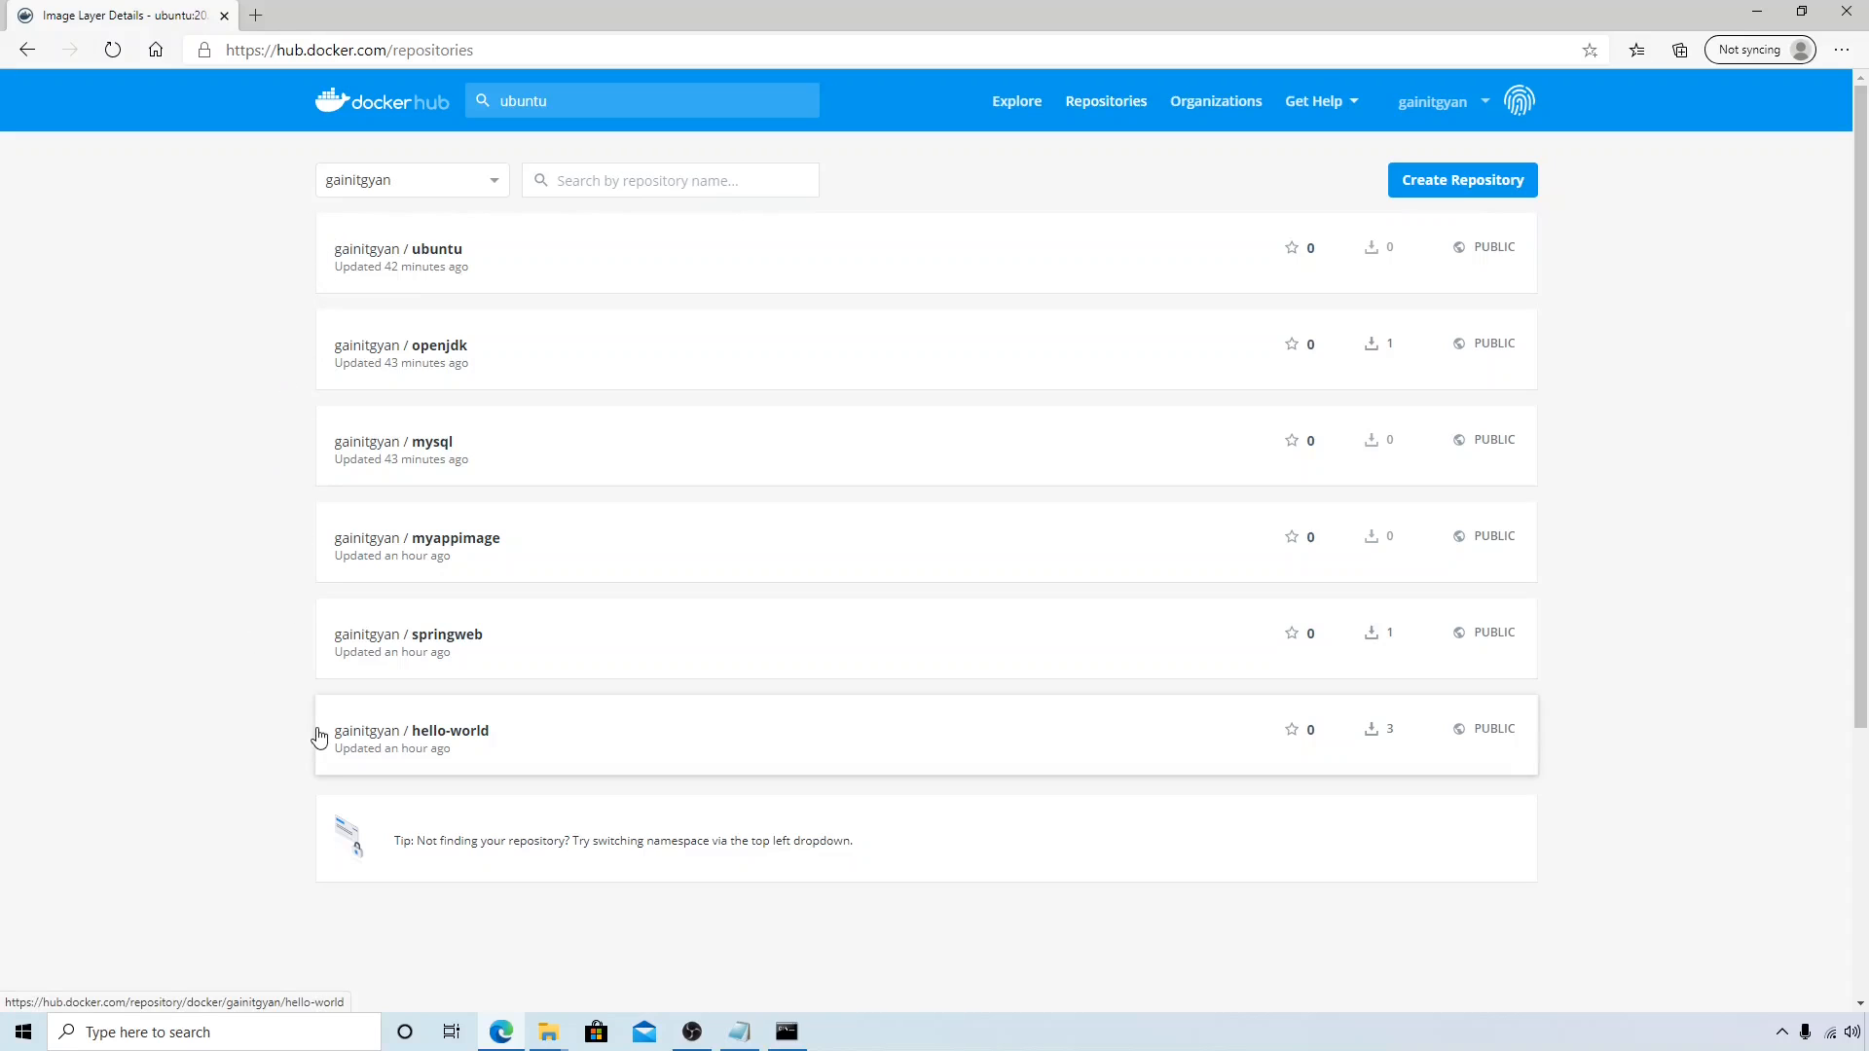
{"action": "mouse_move", "coordinate": [418, 722]}
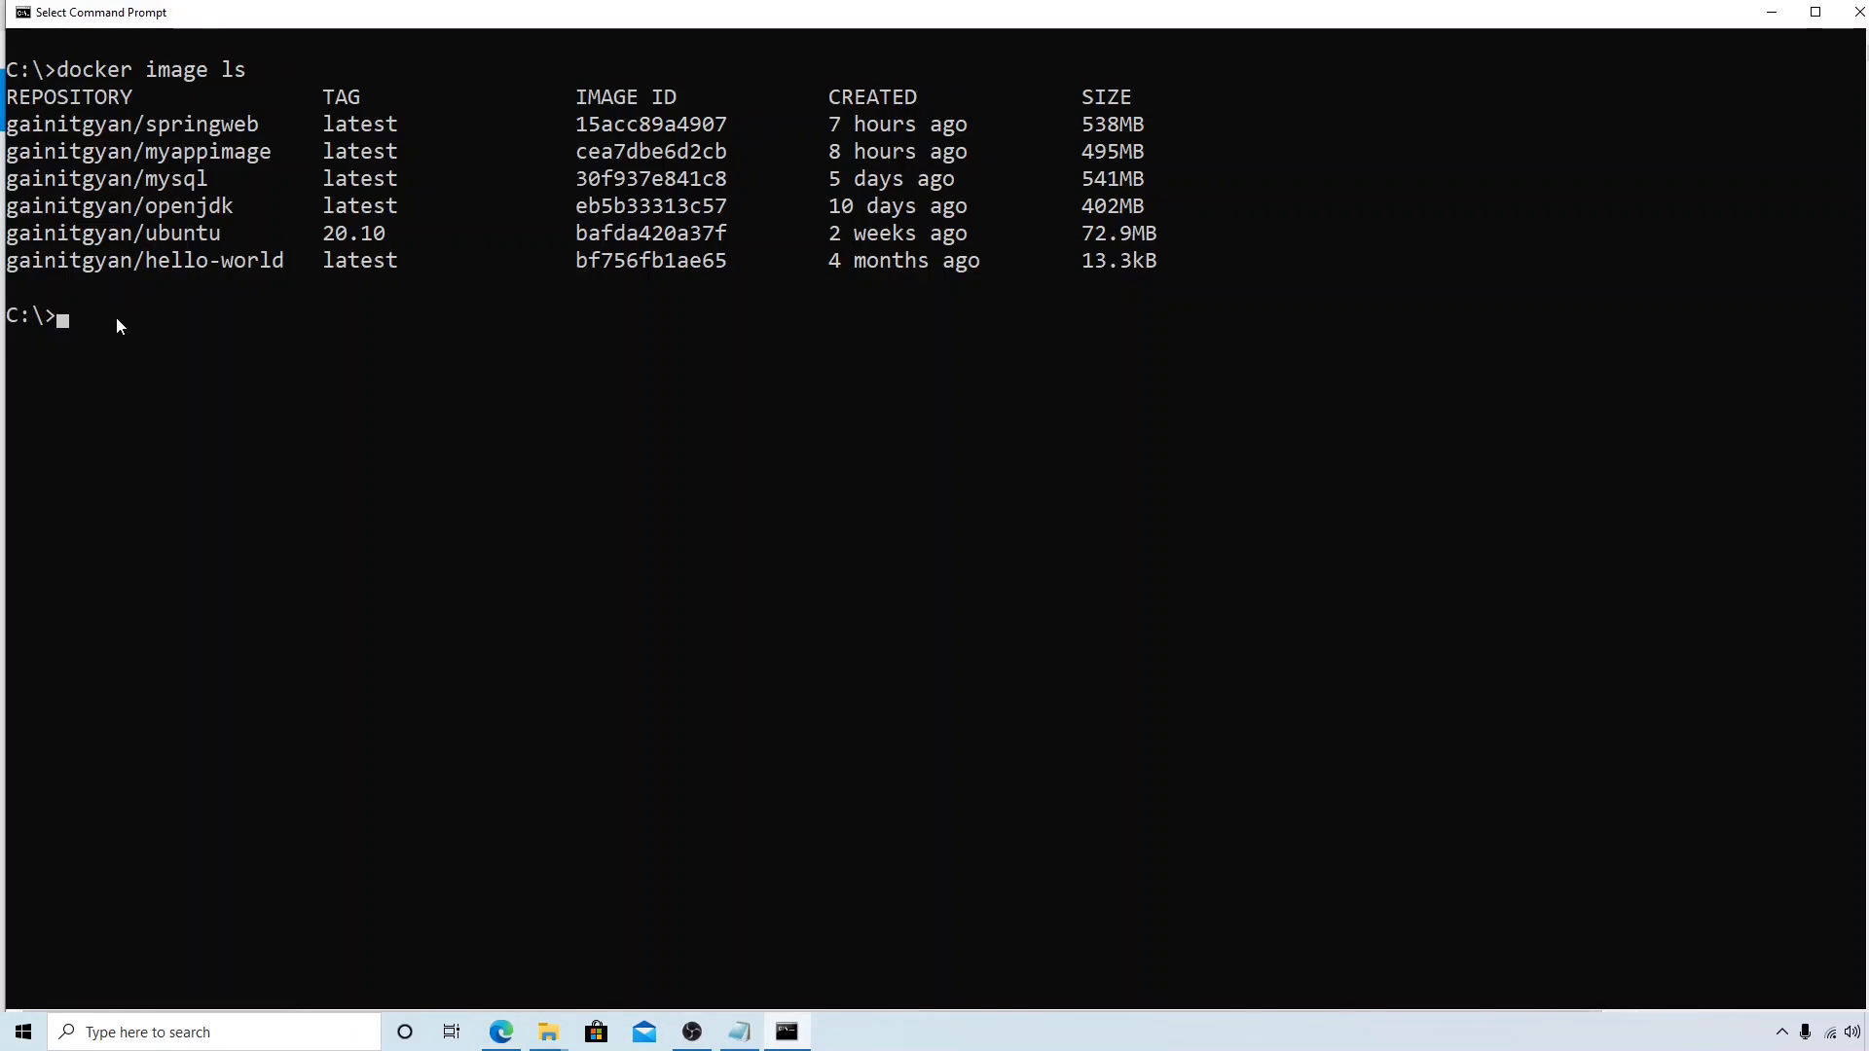
- Remove the hello-world image by its ID with docker image rm, then list the remaining images
{"action": "type", "text": "docker"}
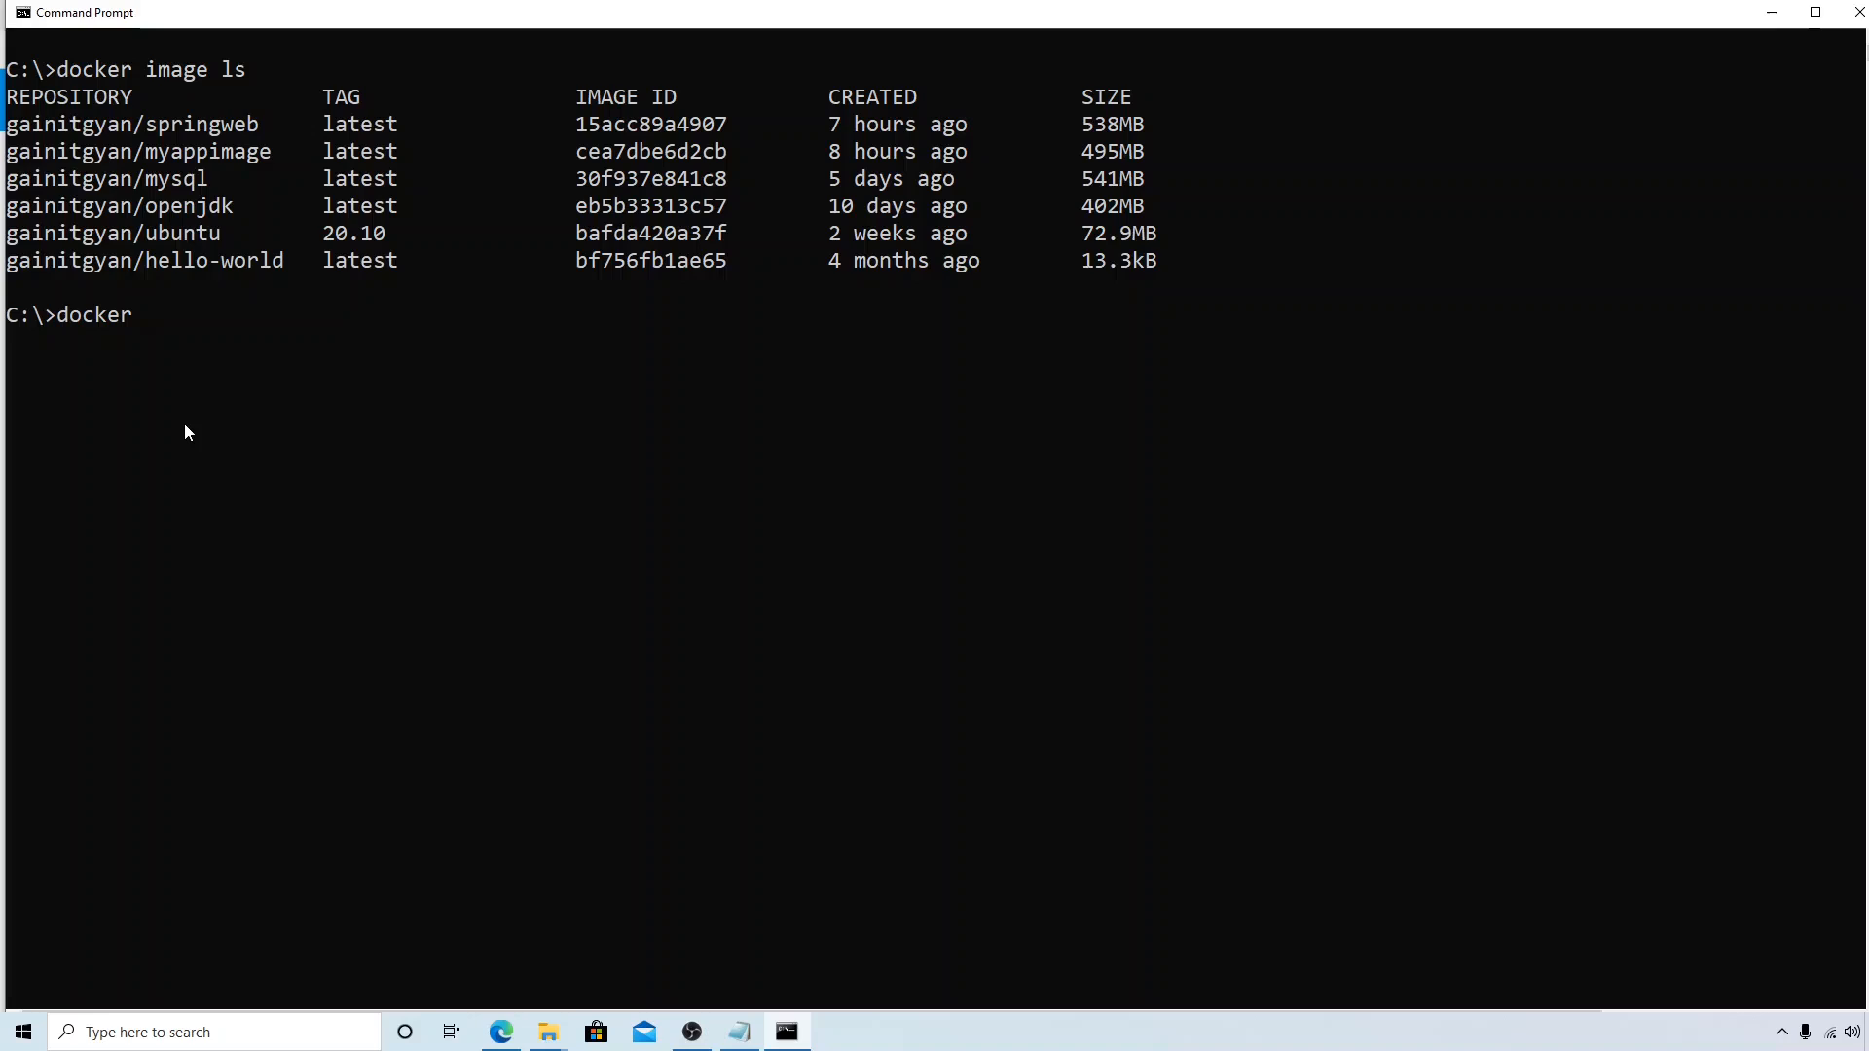
{"action": "type", "text": "image rm"}
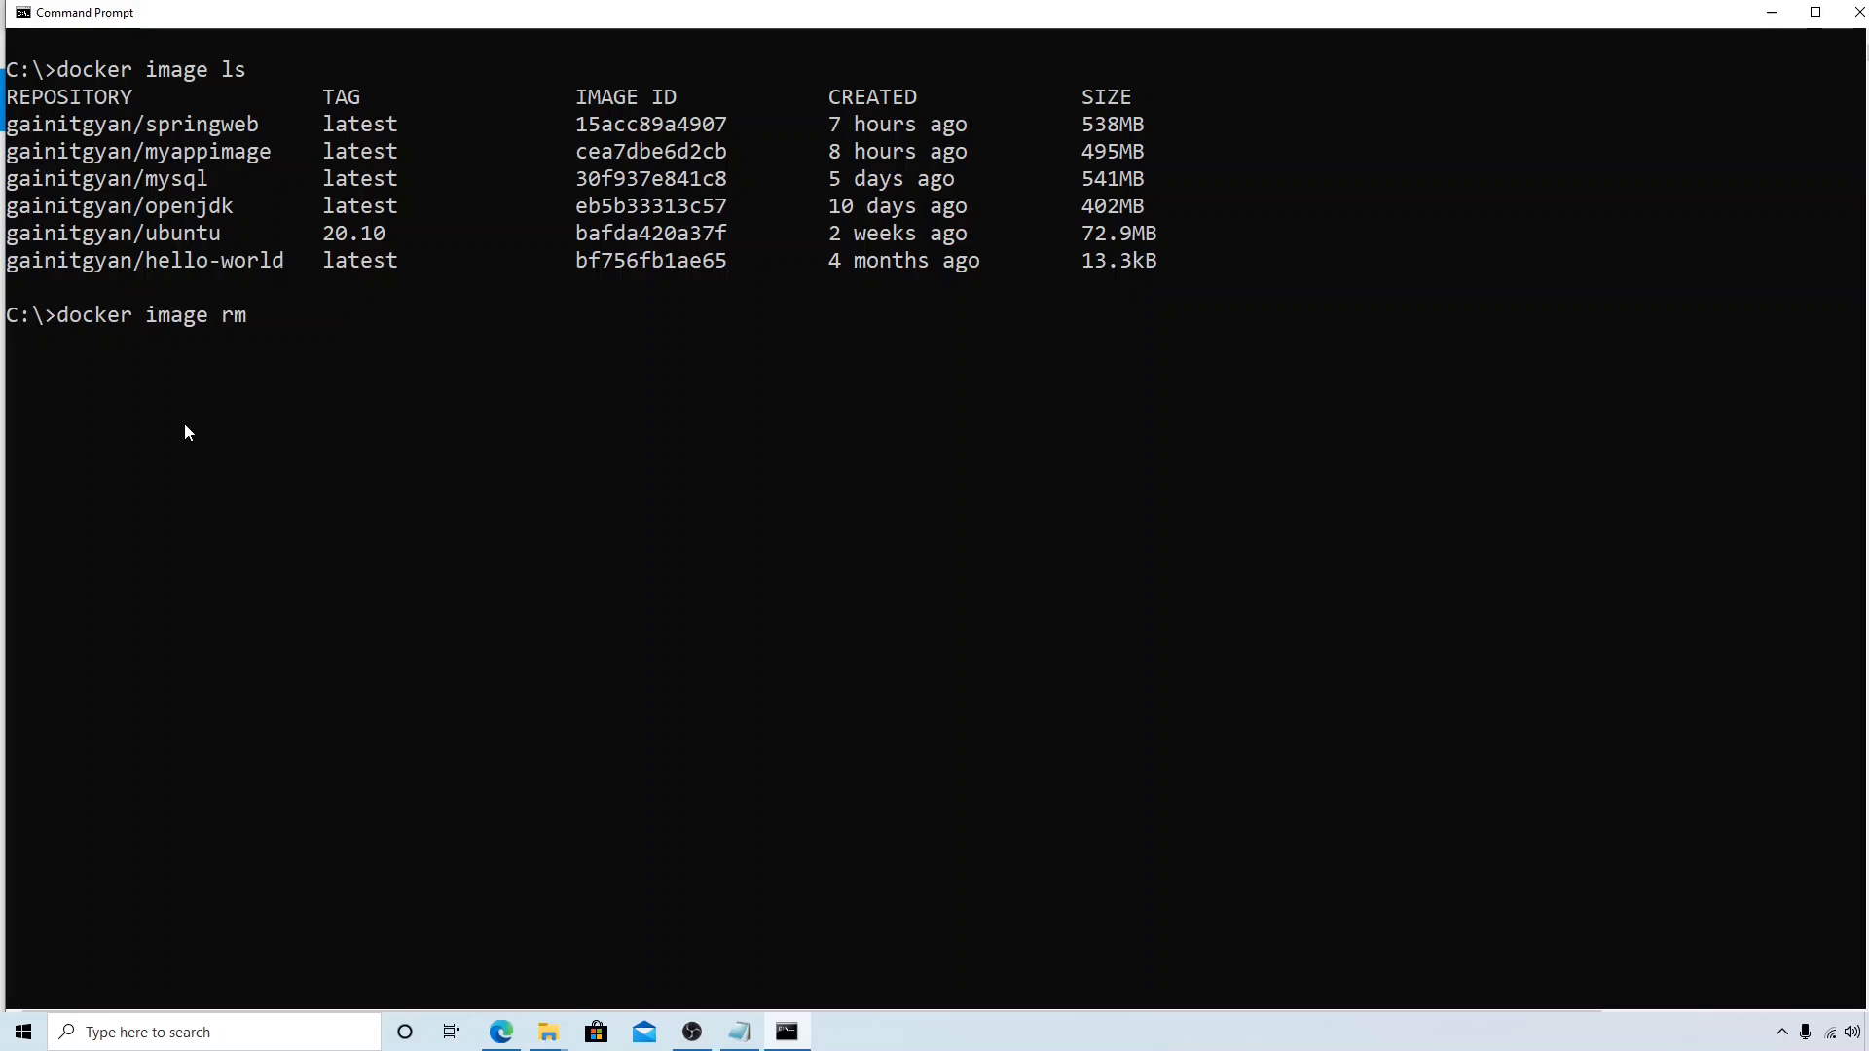
{"action": "type", "text": "b"}
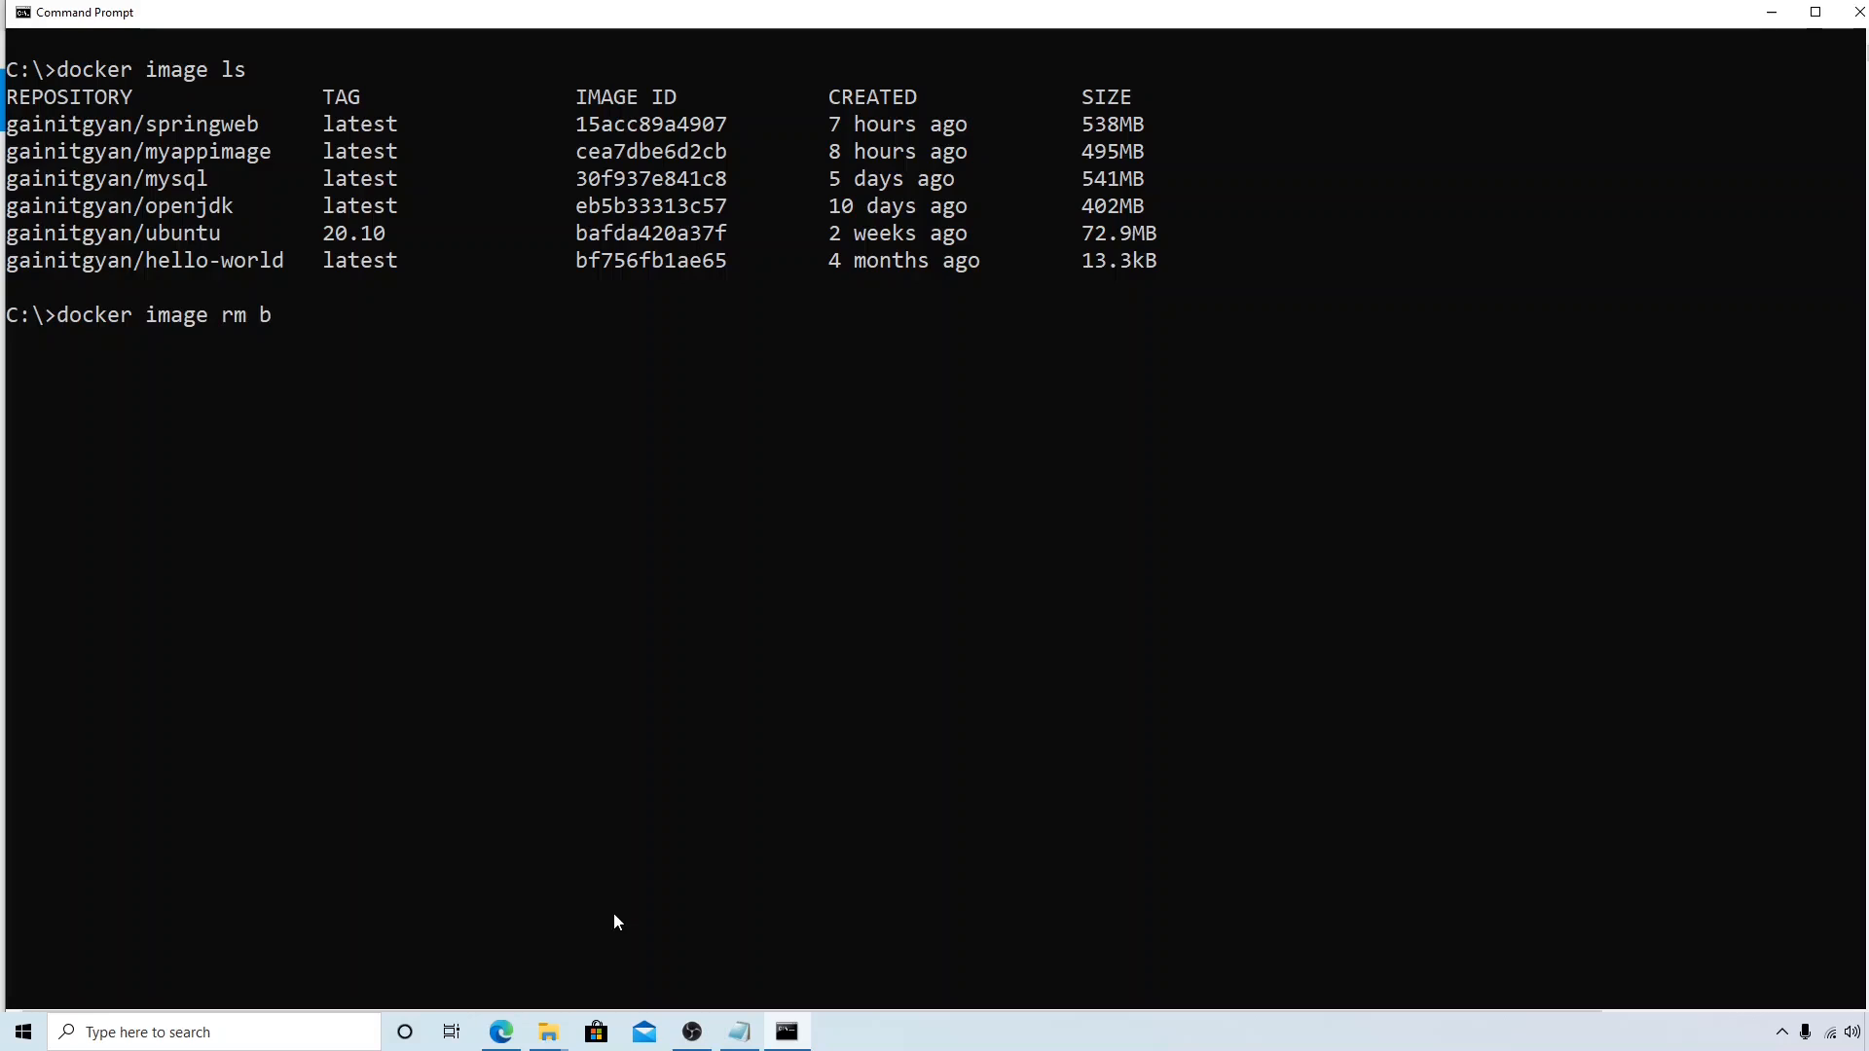
{"action": "type", "text": "f57"}
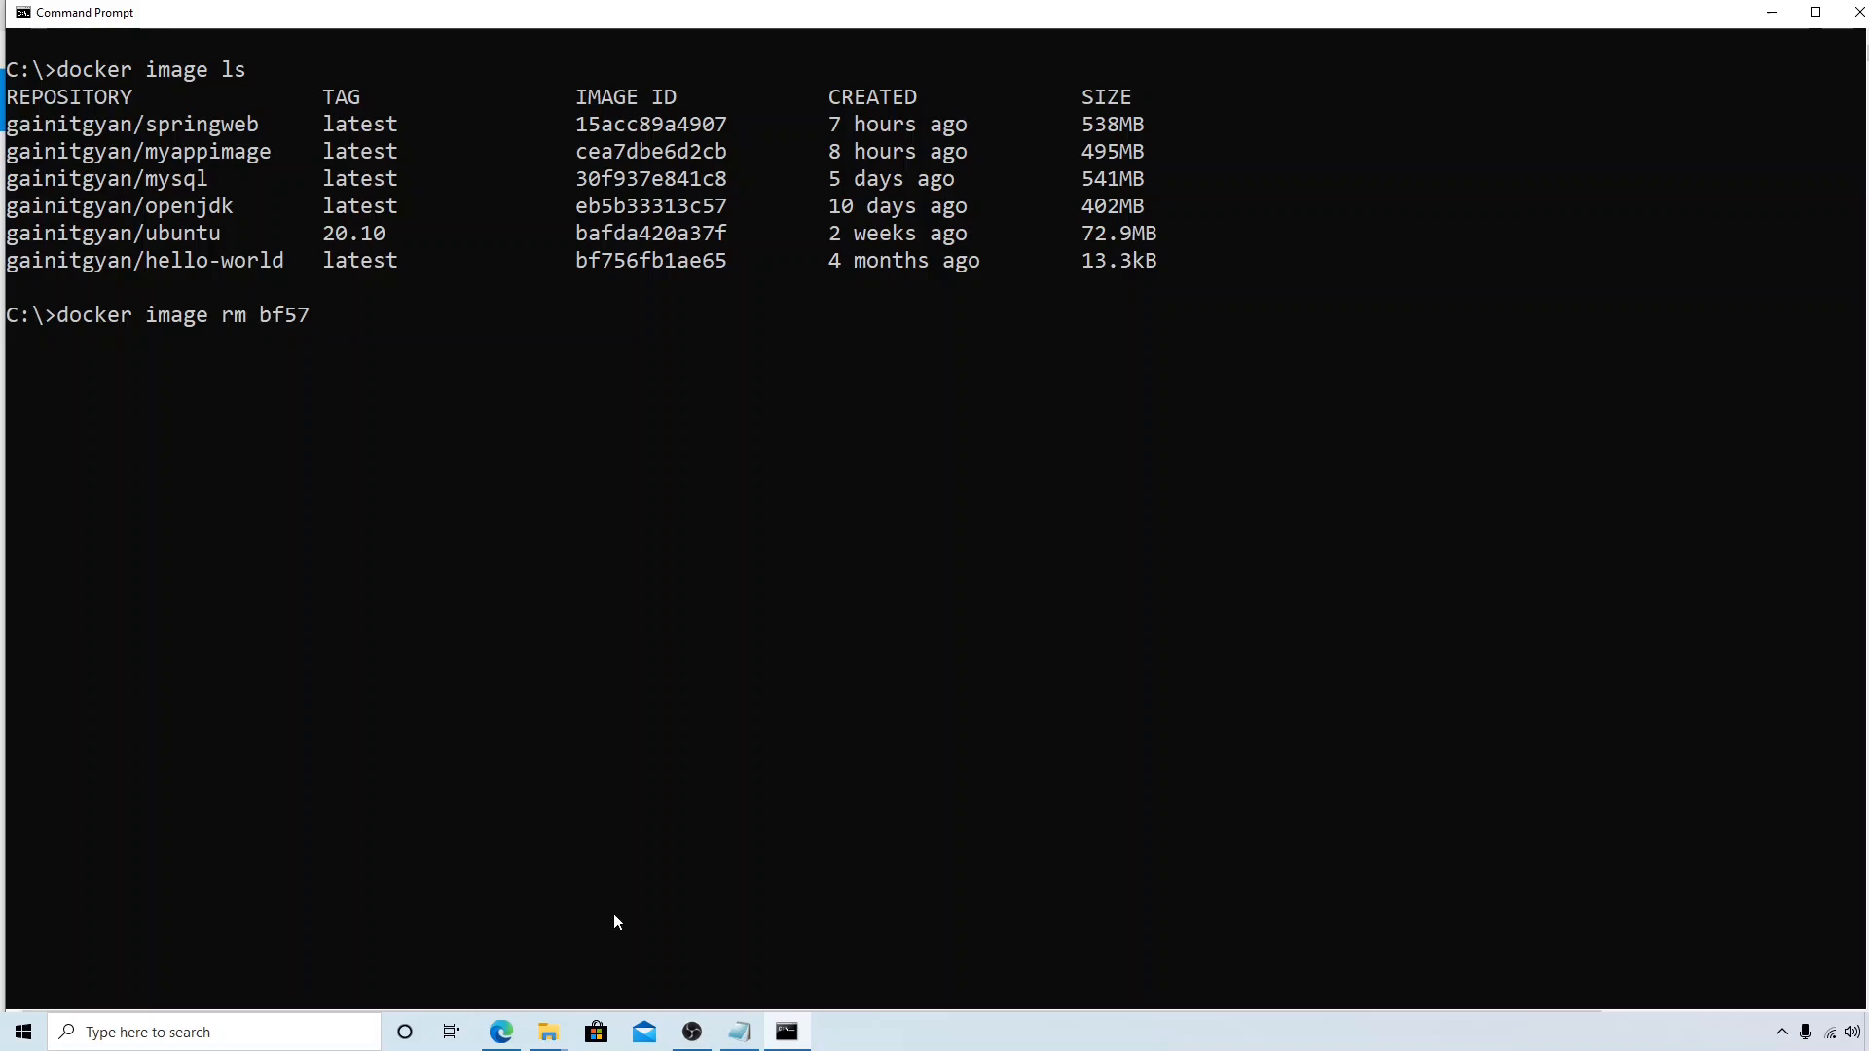
{"action": "type", "text": "5"}
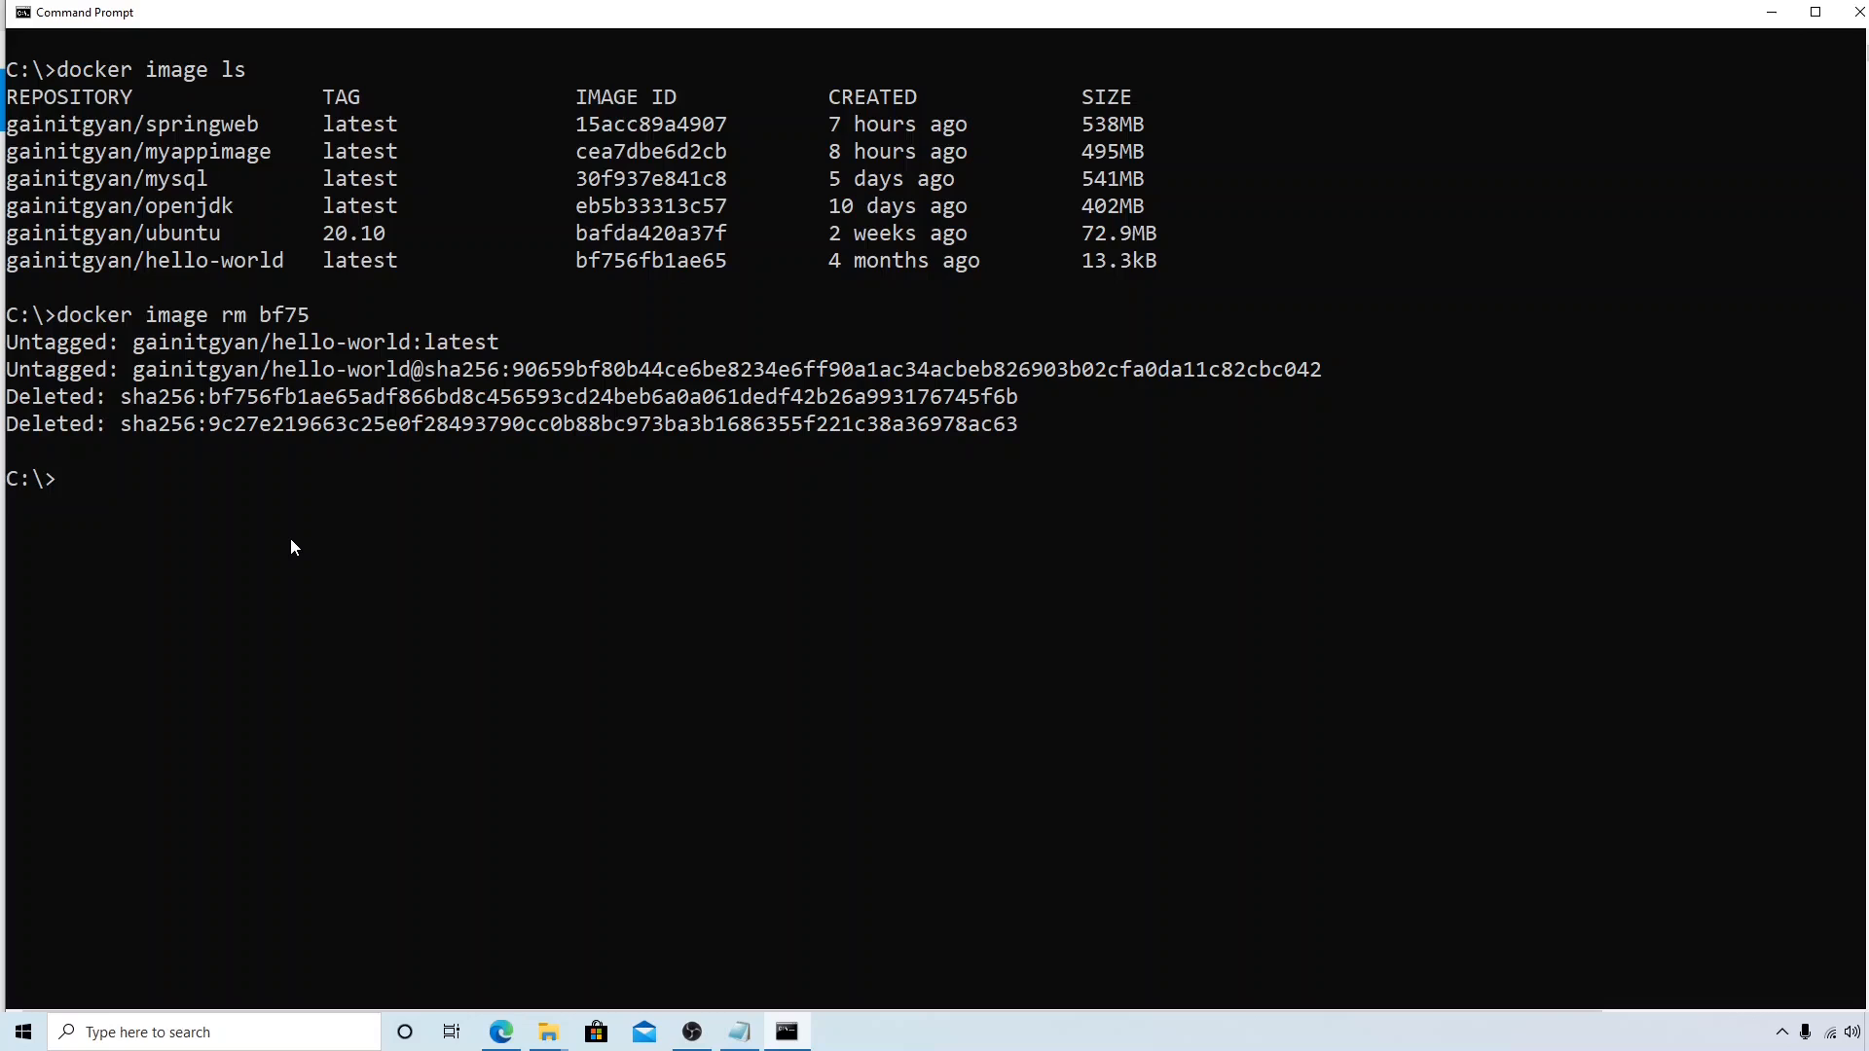
{"action": "type", "text": "docker image ls"}
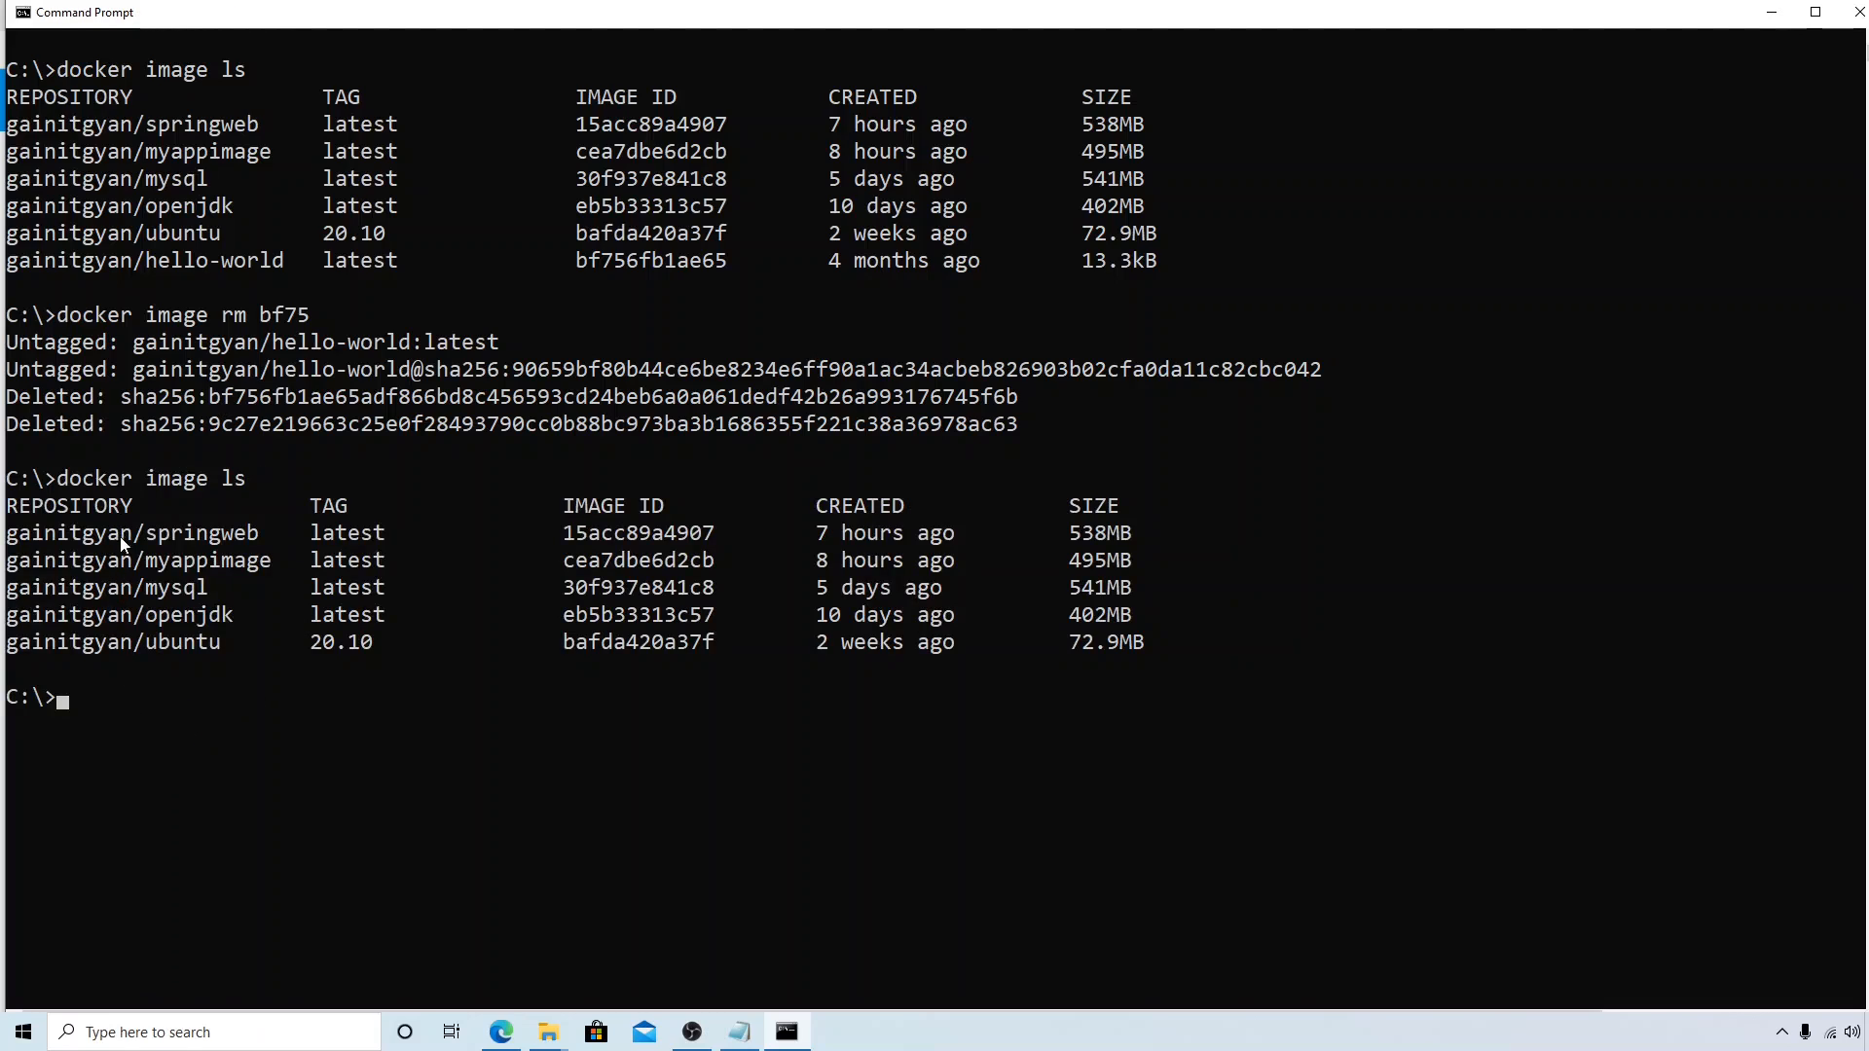
{"action": "mouse_move", "coordinate": [192, 909]}
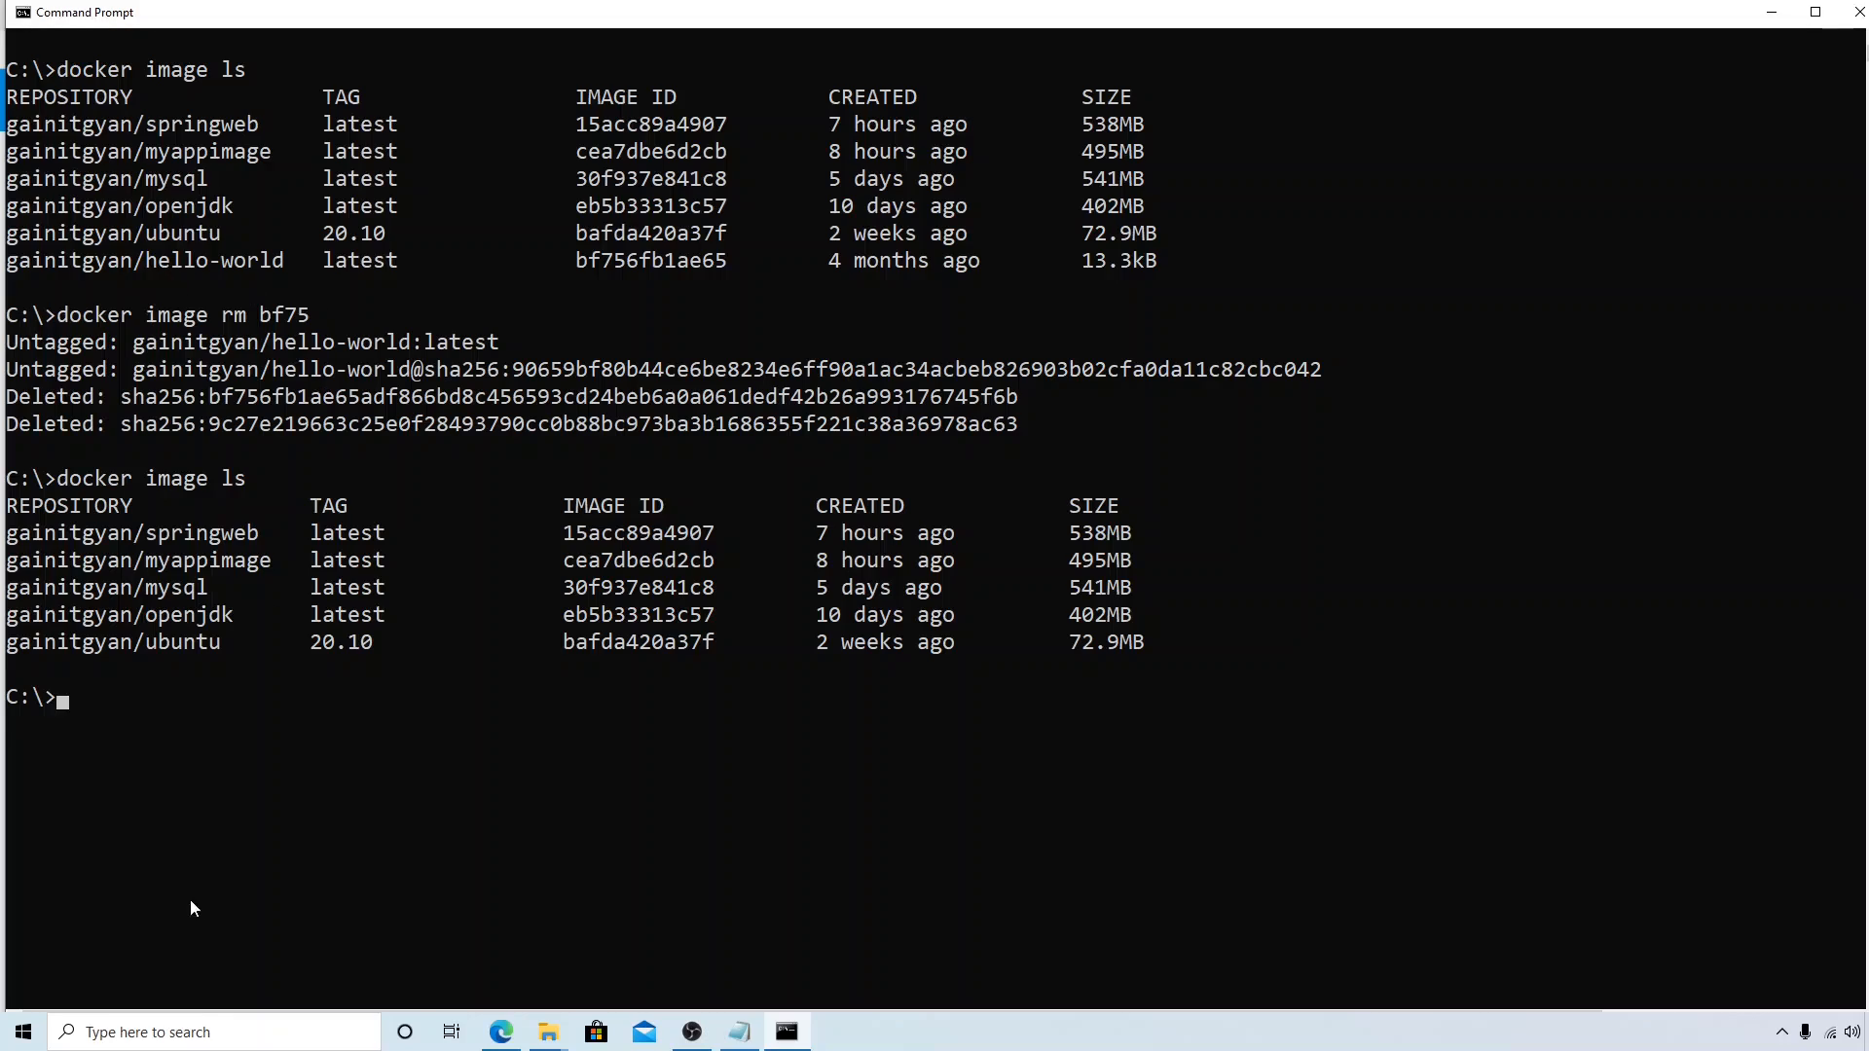
{"action": "mouse_move", "coordinate": [95, 727]}
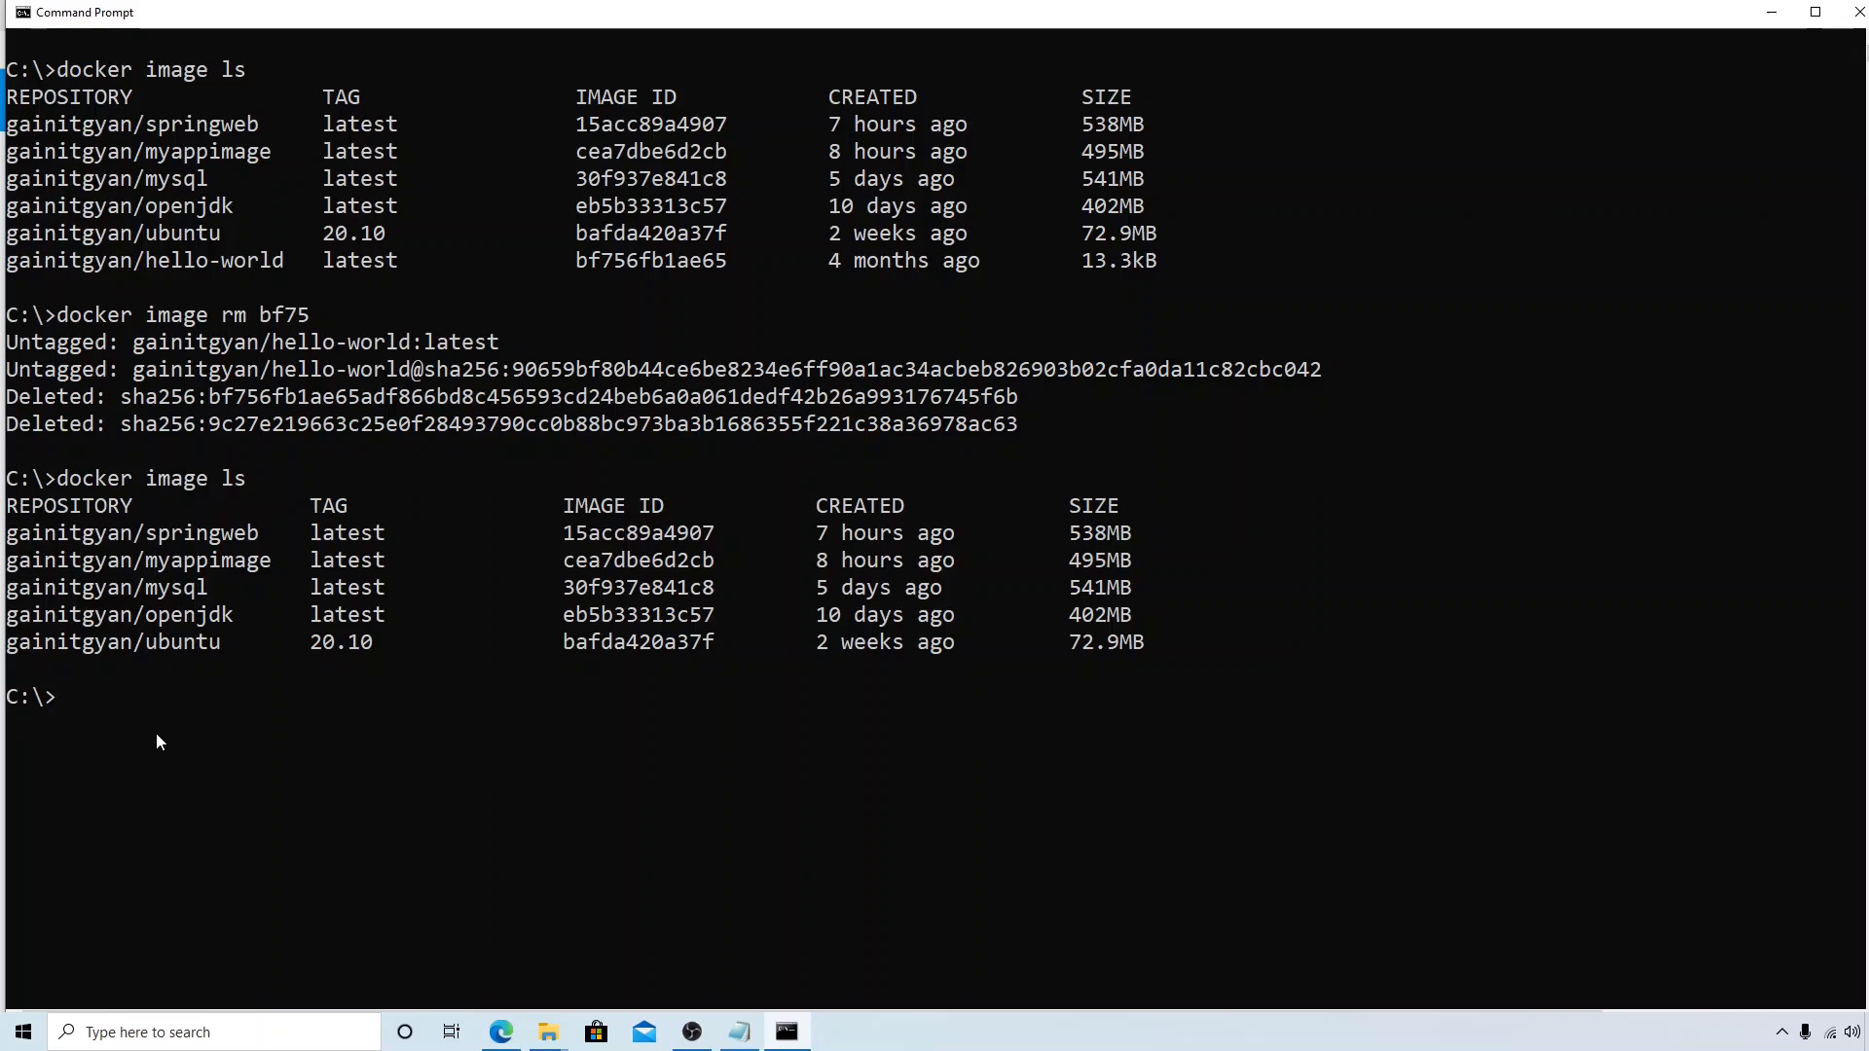
- Begin a new docker command below the five-image listing
{"action": "type", "text": "docker"}
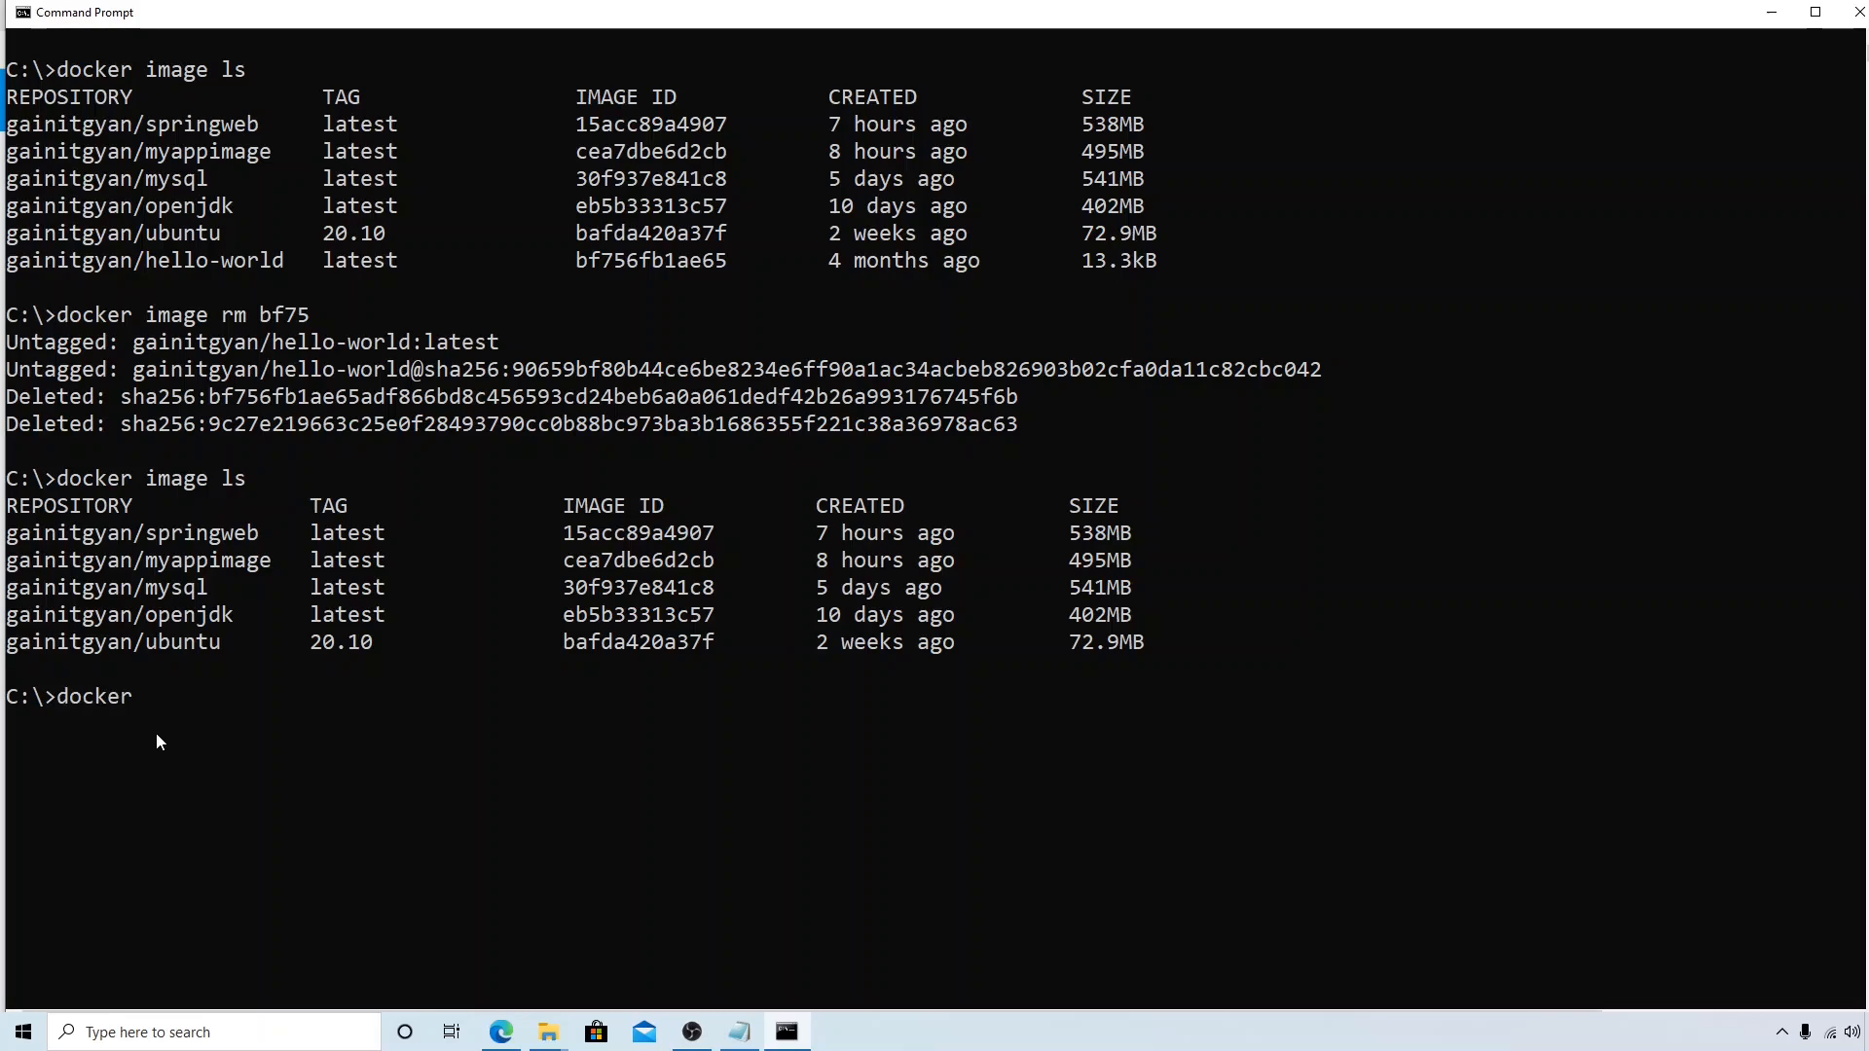
- Run docker logout to remove the stored Docker Hub credentials
{"action": "type", "text": "lo"}
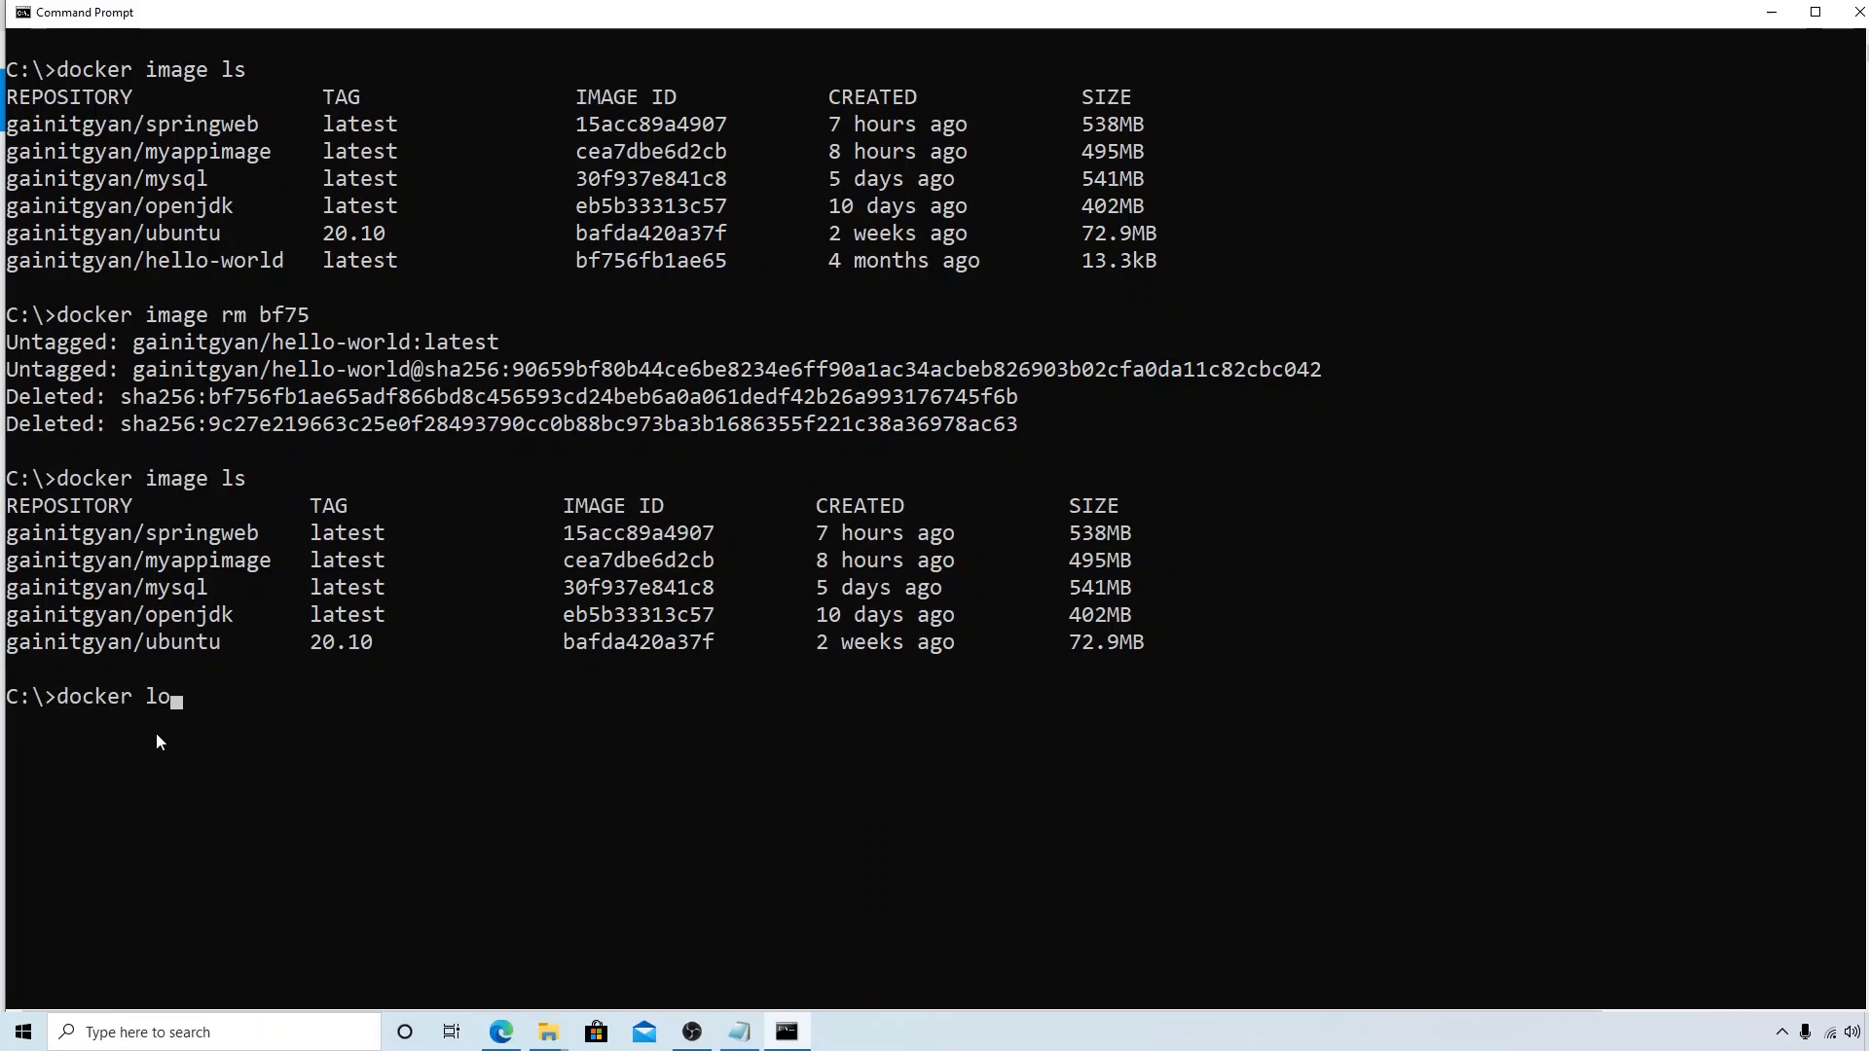
{"action": "mouse_move", "coordinate": [168, 797]}
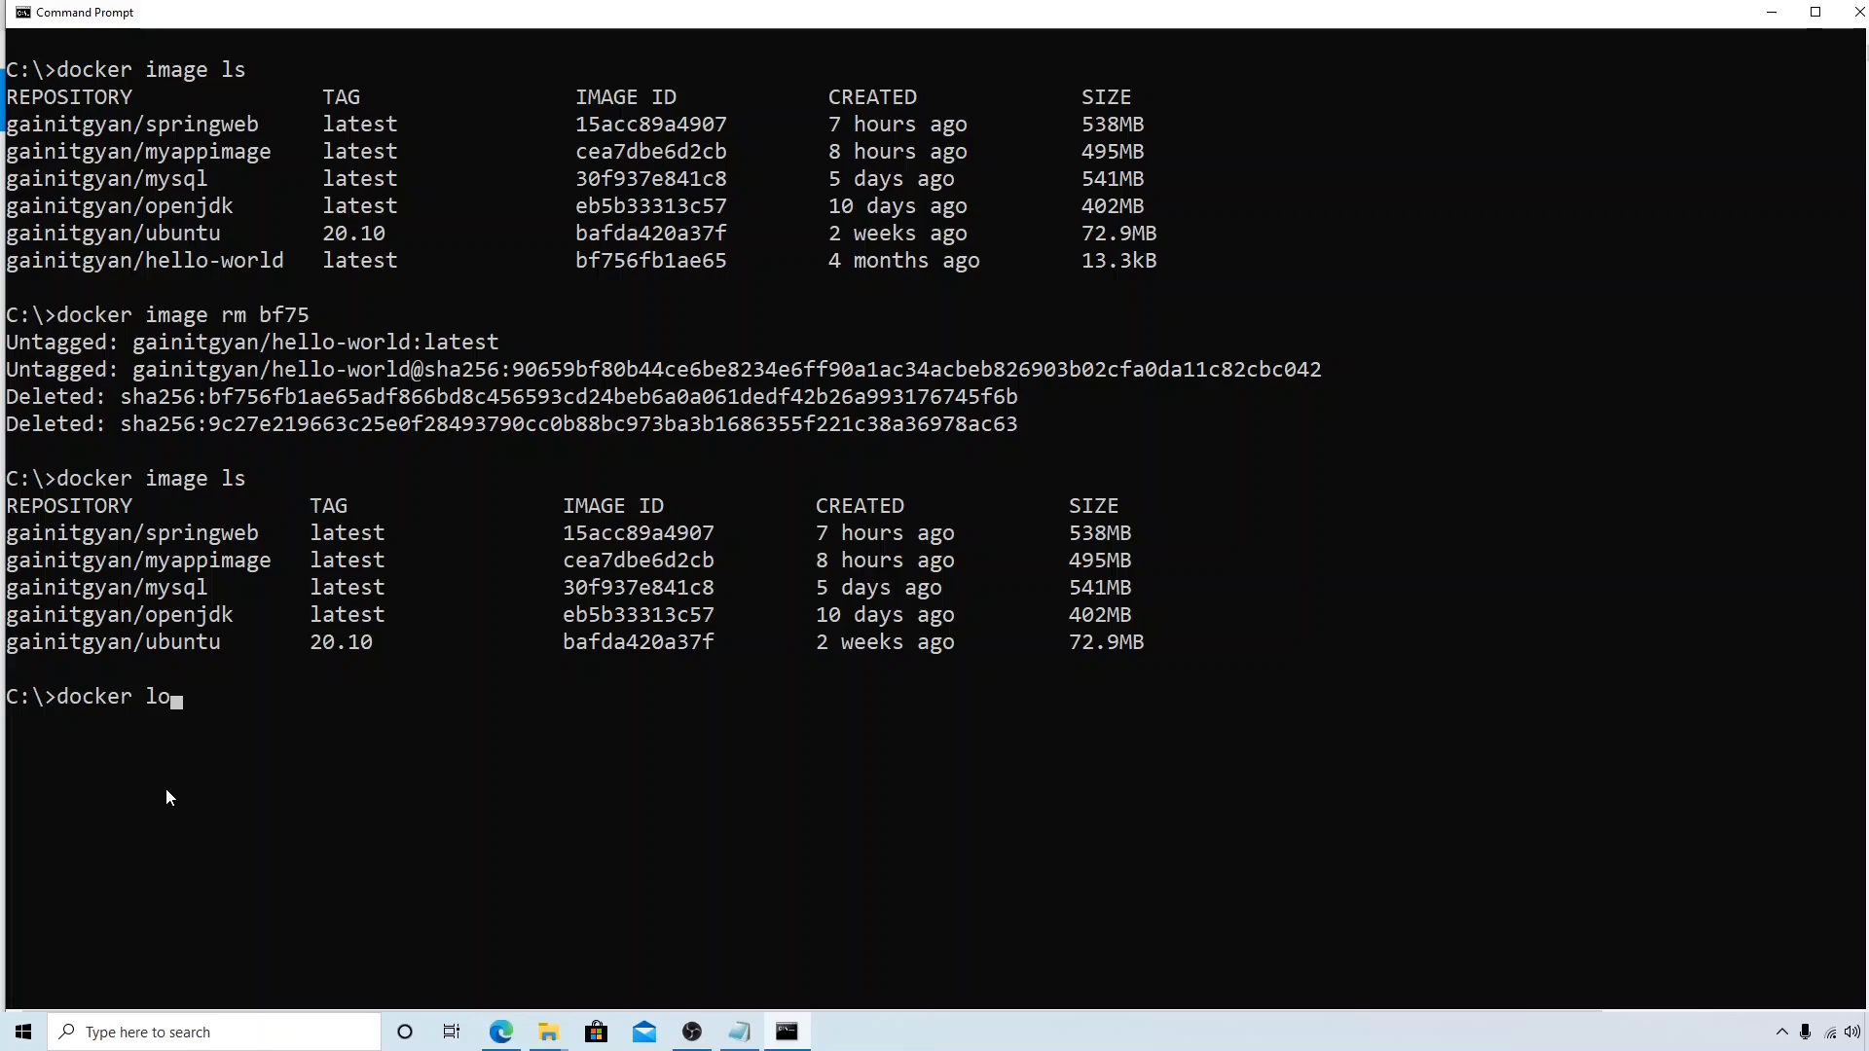
{"action": "type", "text": "gout"}
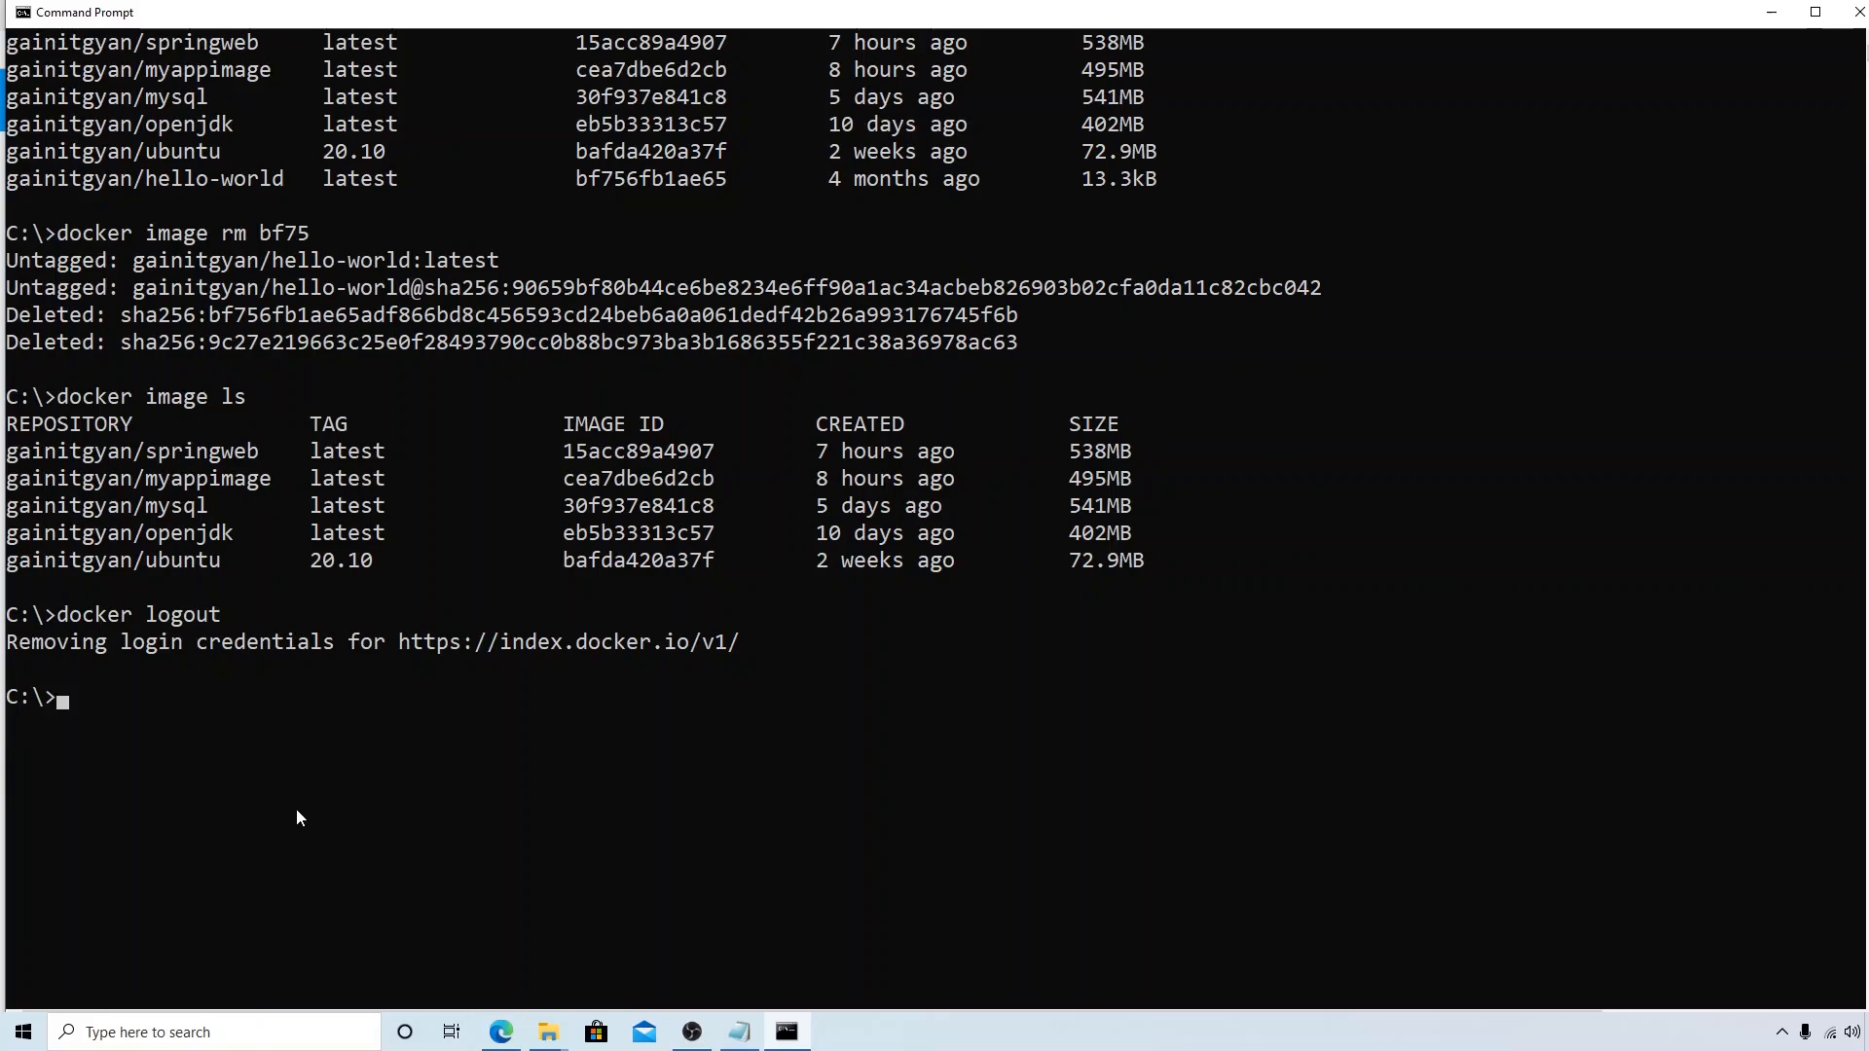
{"action": "type", "text": "docker"}
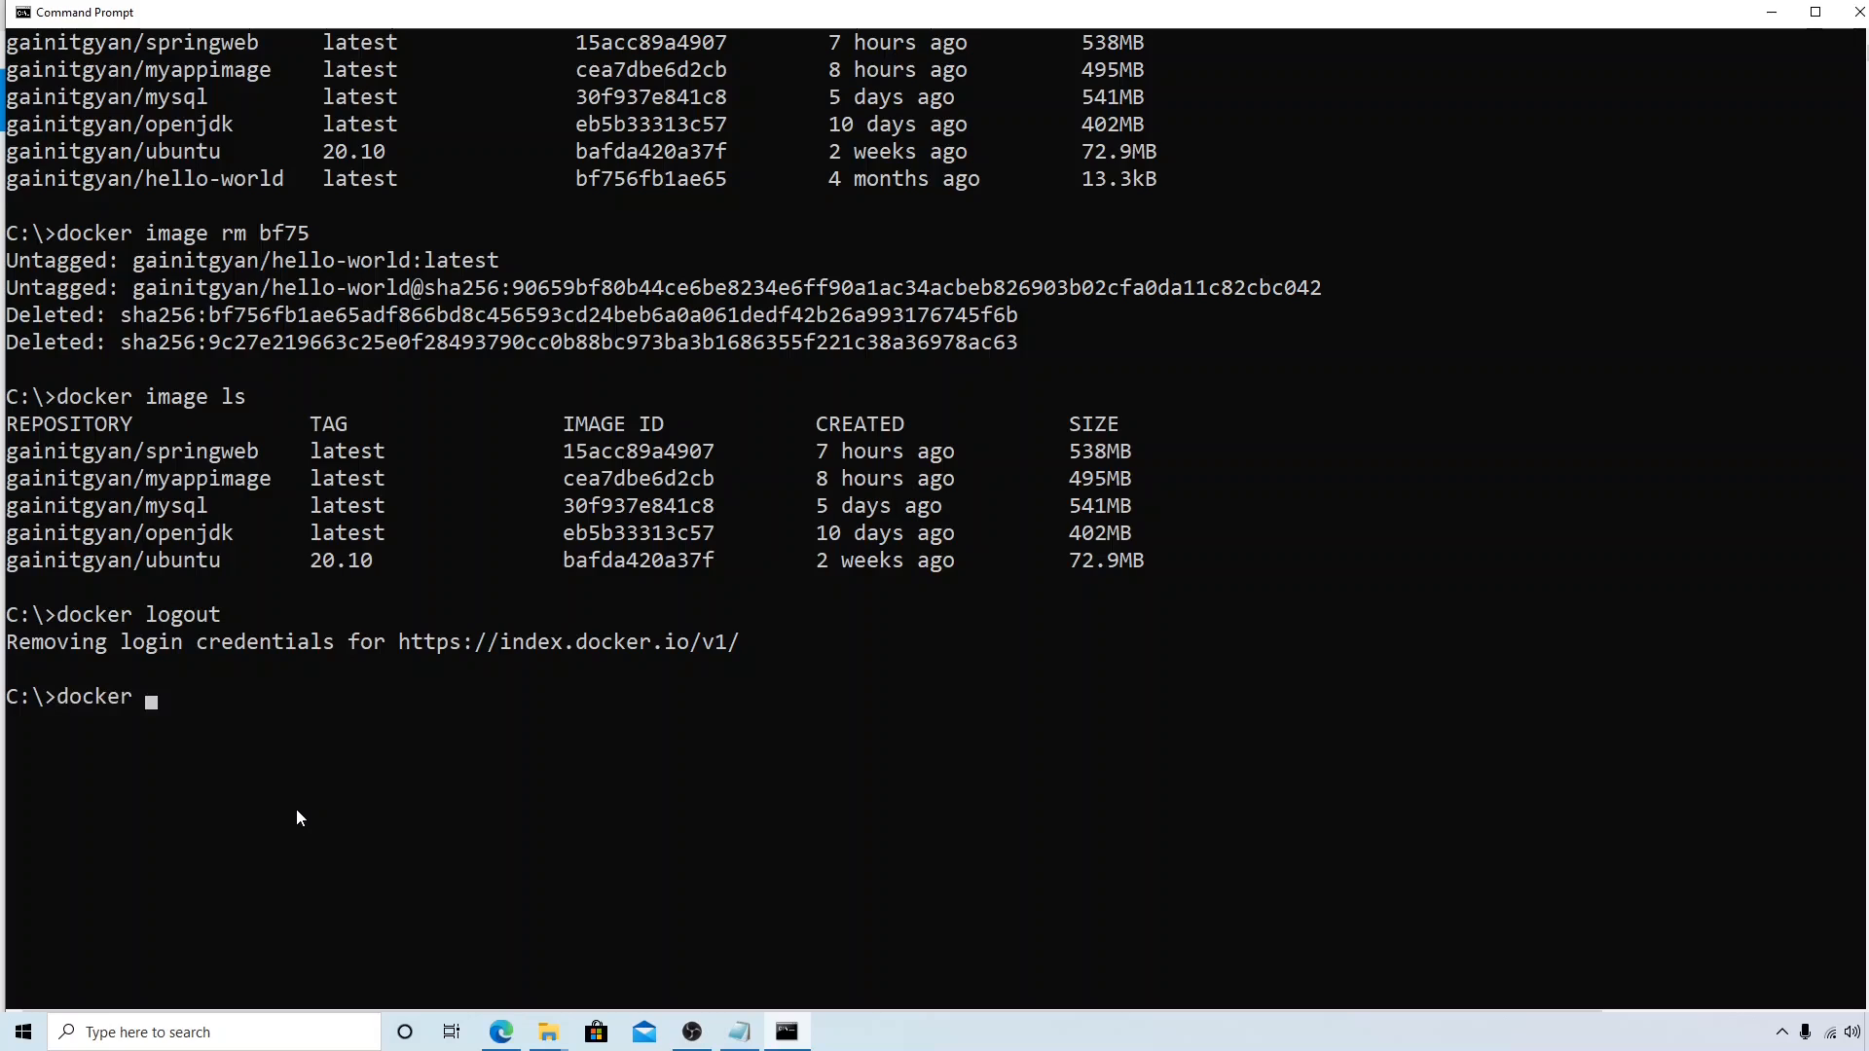
- Pull gainitgyan/hello-world from Docker Hub and list the six local images
{"action": "type", "text": "image pull"}
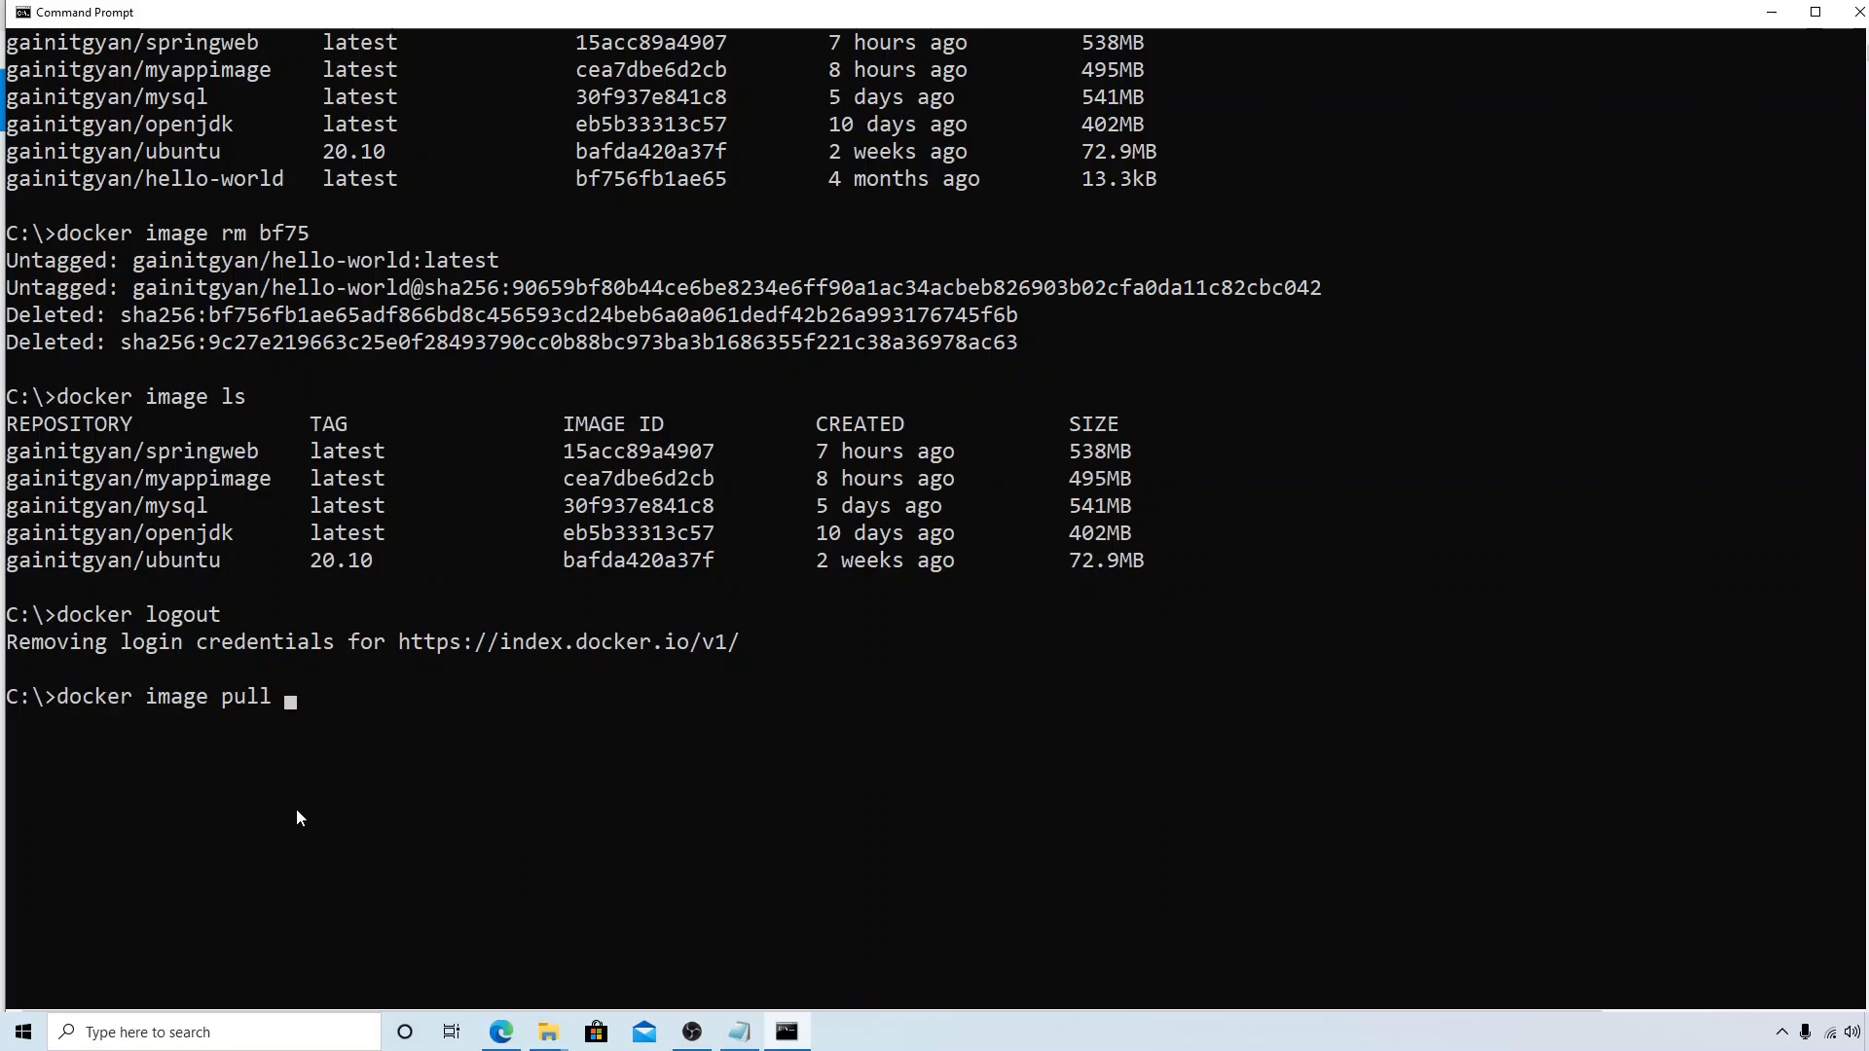
{"action": "type", "text": "gao"}
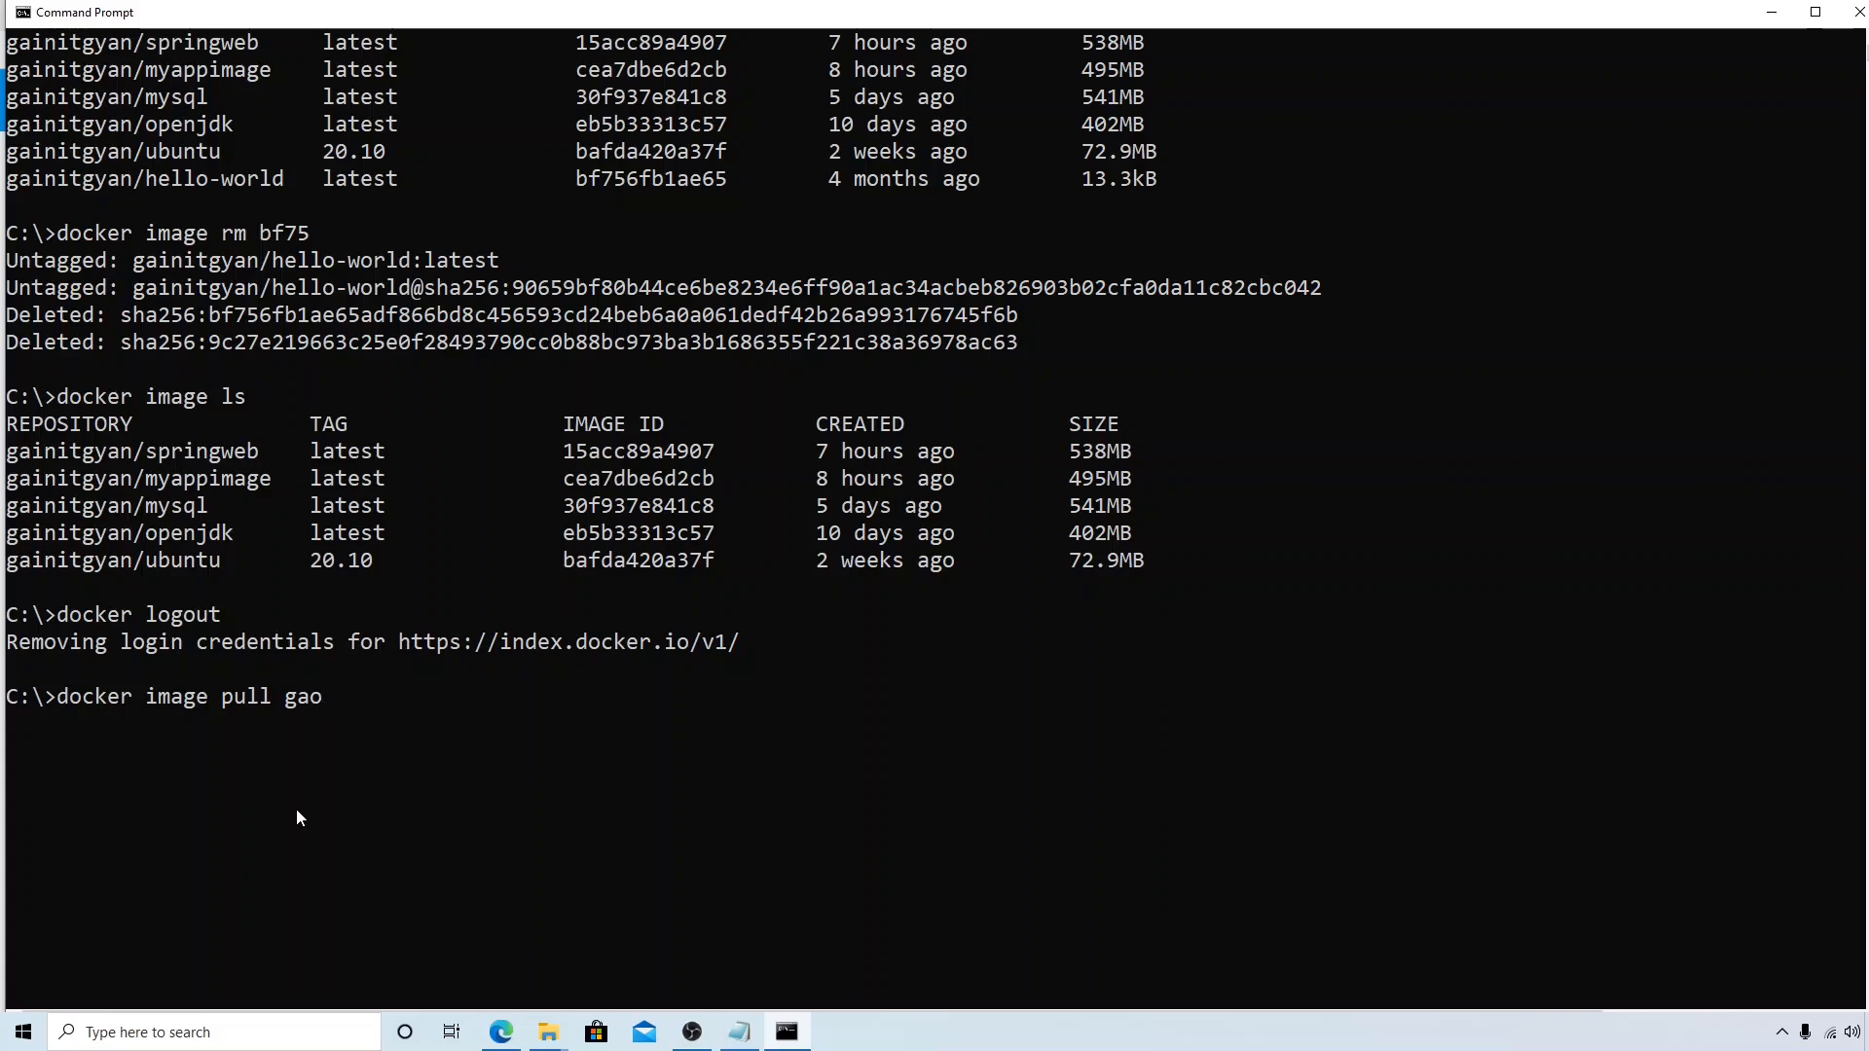
{"action": "type", "text": "int"}
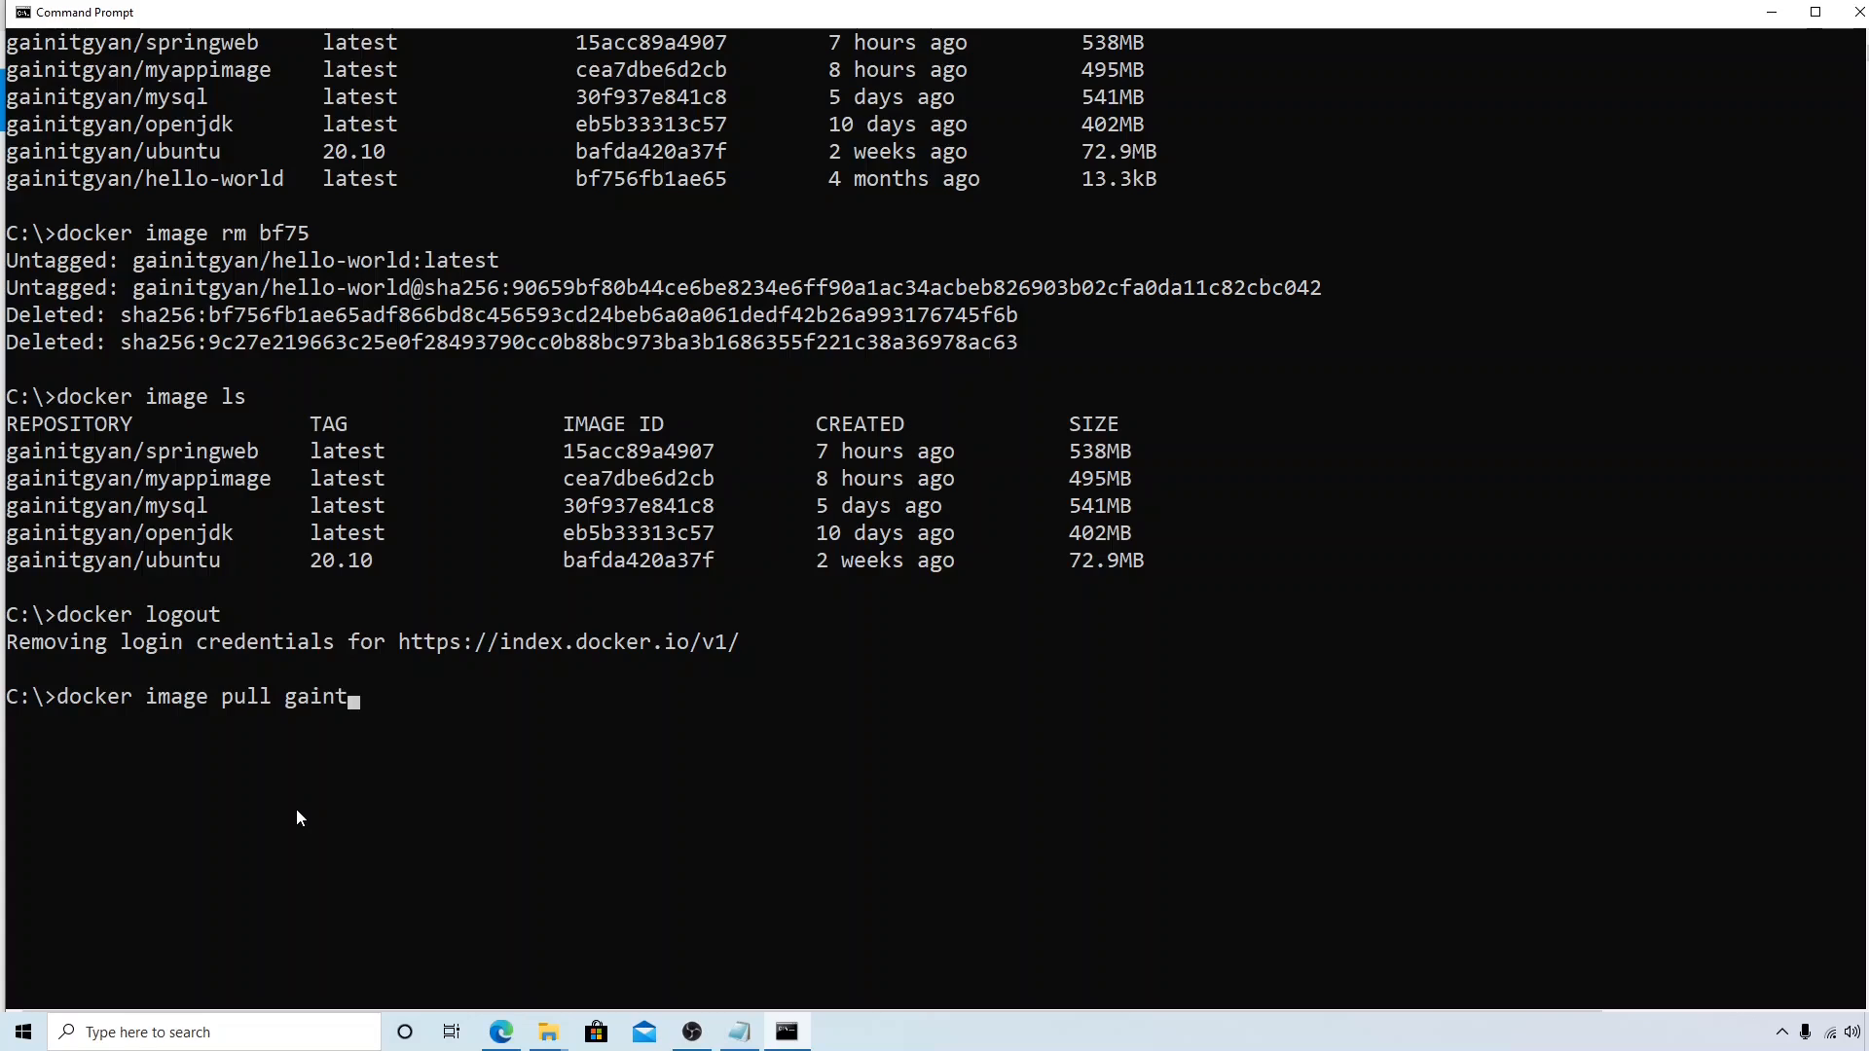
{"action": "type", "text": "it"}
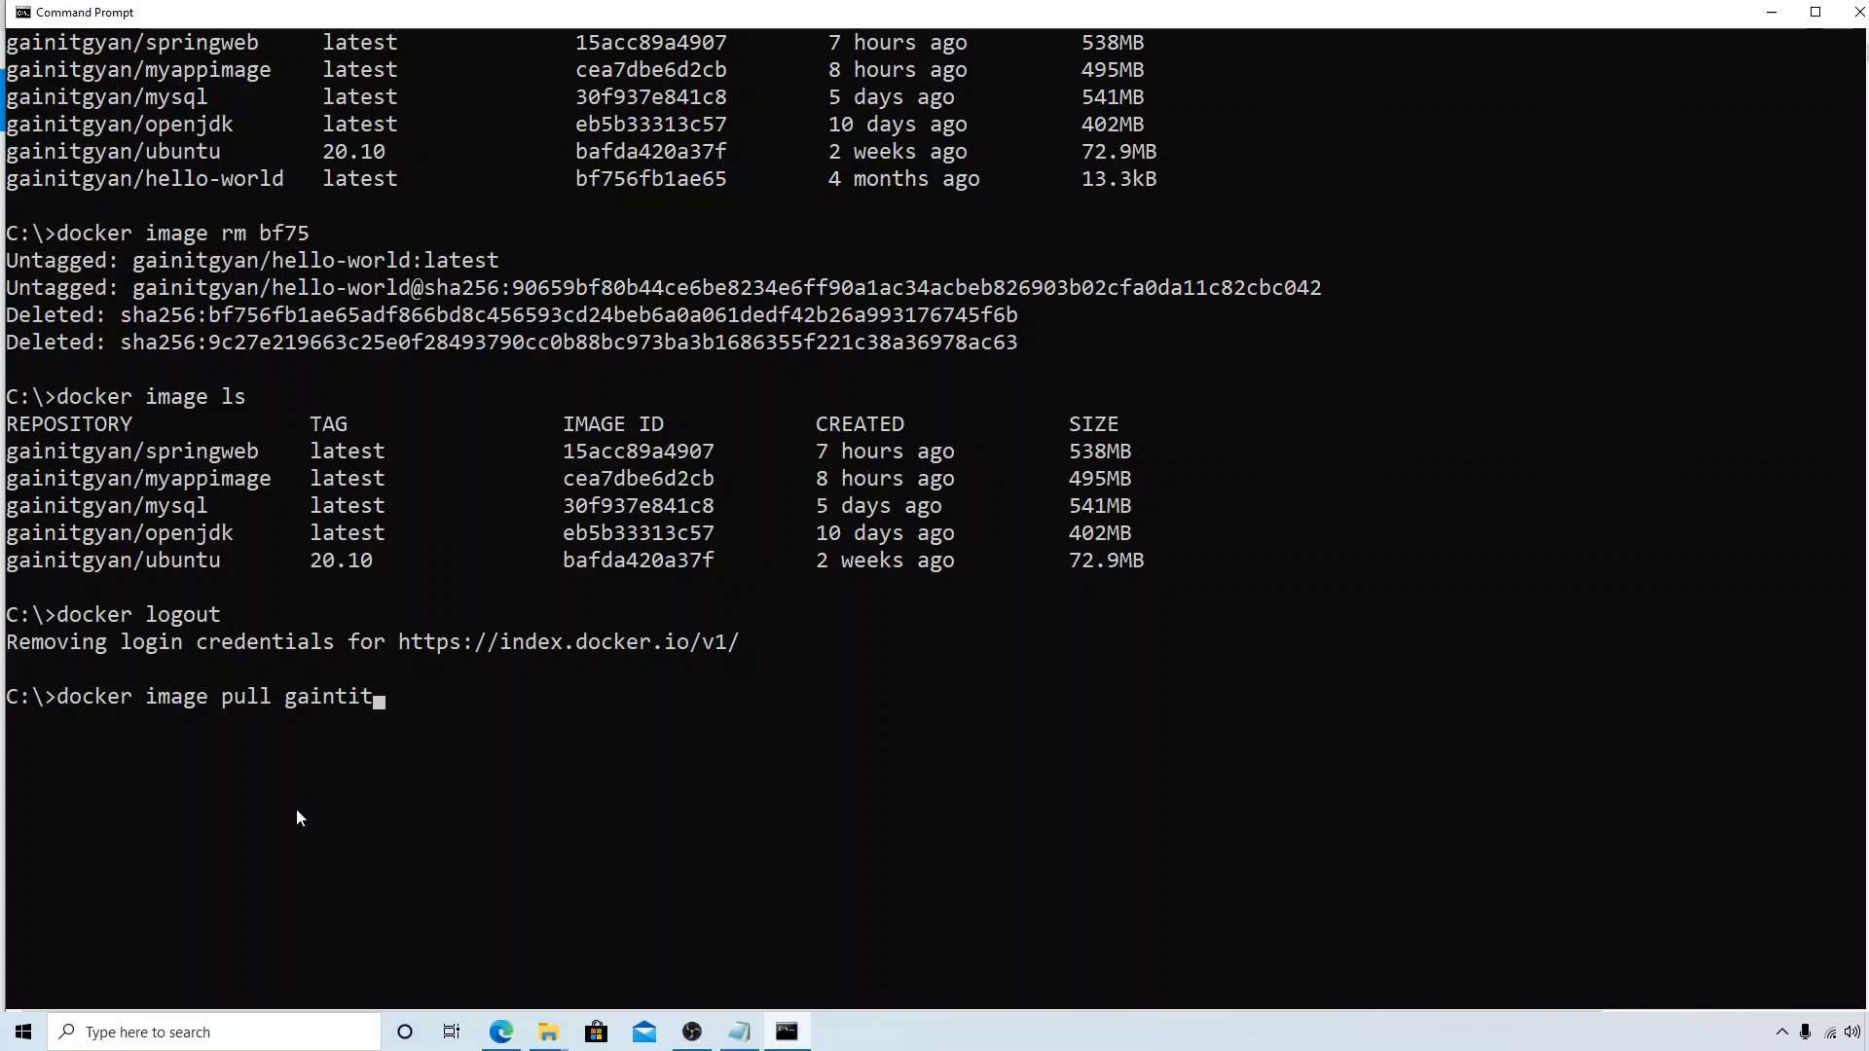
{"action": "type", "text": "gyan"}
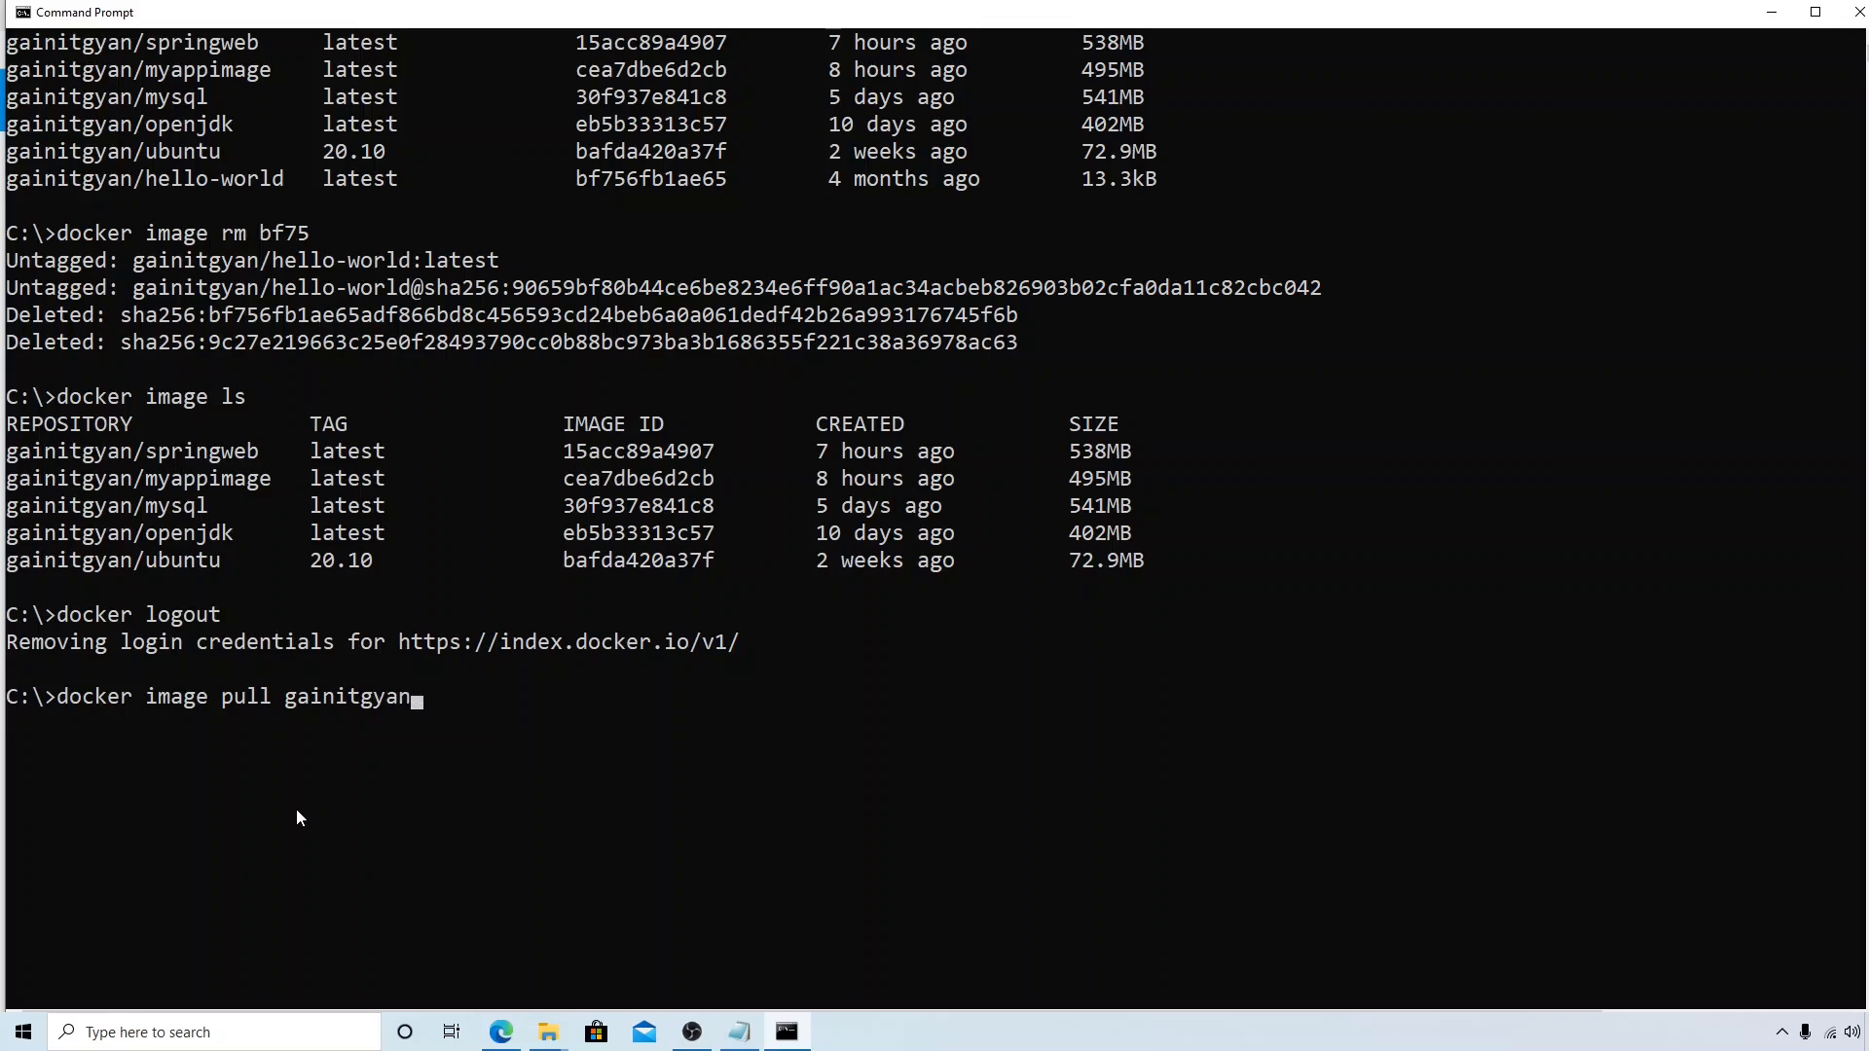
{"action": "type", "text": "/hello"}
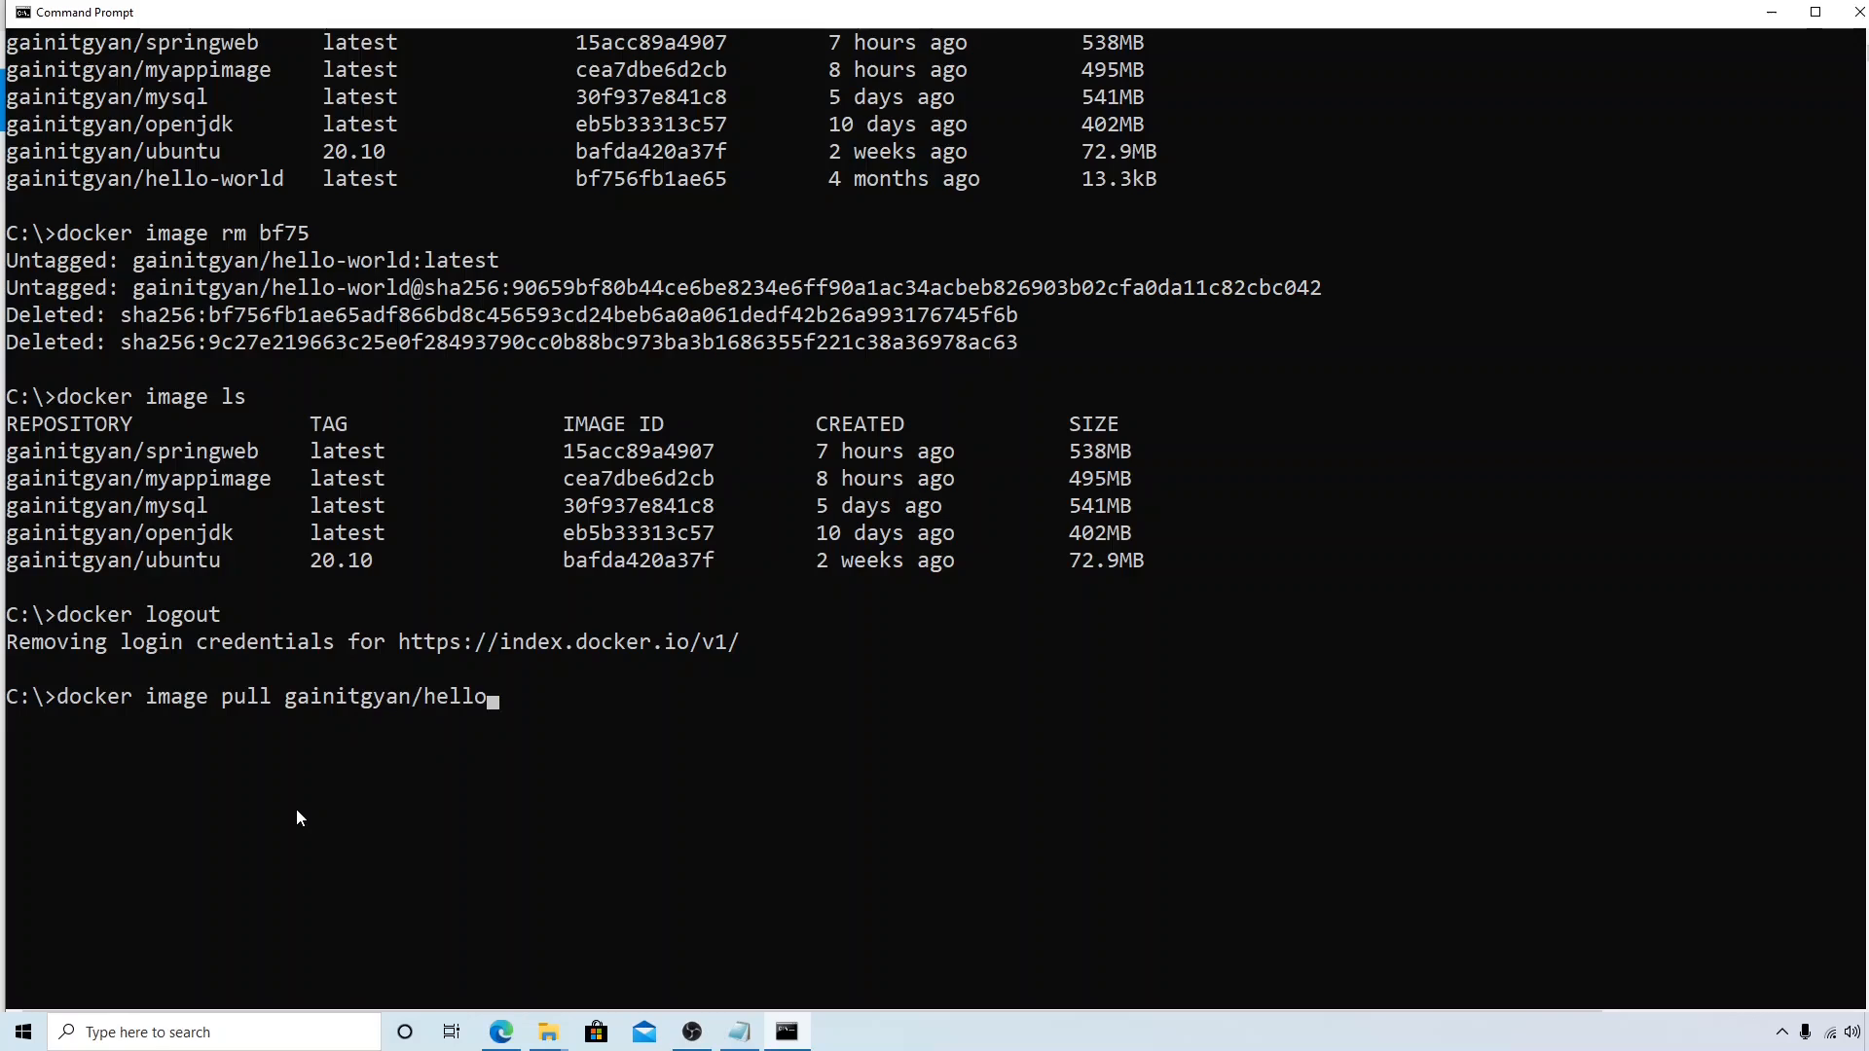
{"action": "type", "text": "-world"}
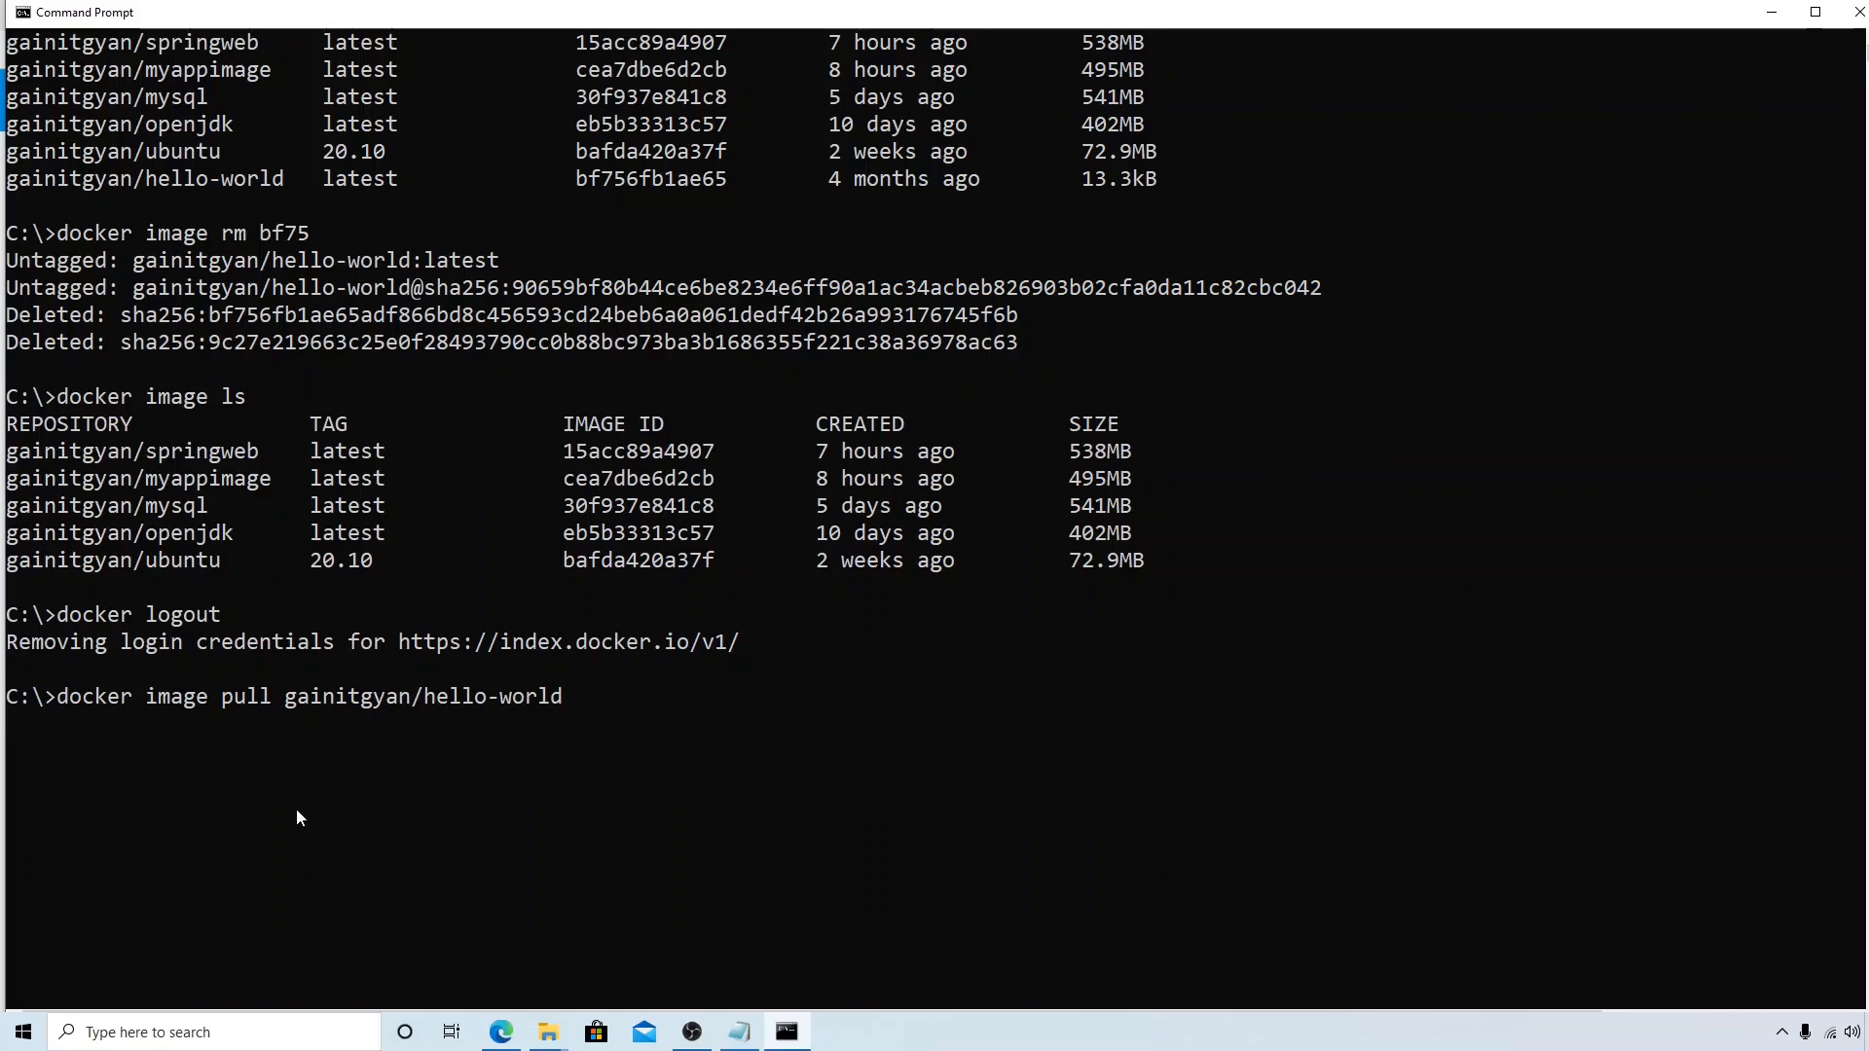
{"action": "key", "text": "Enter"}
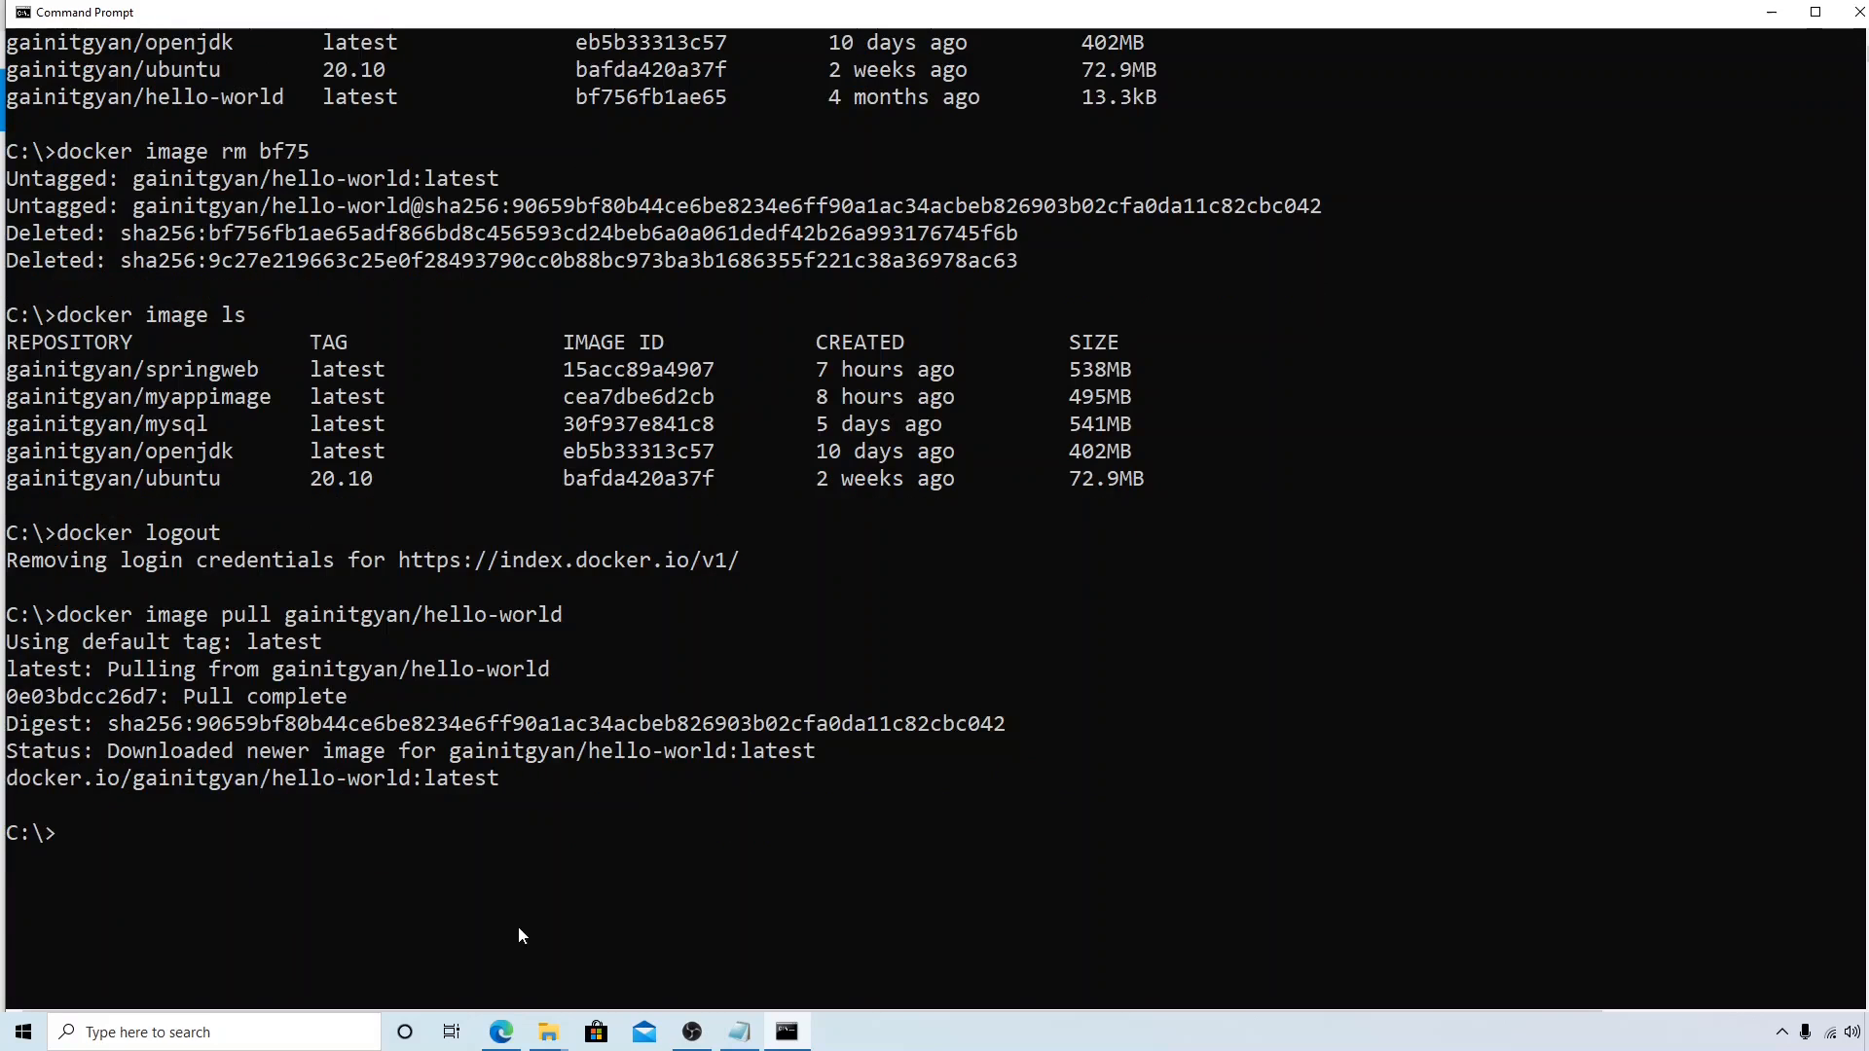
{"action": "mouse_move", "coordinate": [300, 867]}
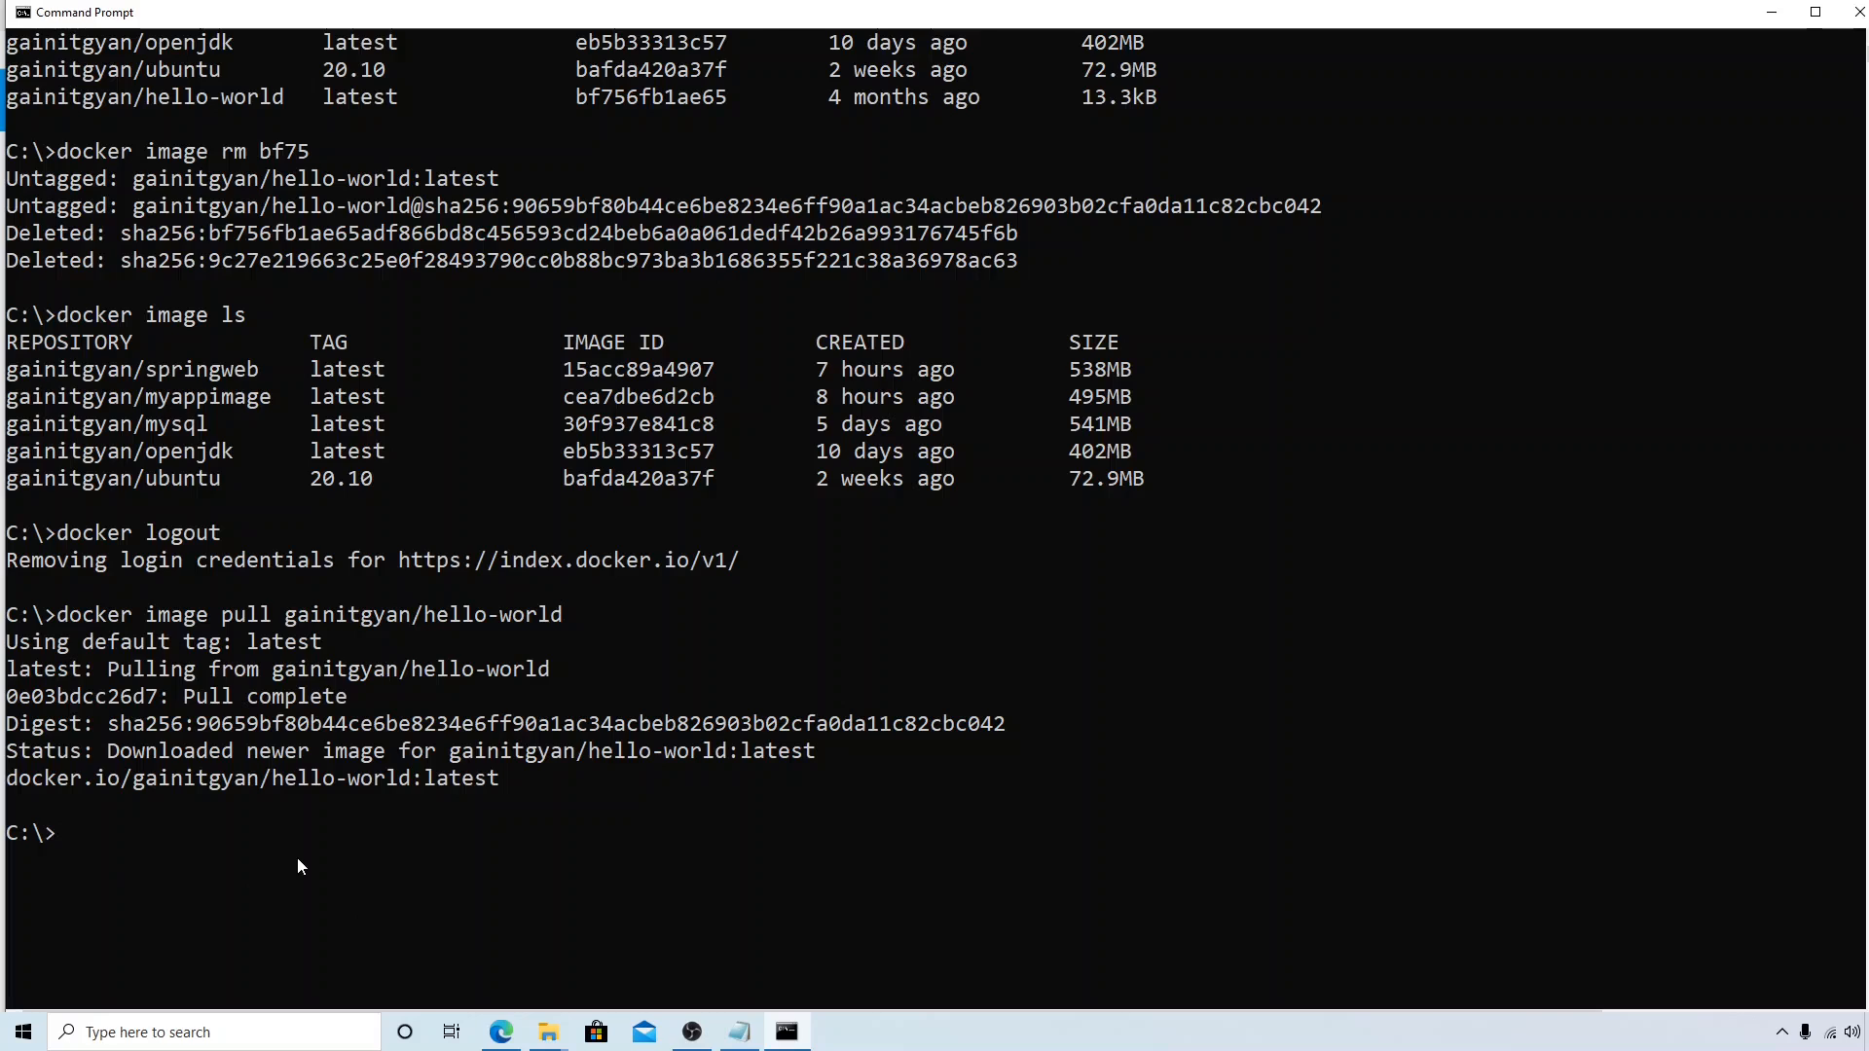
{"action": "type", "text": "docker image ls"}
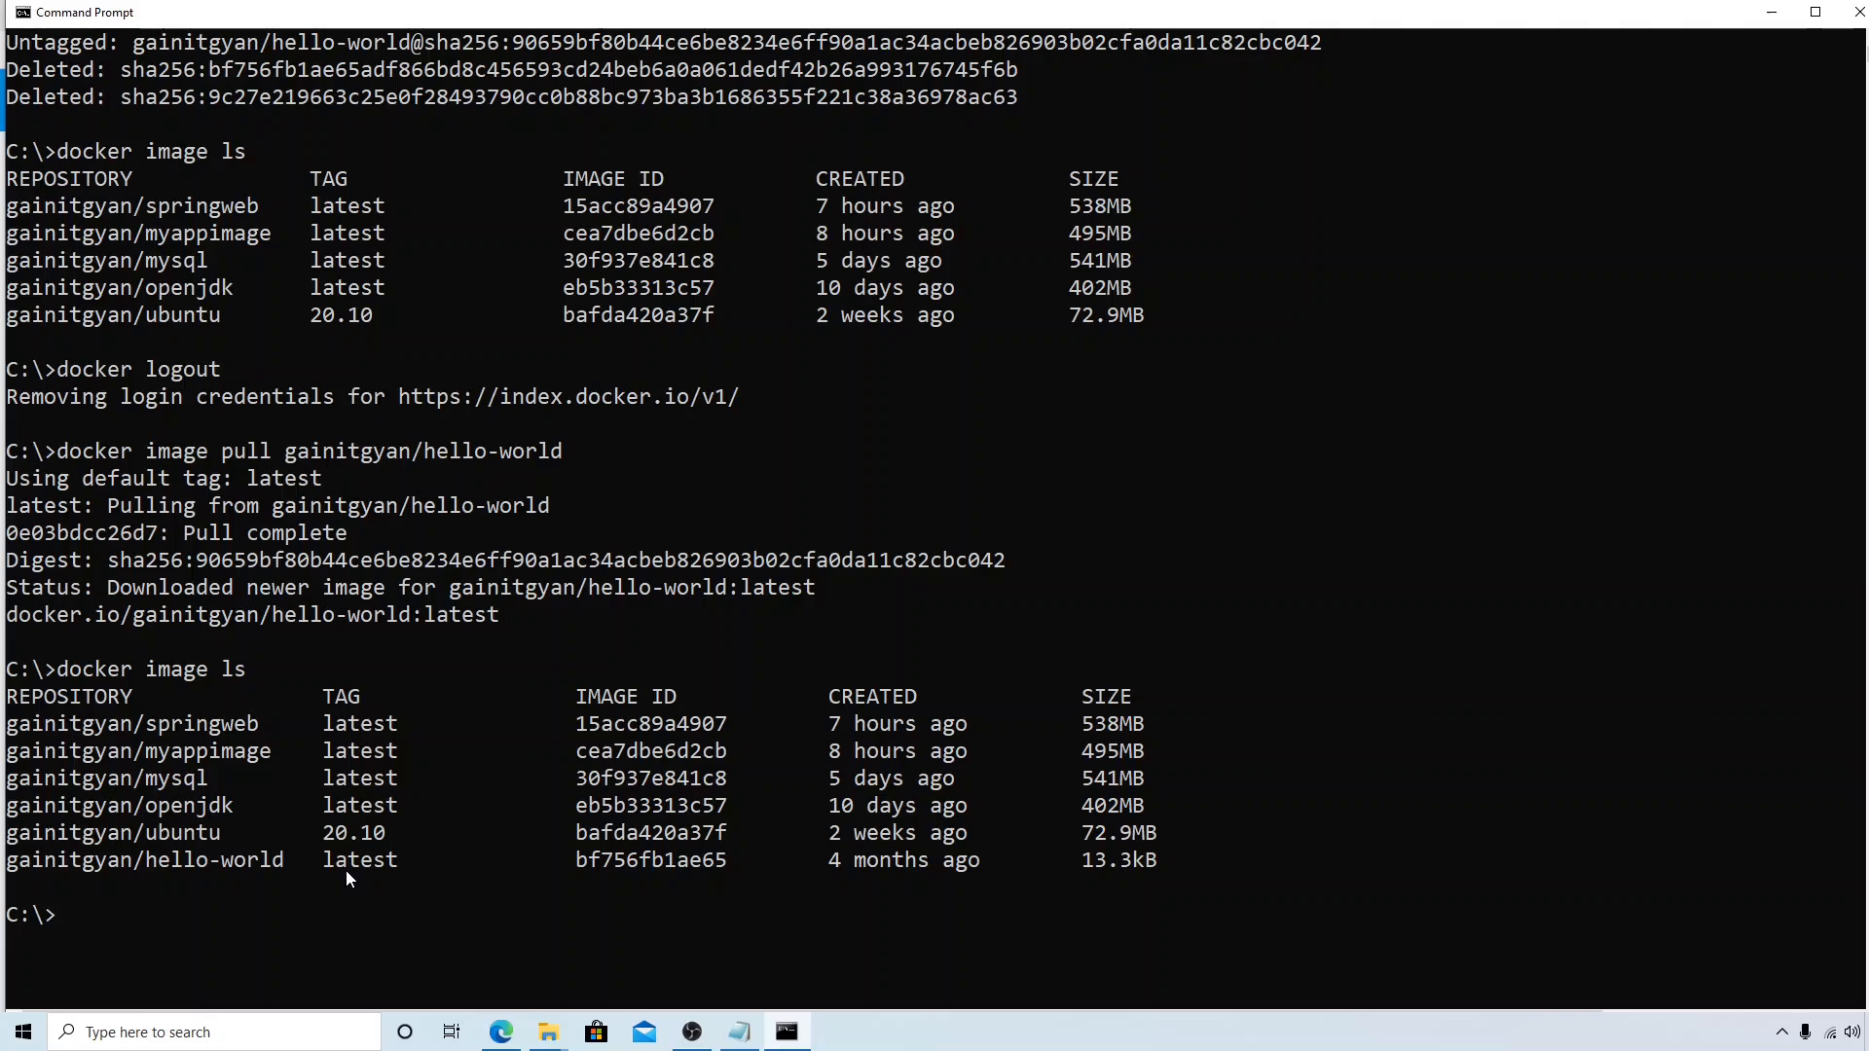
{"action": "mouse_move", "coordinate": [374, 697]}
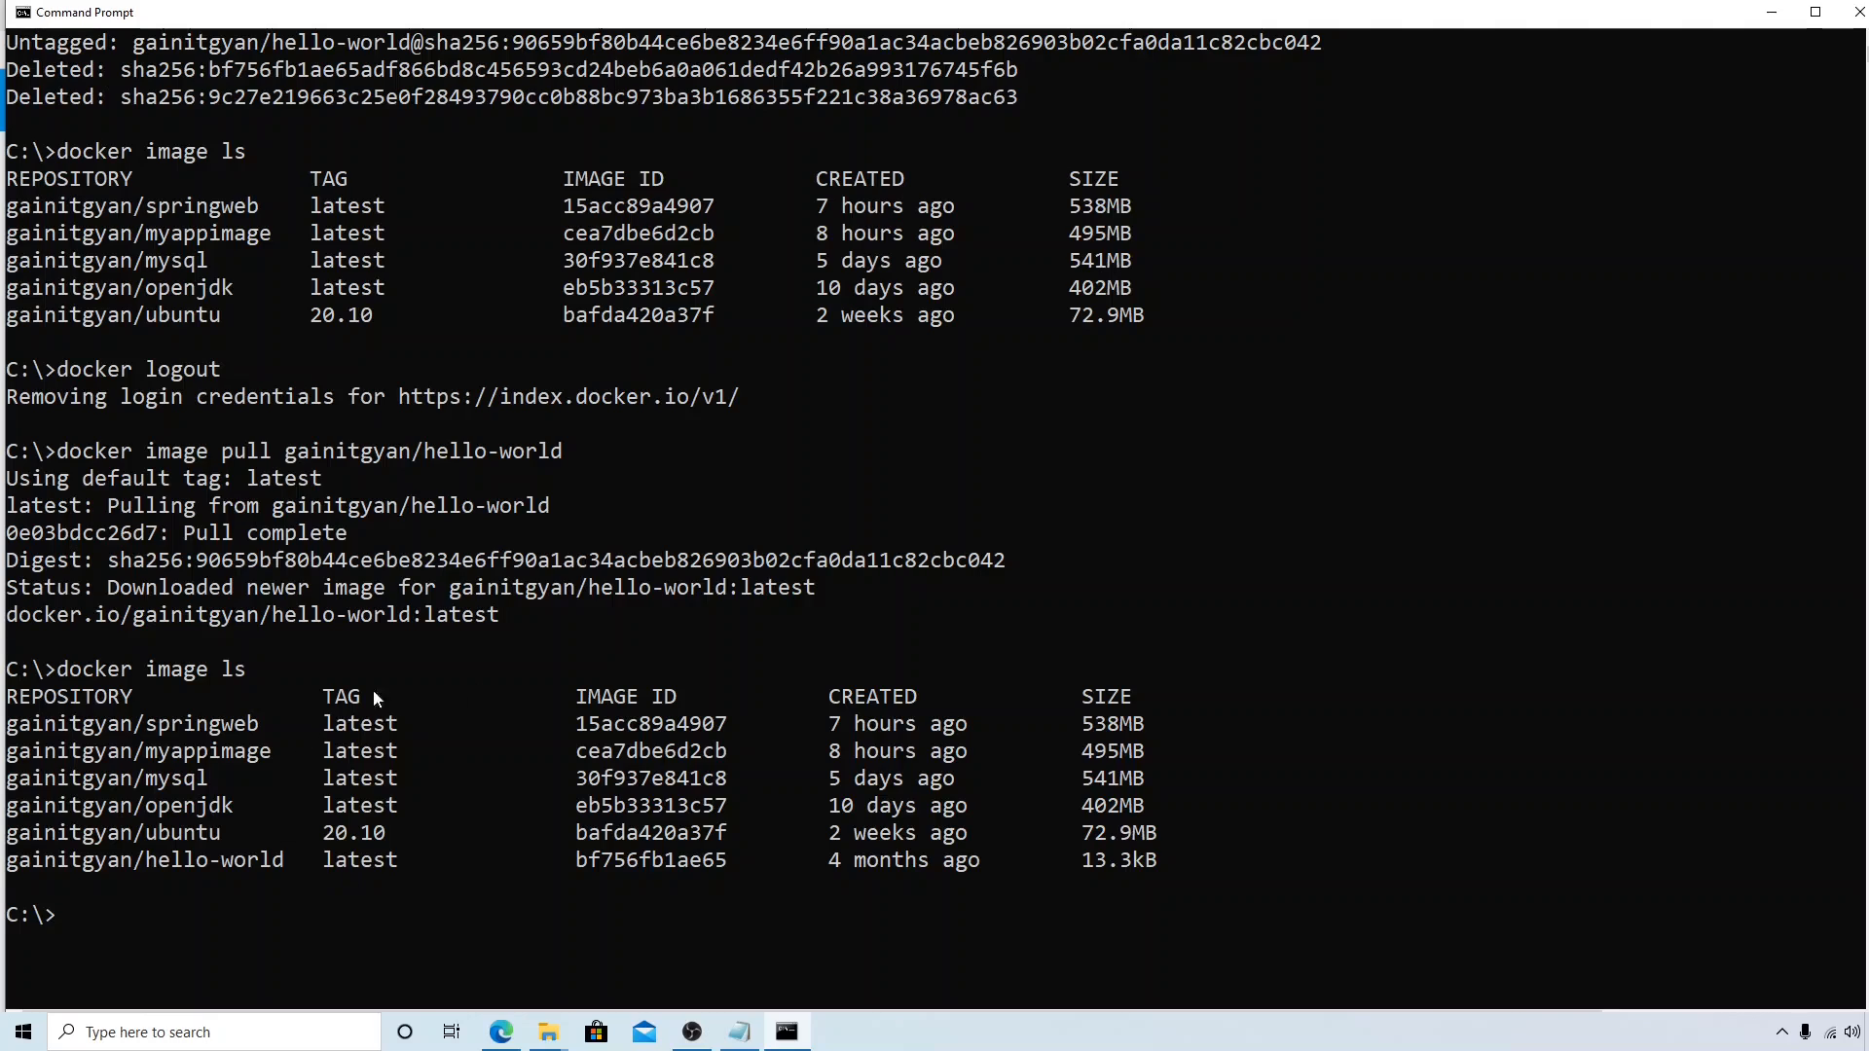
{"action": "mouse_move", "coordinate": [497, 838]}
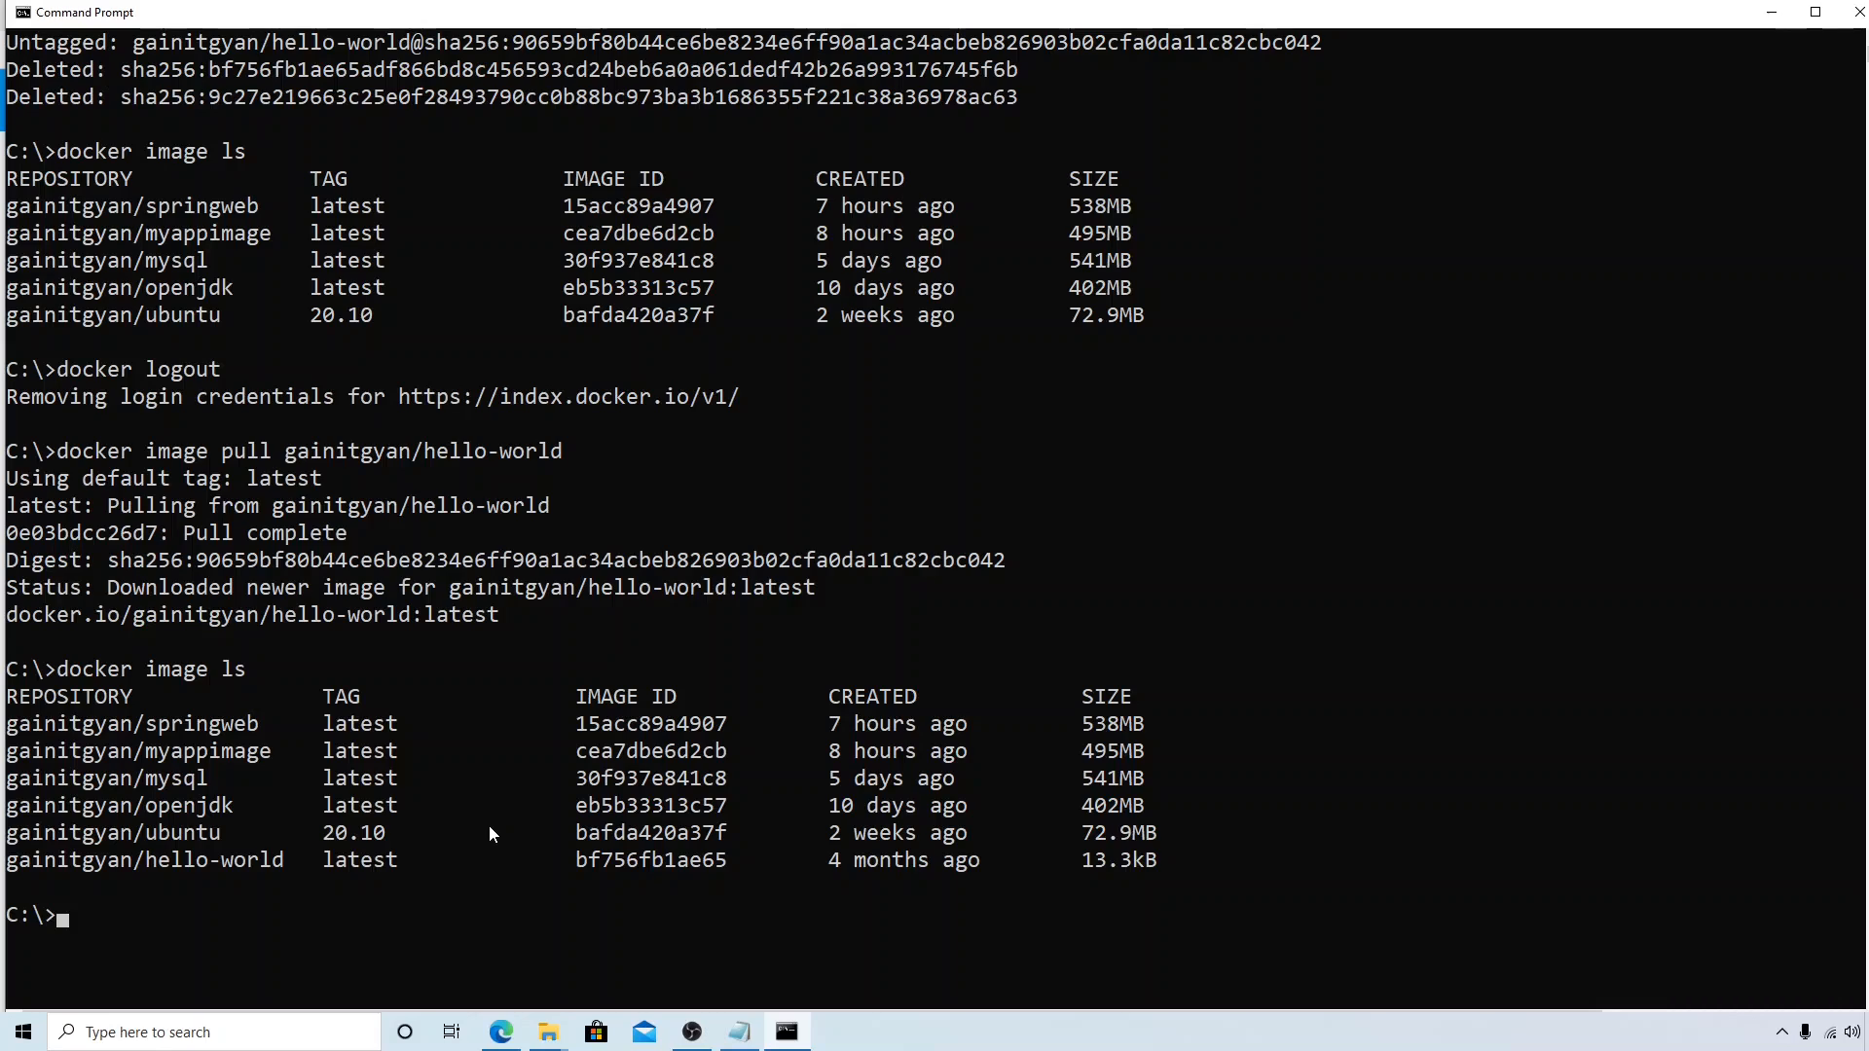
{"action": "mouse_move", "coordinate": [187, 396]}
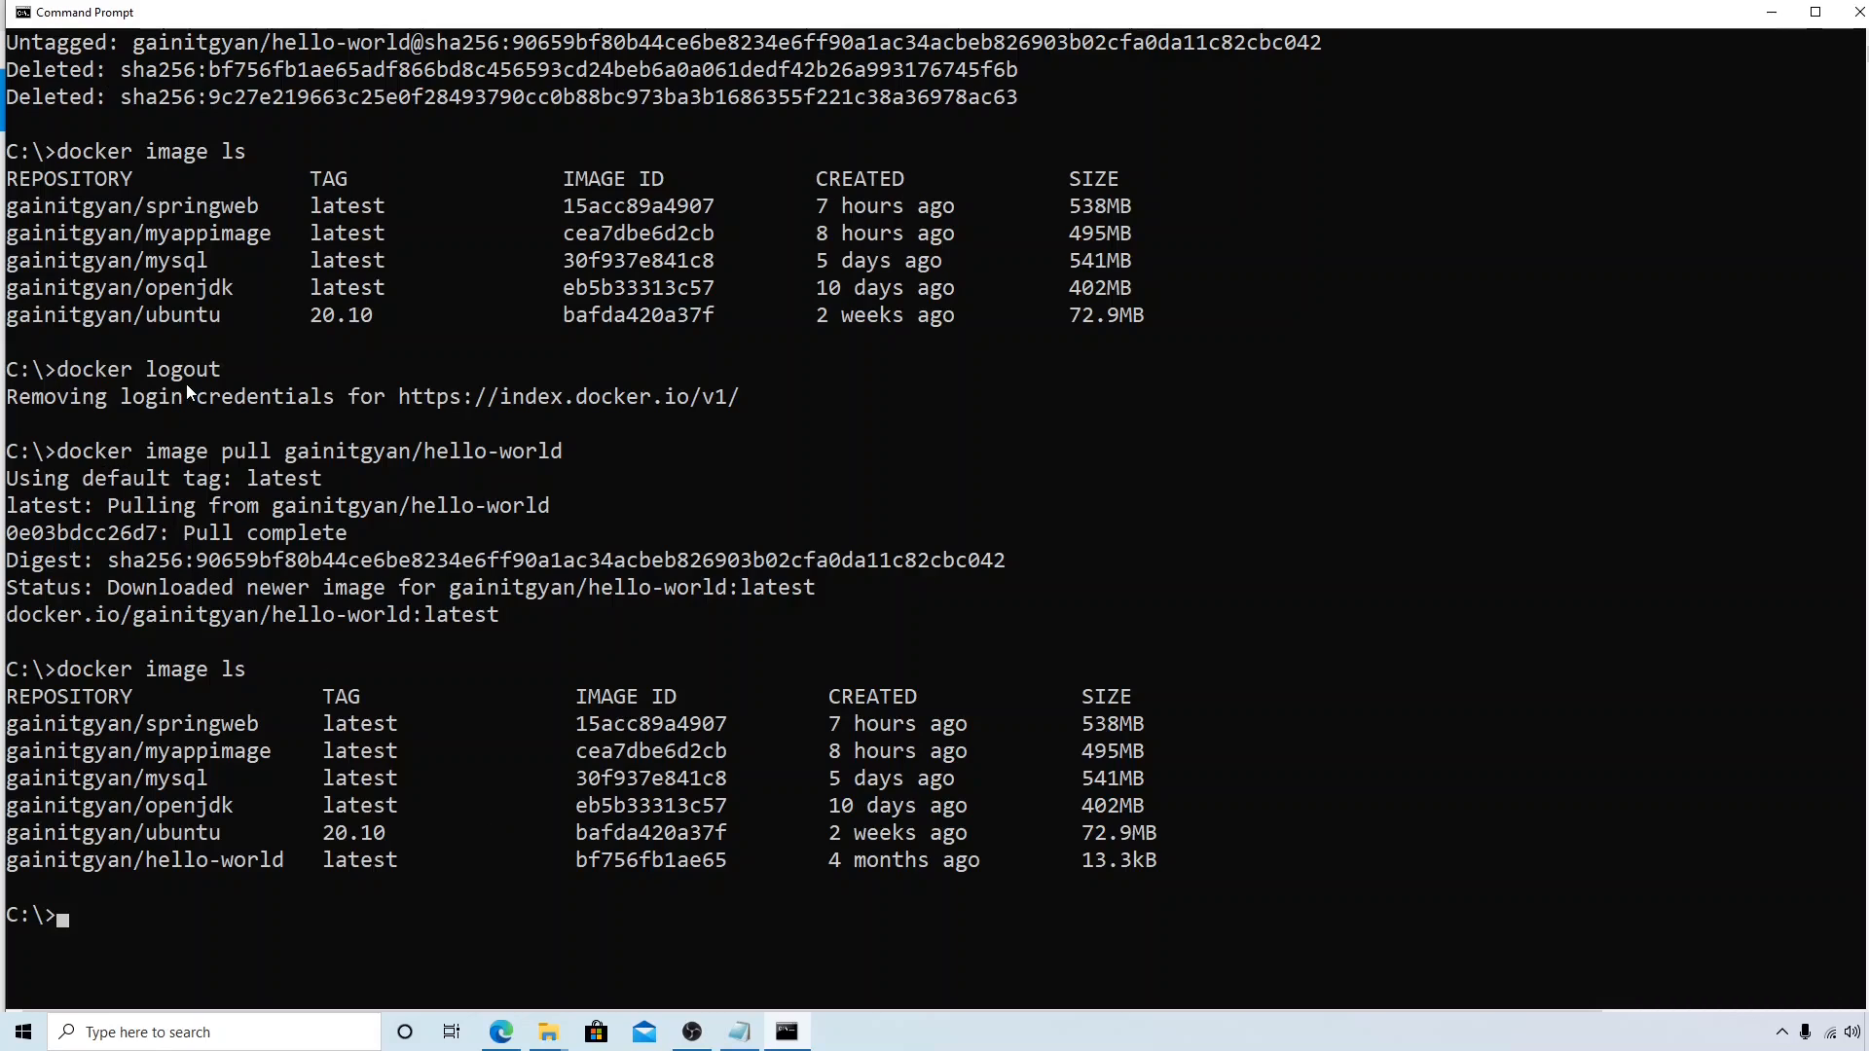
{"action": "mouse_move", "coordinate": [287, 854]}
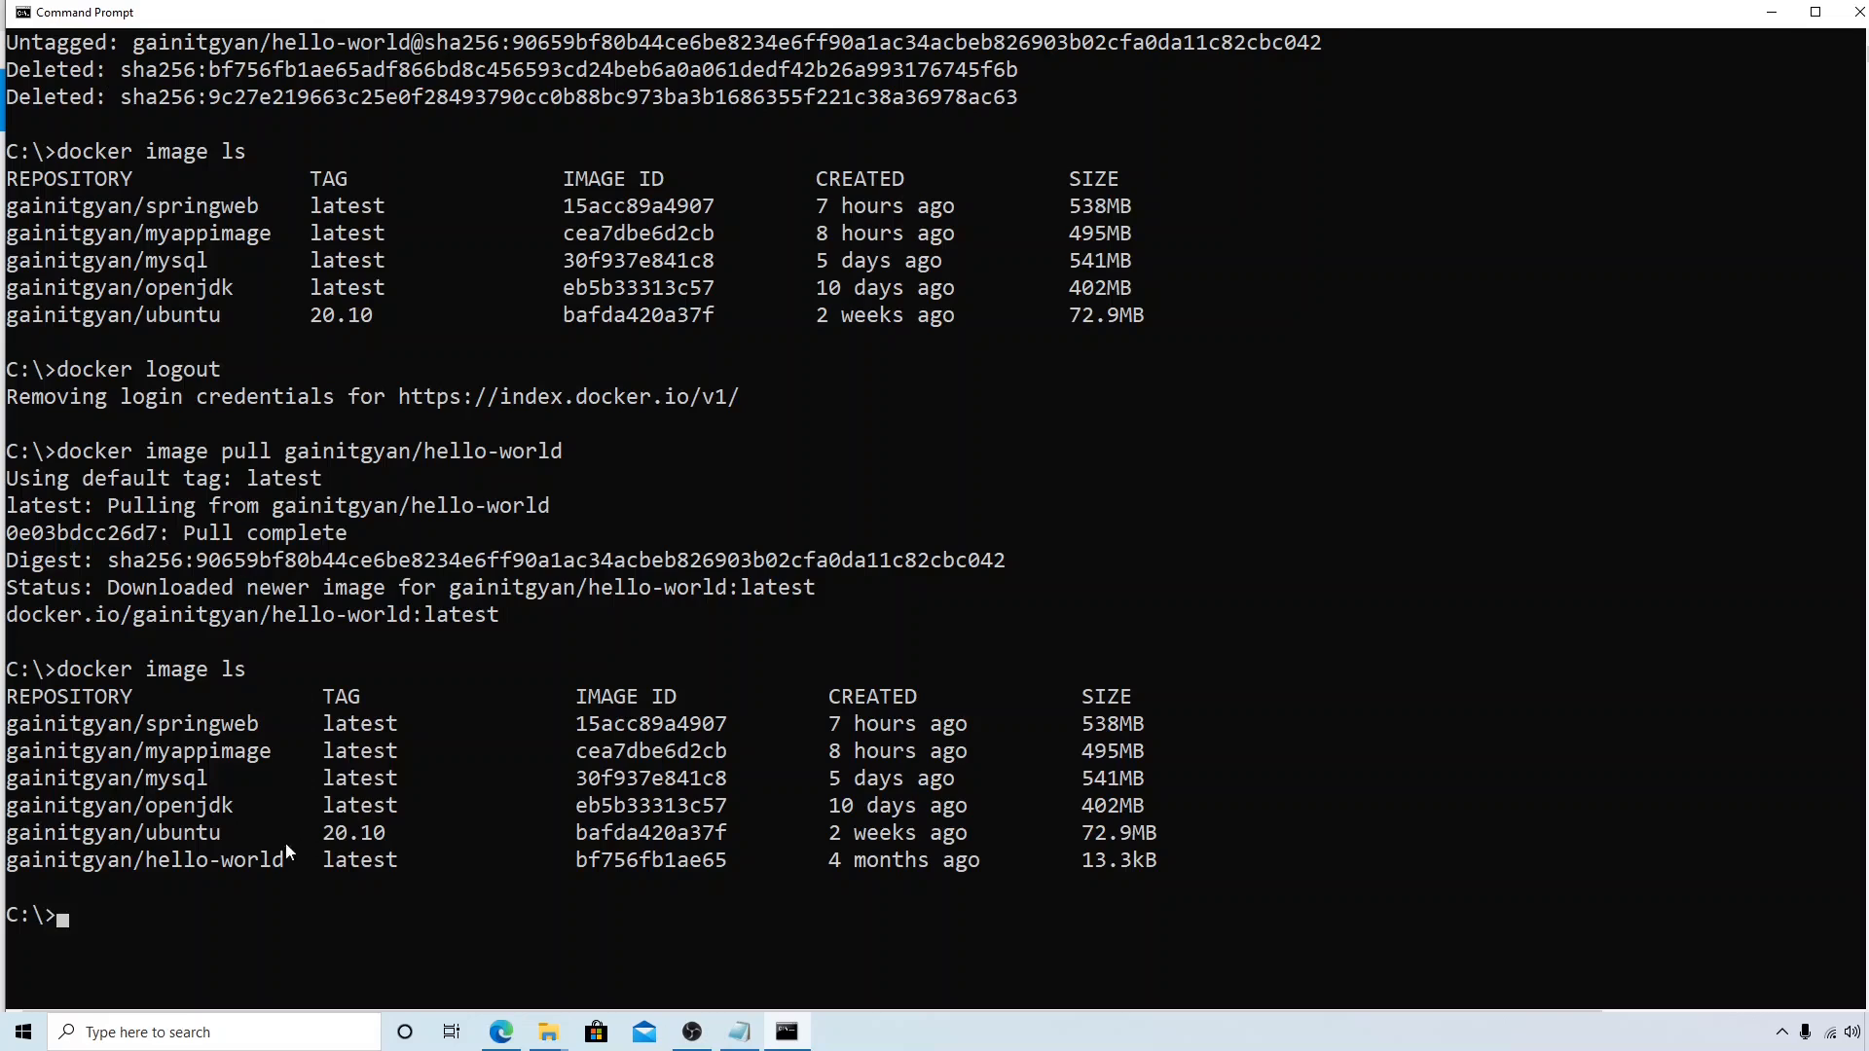
{"action": "mouse_move", "coordinate": [399, 716]}
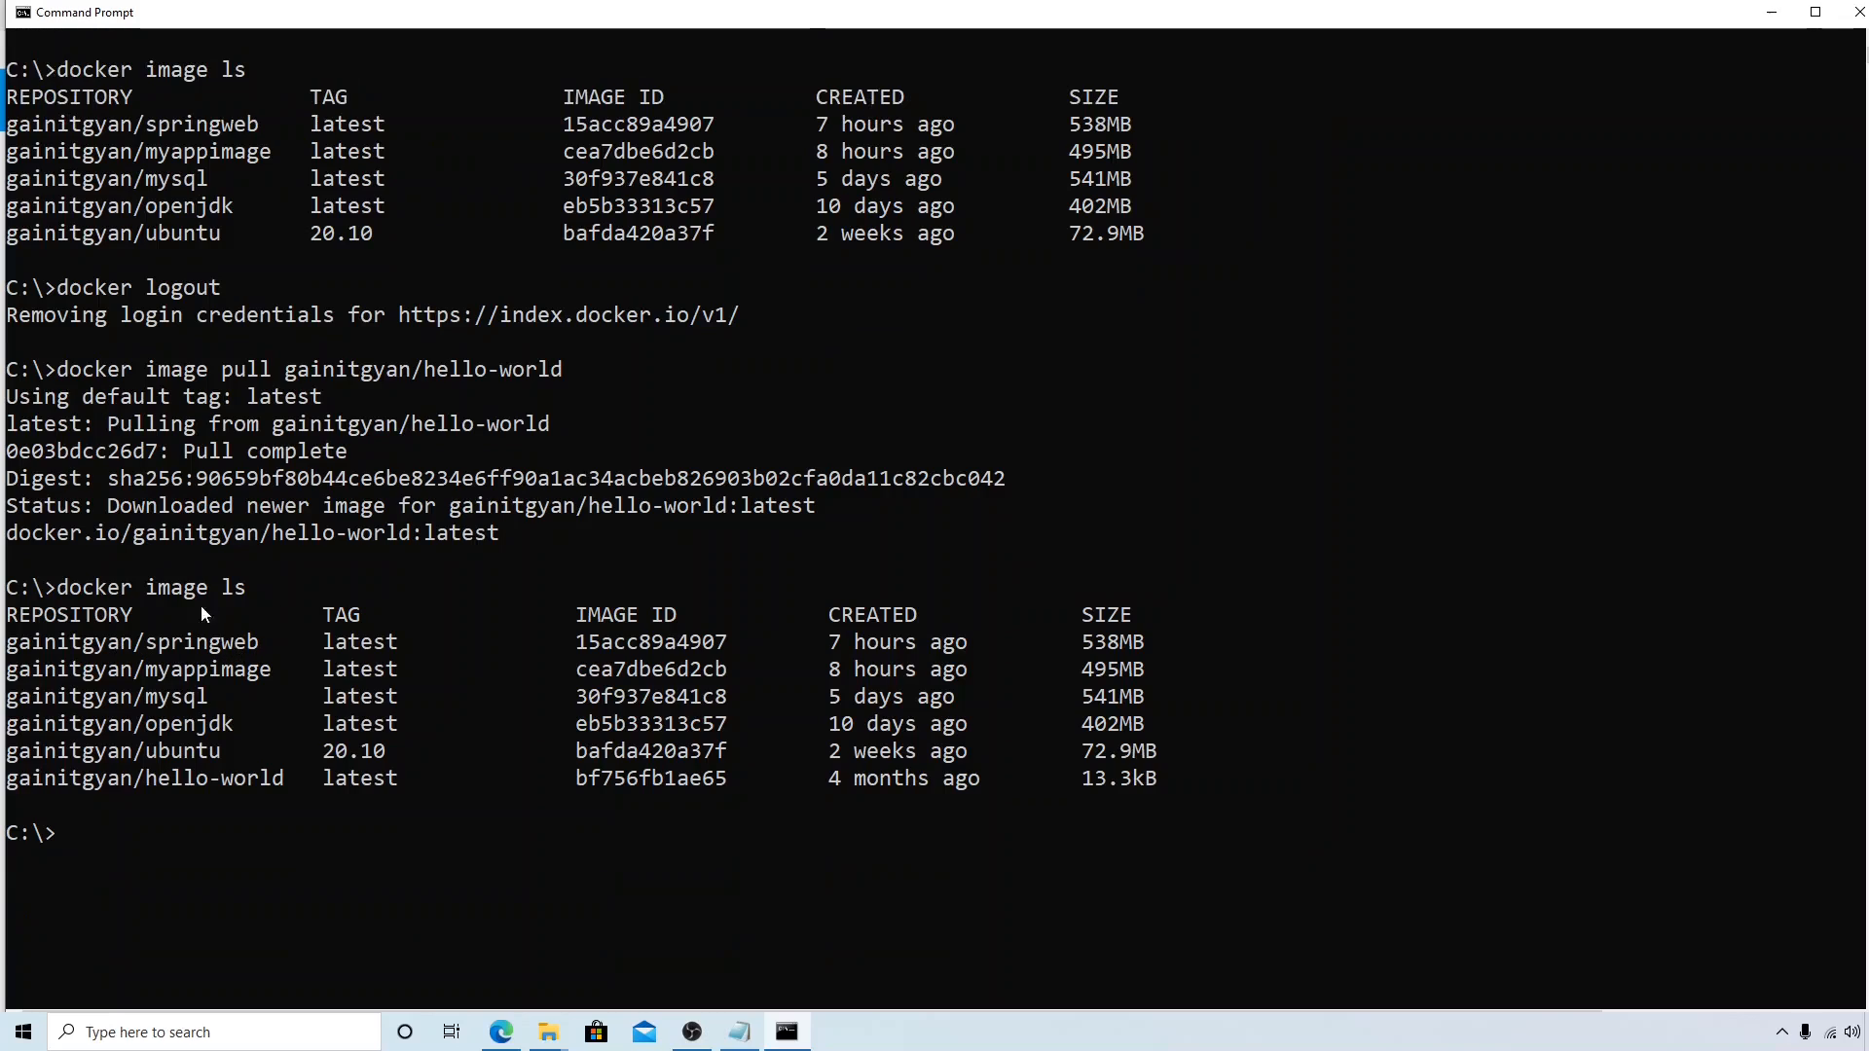
{"action": "mouse_move", "coordinate": [314, 423]}
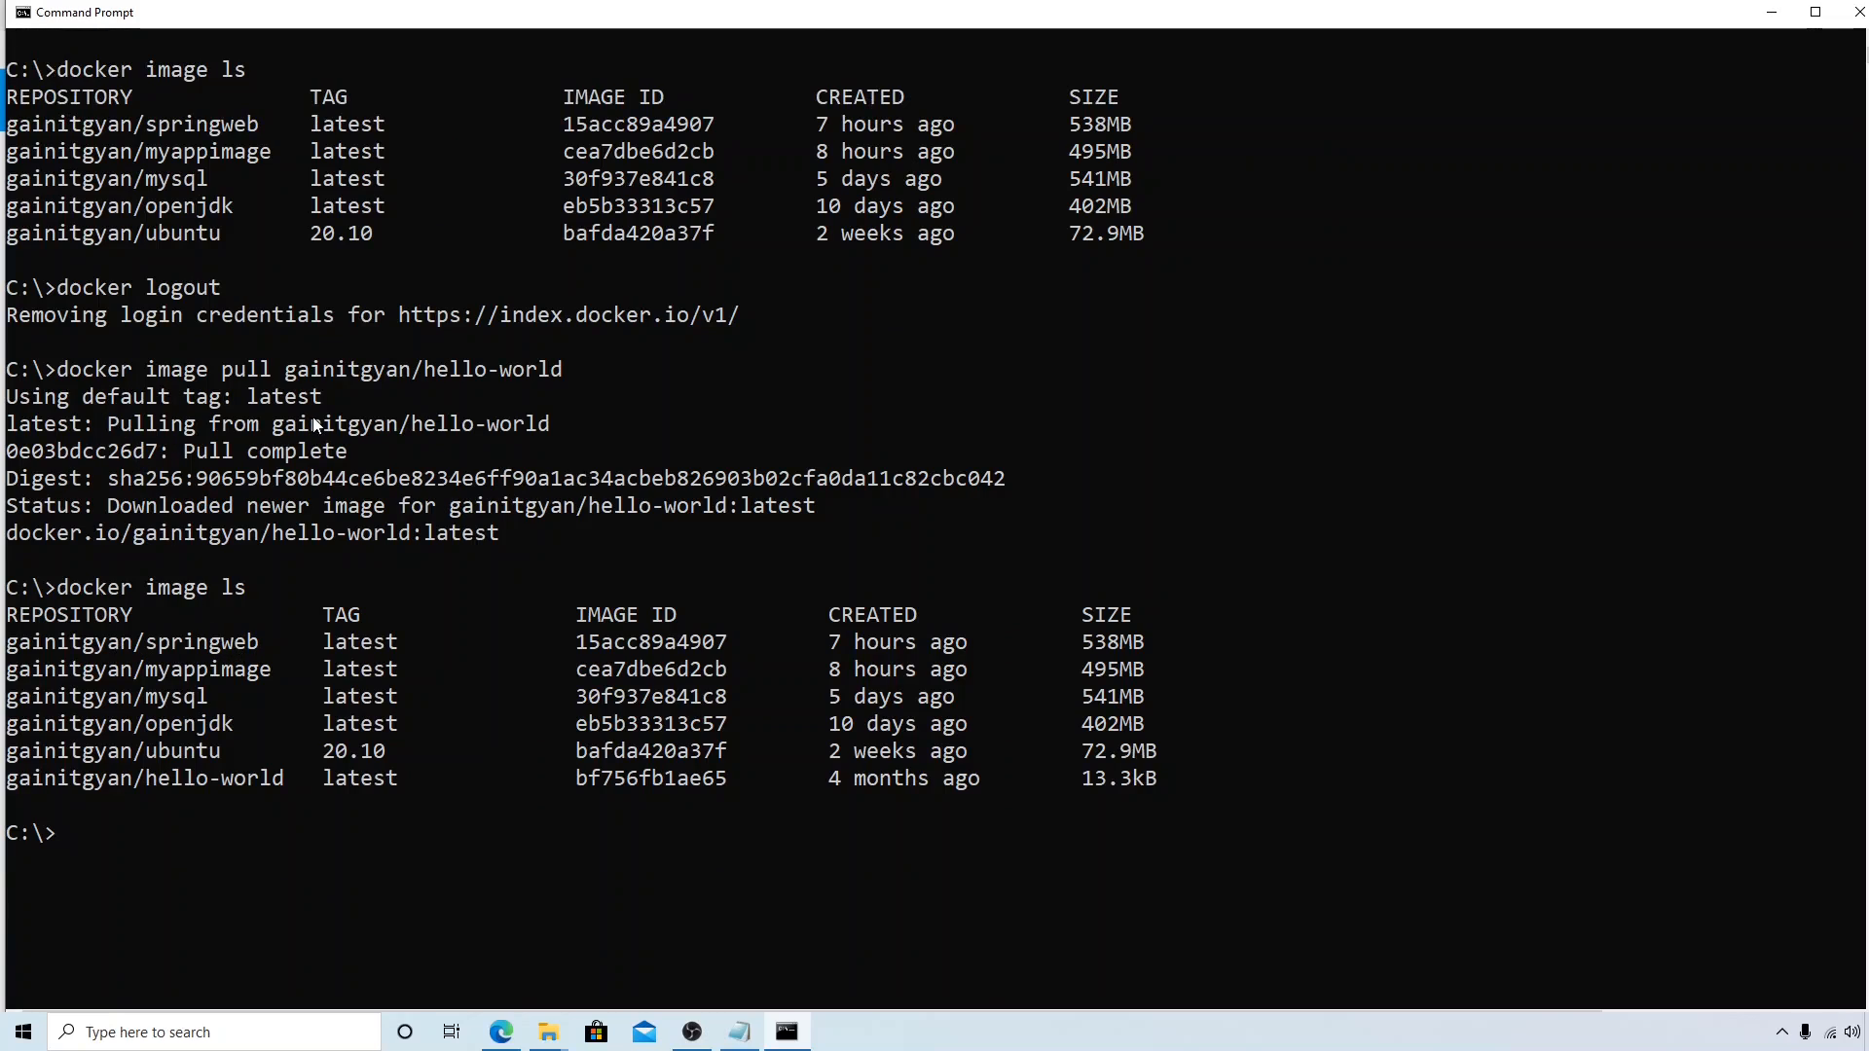
{"action": "mouse_move", "coordinate": [355, 567]}
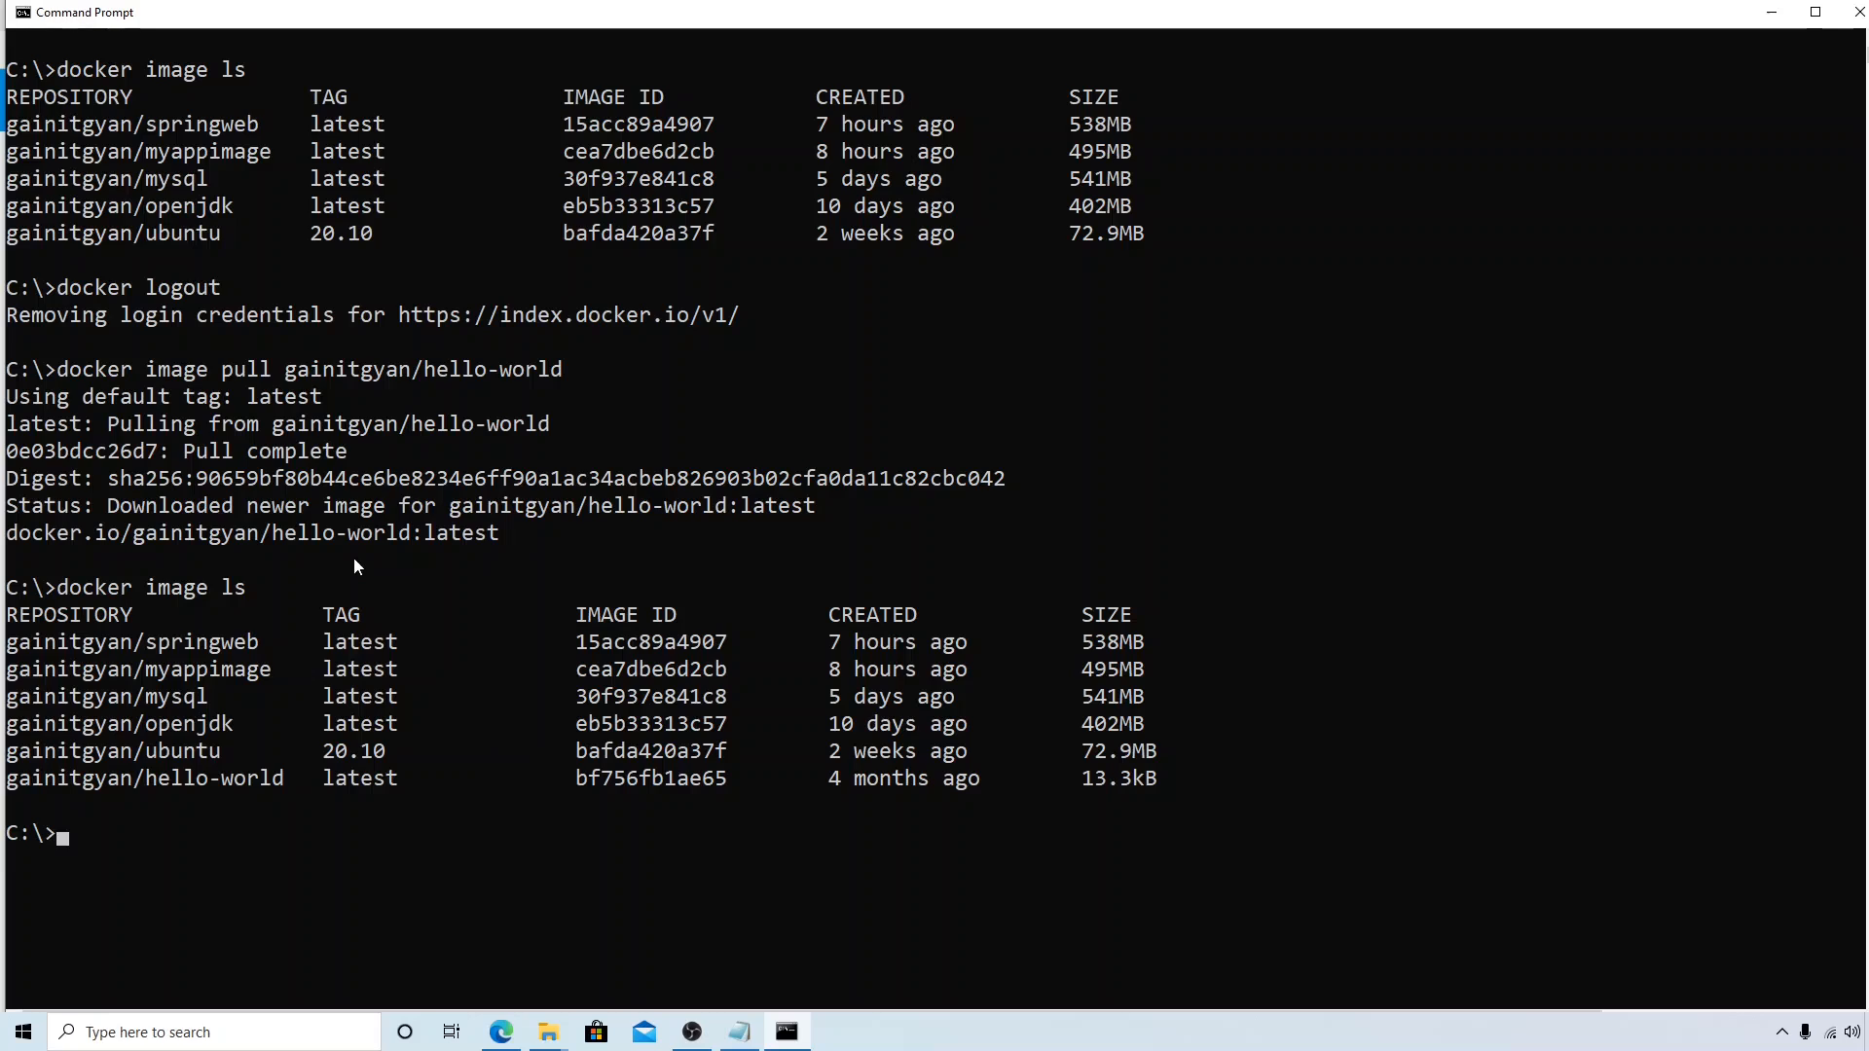
{"action": "mouse_move", "coordinate": [401, 605]}
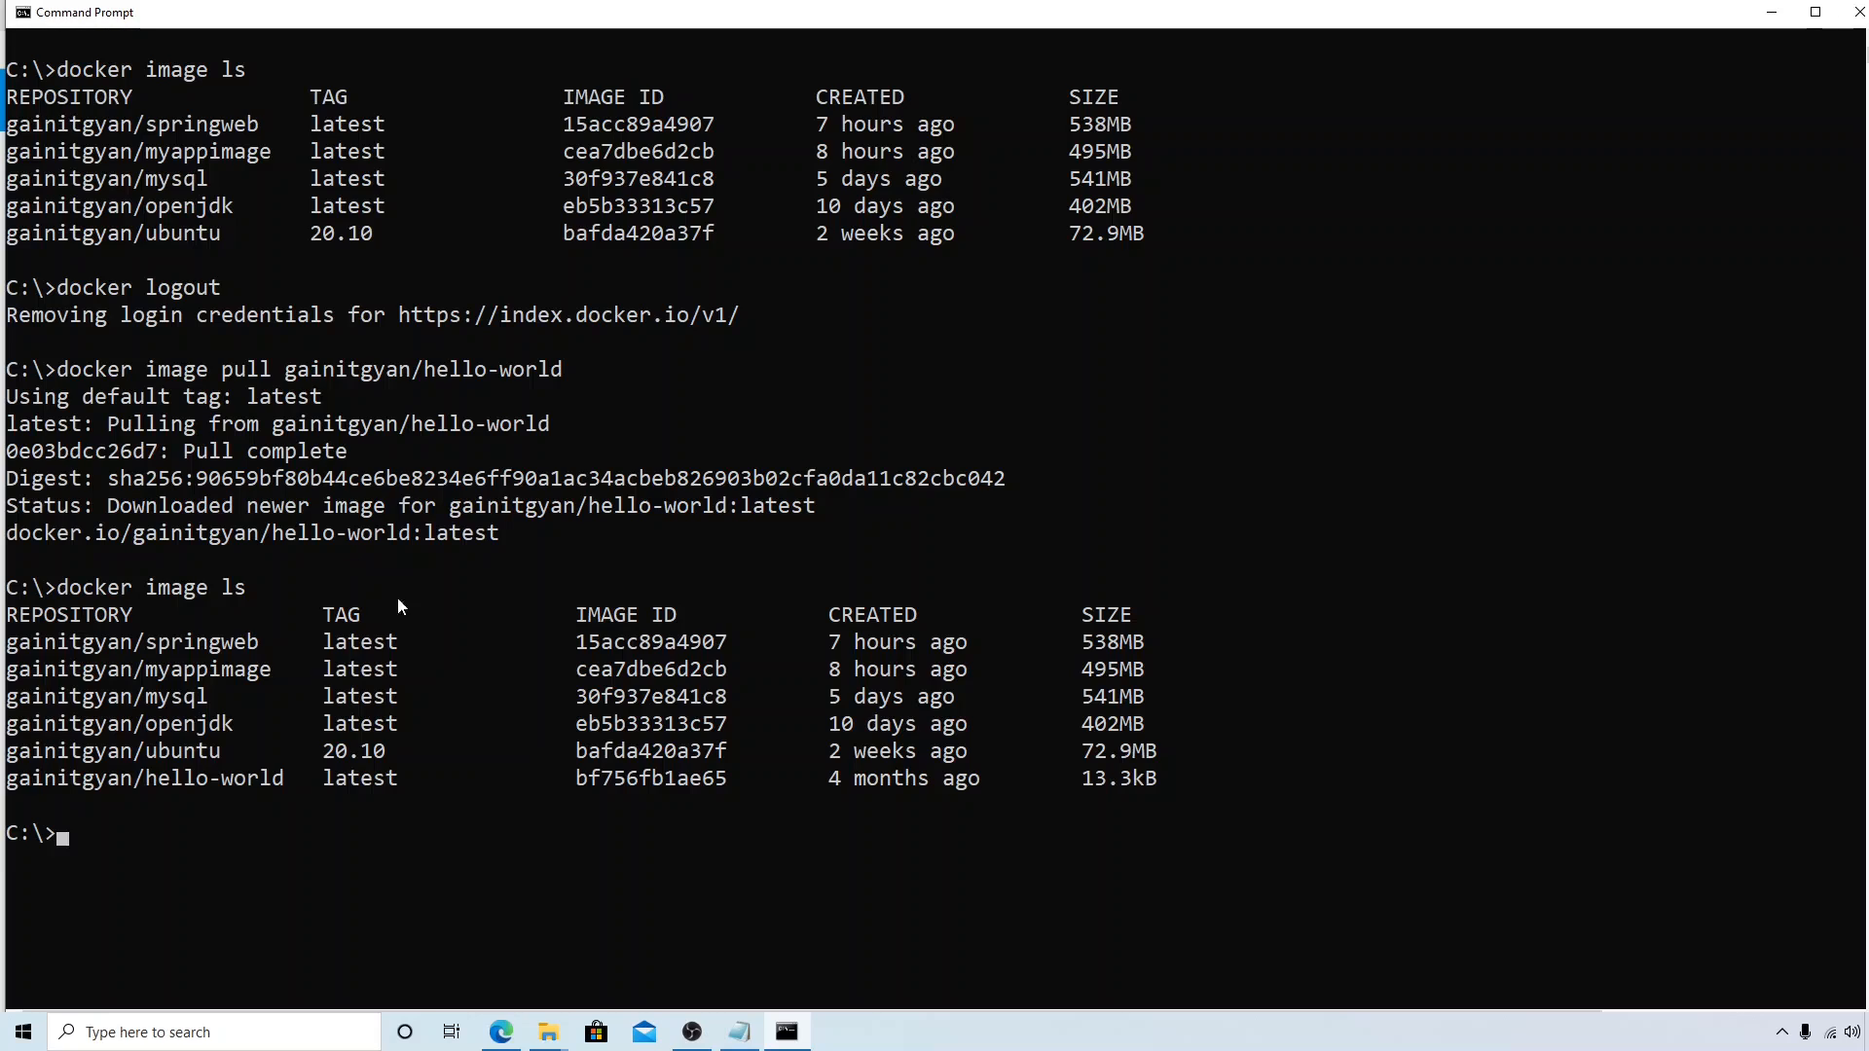